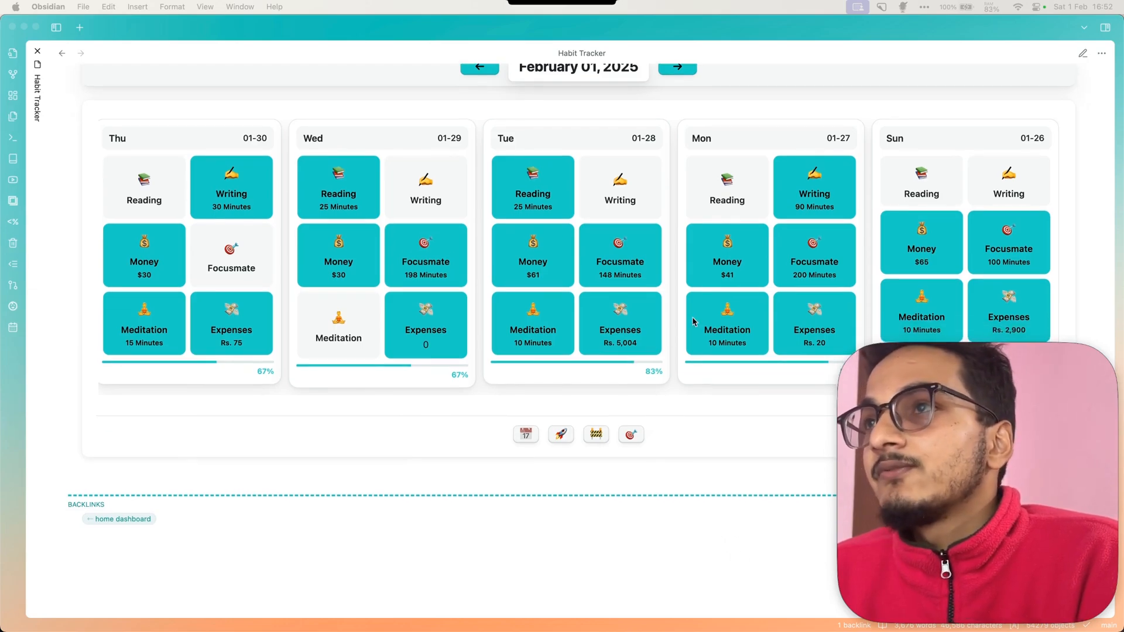
# Open the habit tracker article and scroll sideways through its opening section.
pyautogui.click(675, 66)
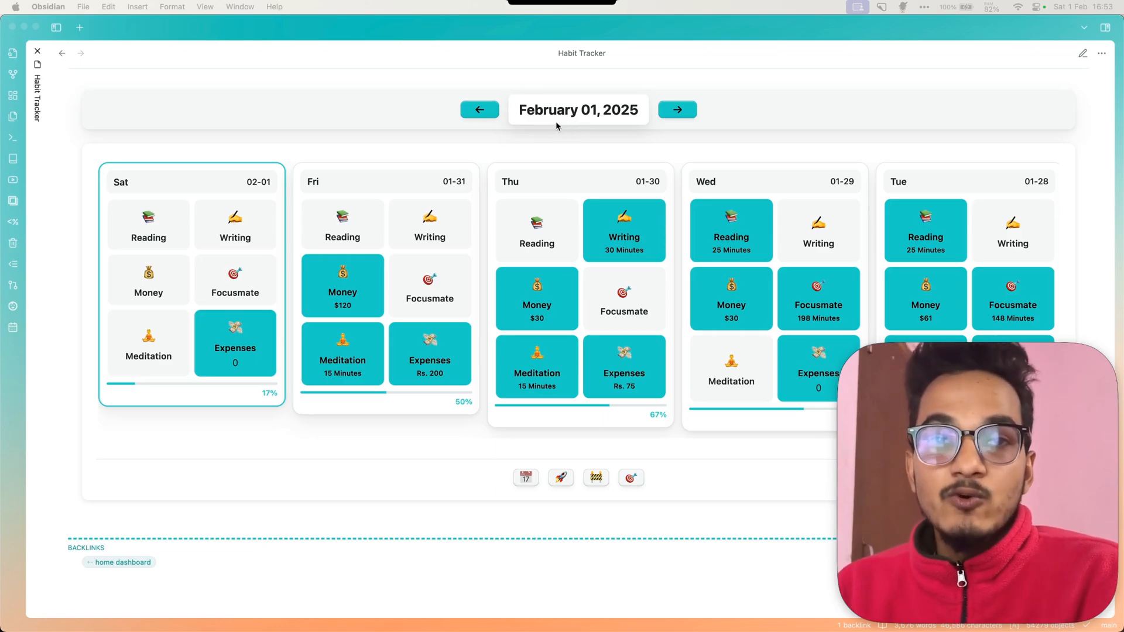
pyautogui.moveTo(460, 265)
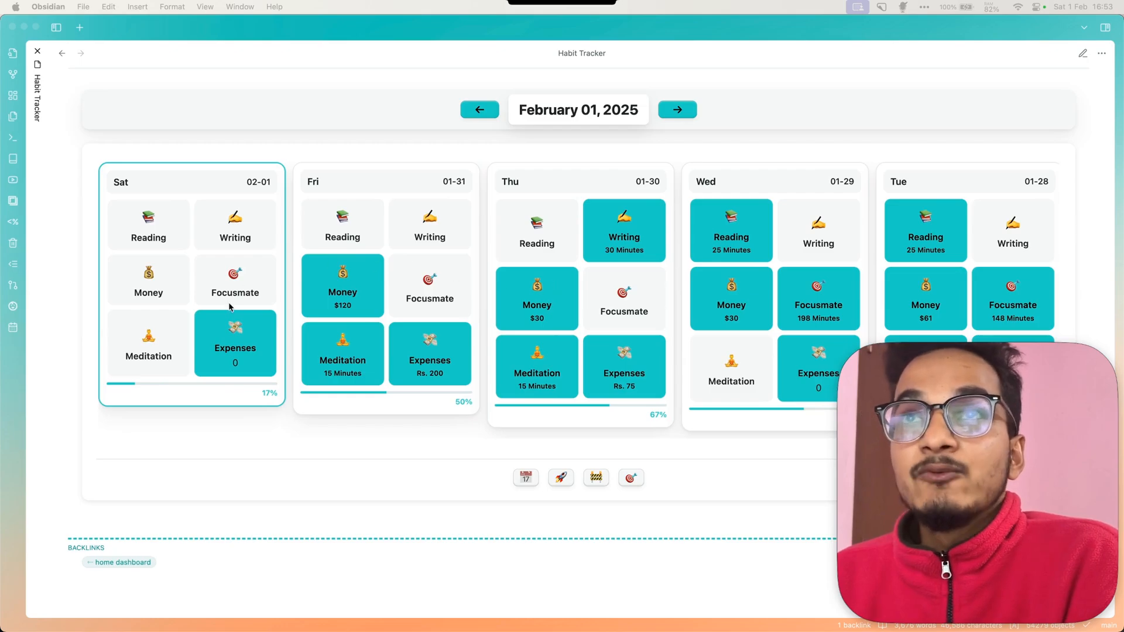
pyautogui.moveTo(406, 275)
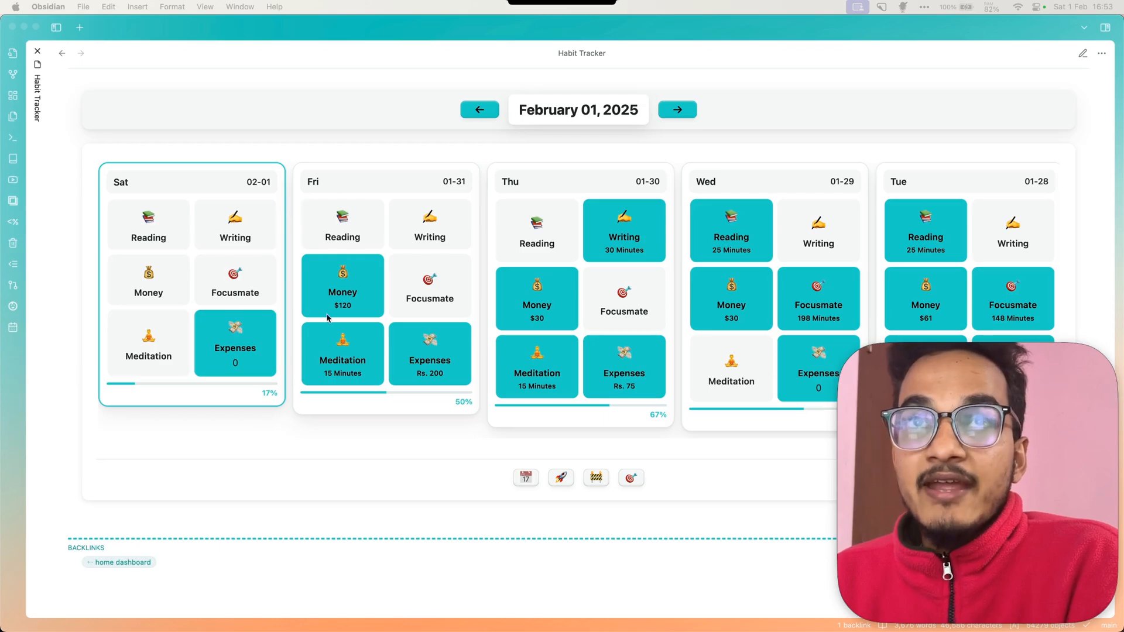
pyautogui.moveTo(239, 177)
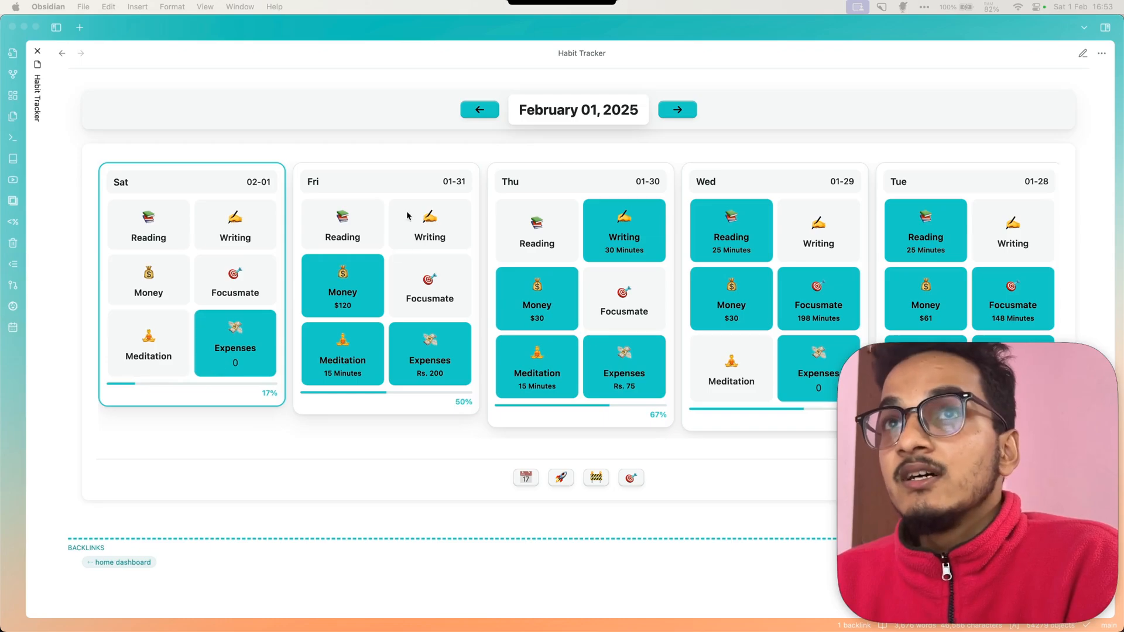
pyautogui.moveTo(364, 255)
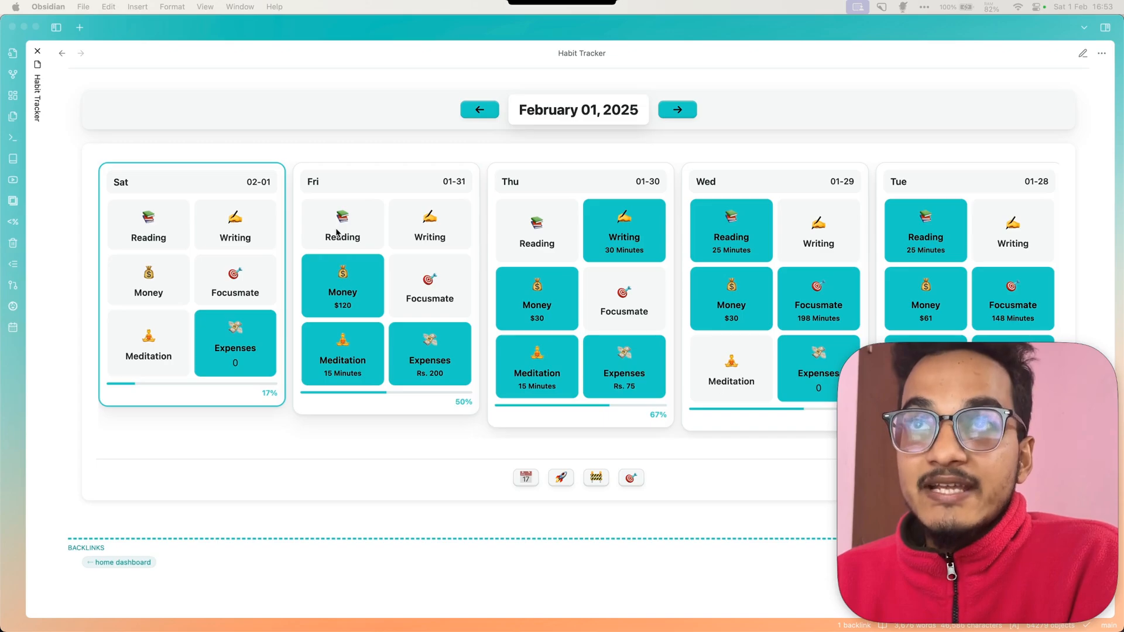
pyautogui.moveTo(416, 269)
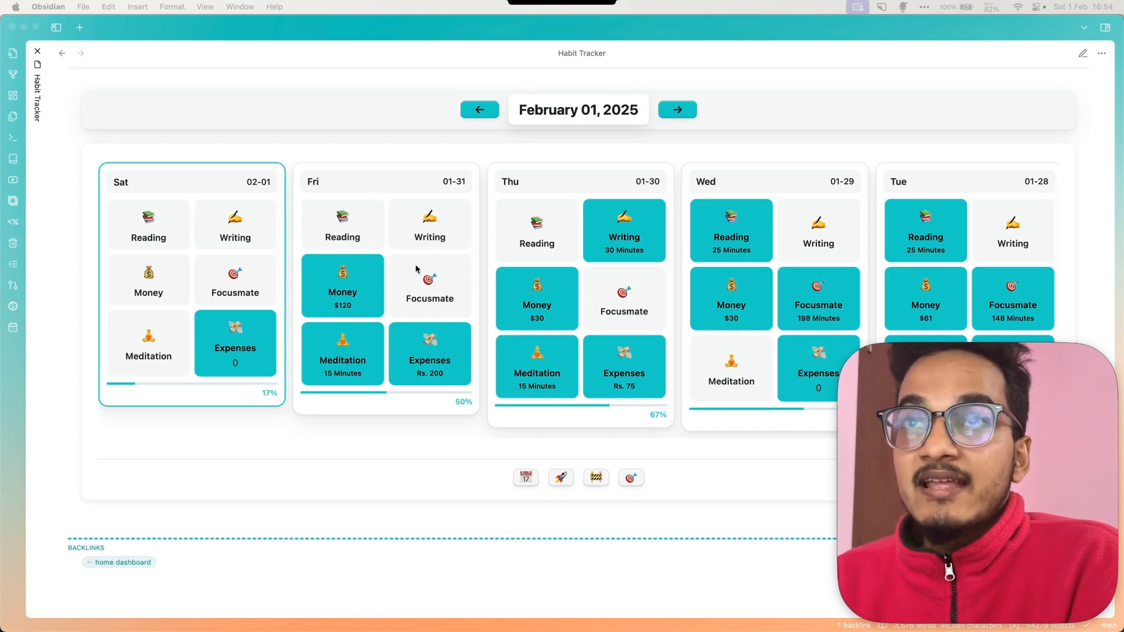
pyautogui.hscroll(3)
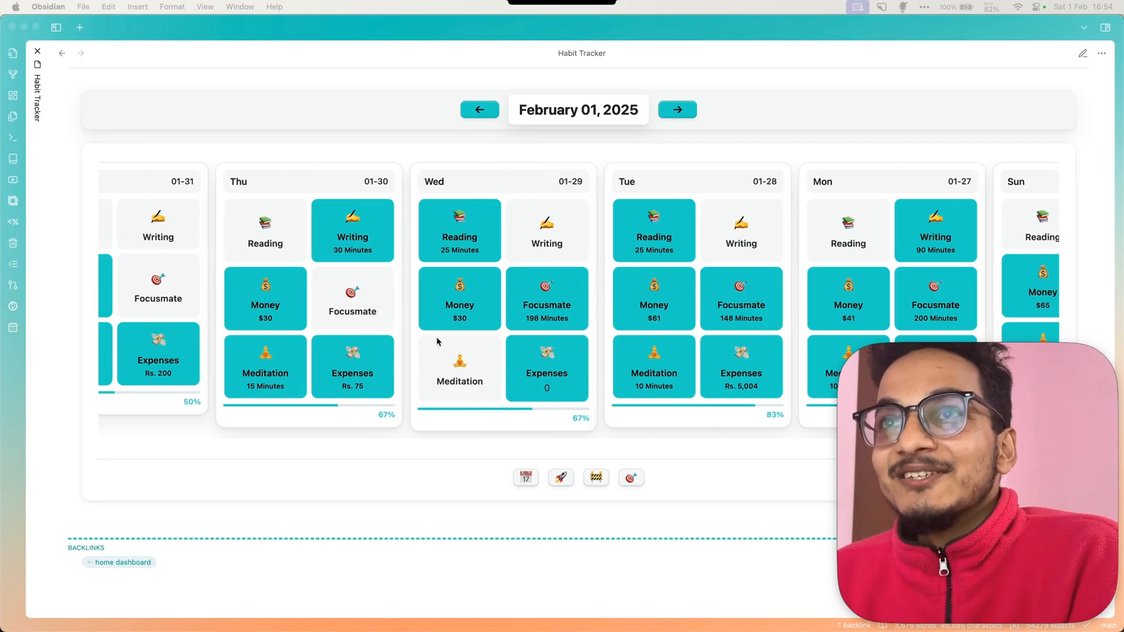
pyautogui.hscroll(-3)
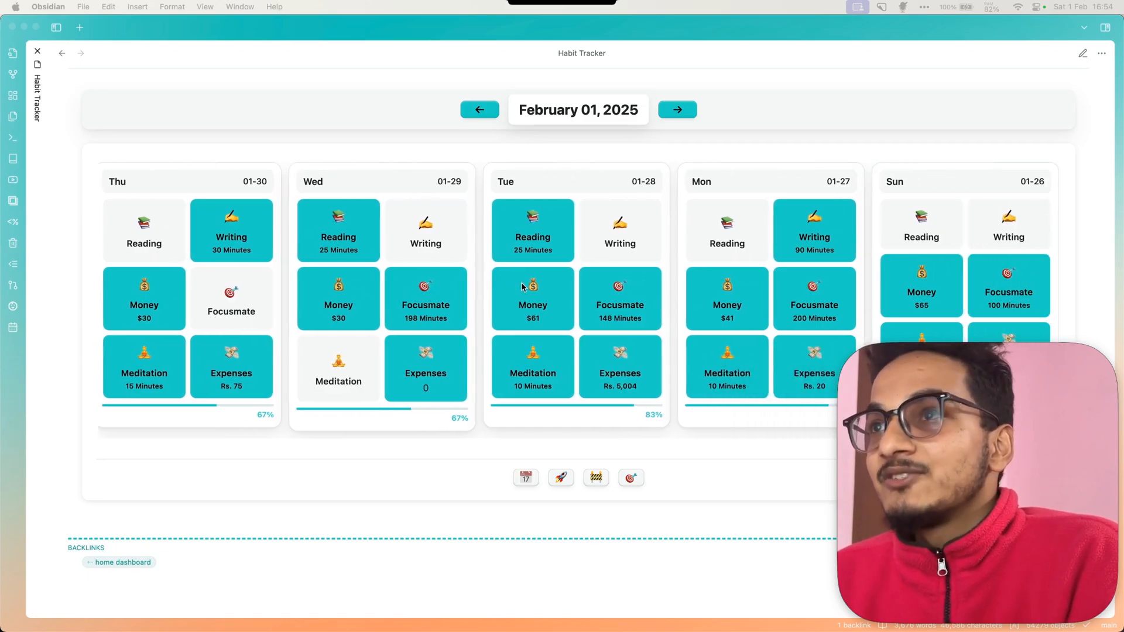
pyautogui.moveTo(745, 355)
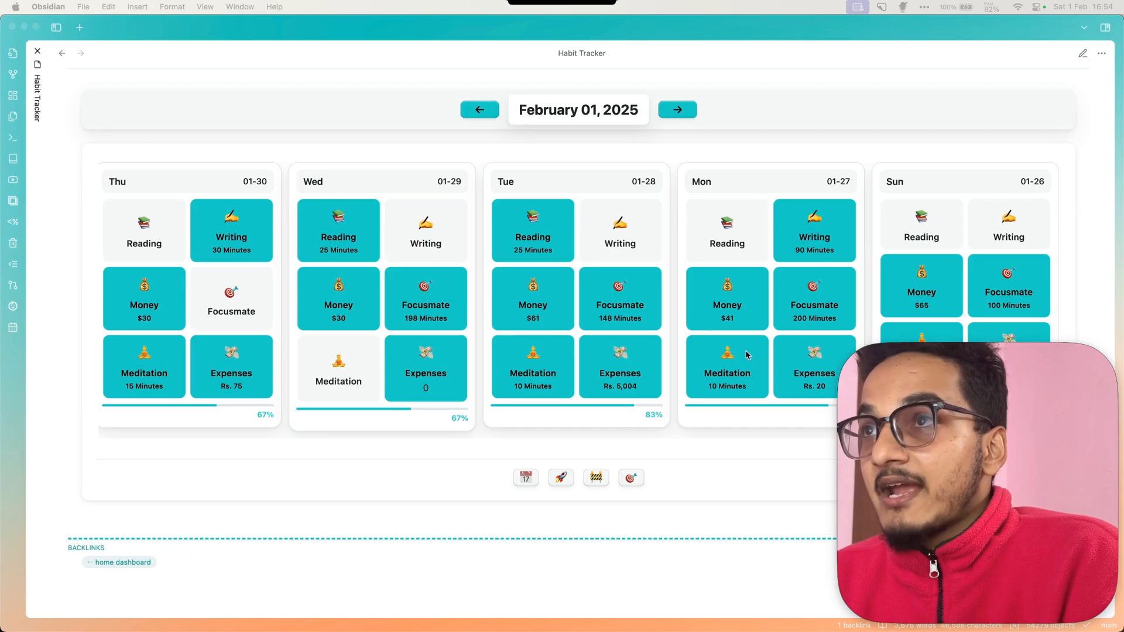
pyautogui.moveTo(495, 237)
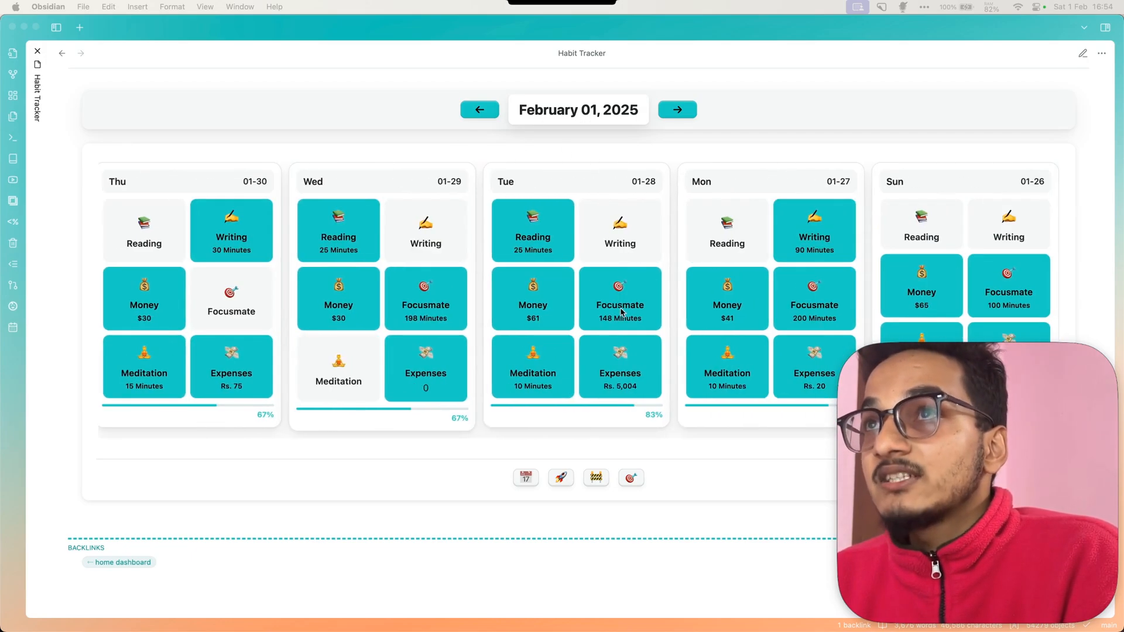
pyautogui.moveTo(939, 508)
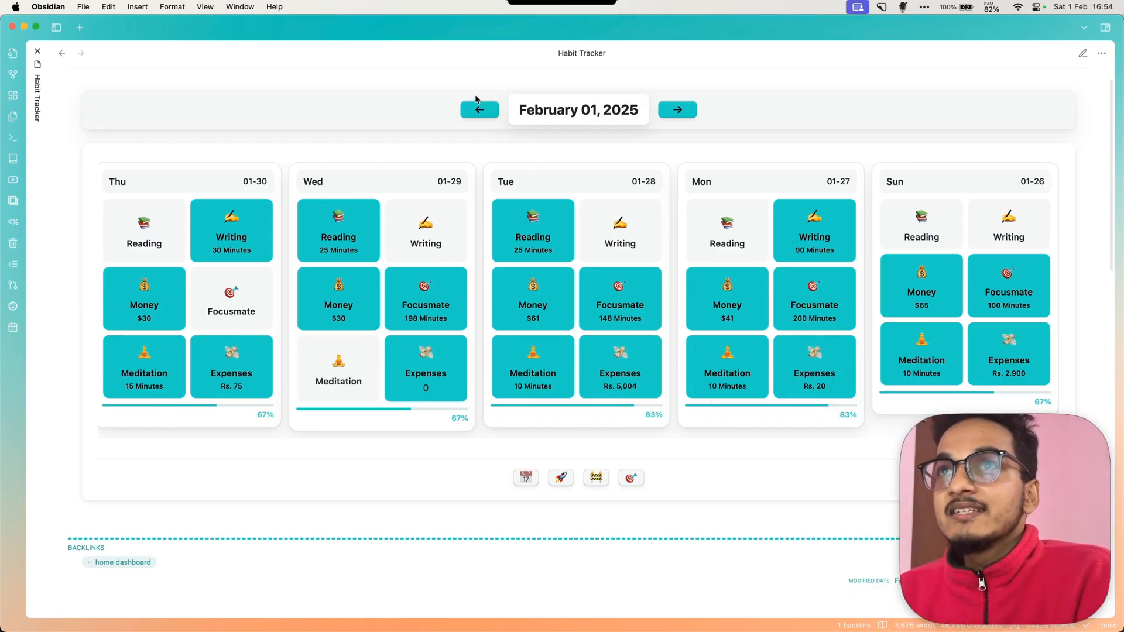
# Step the tracker back two days, then return it to the latest date.
pyautogui.click(478, 109)
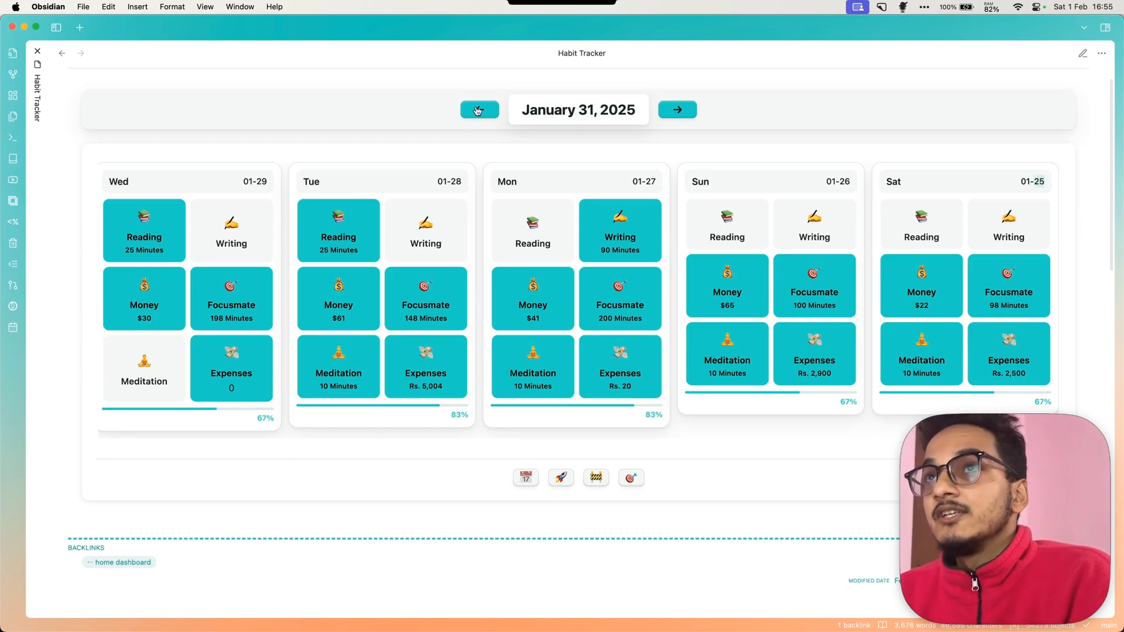
pyautogui.click(479, 110)
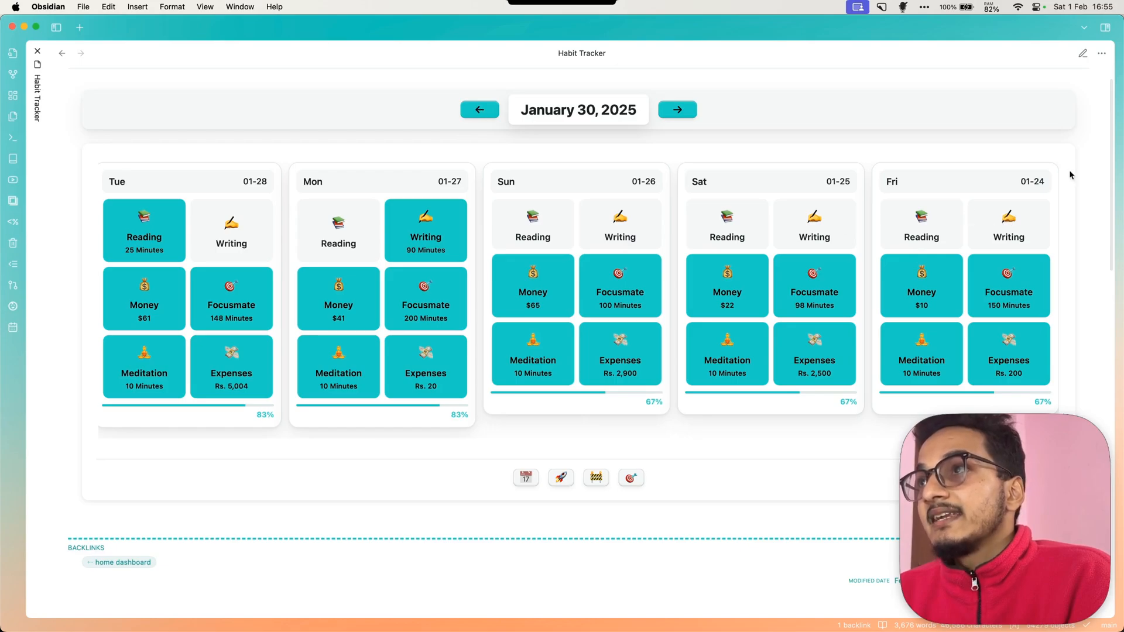
pyautogui.click(676, 110)
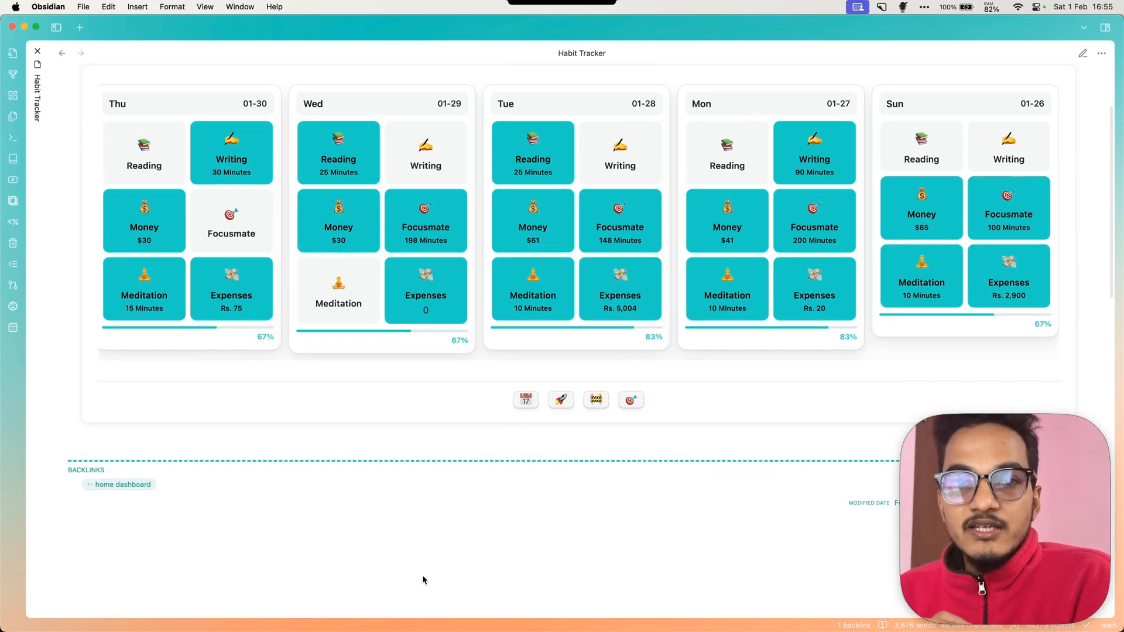
# Show the perfect-day goals, habit trends and historical data table, then hide the table.
pyautogui.scroll(-3)
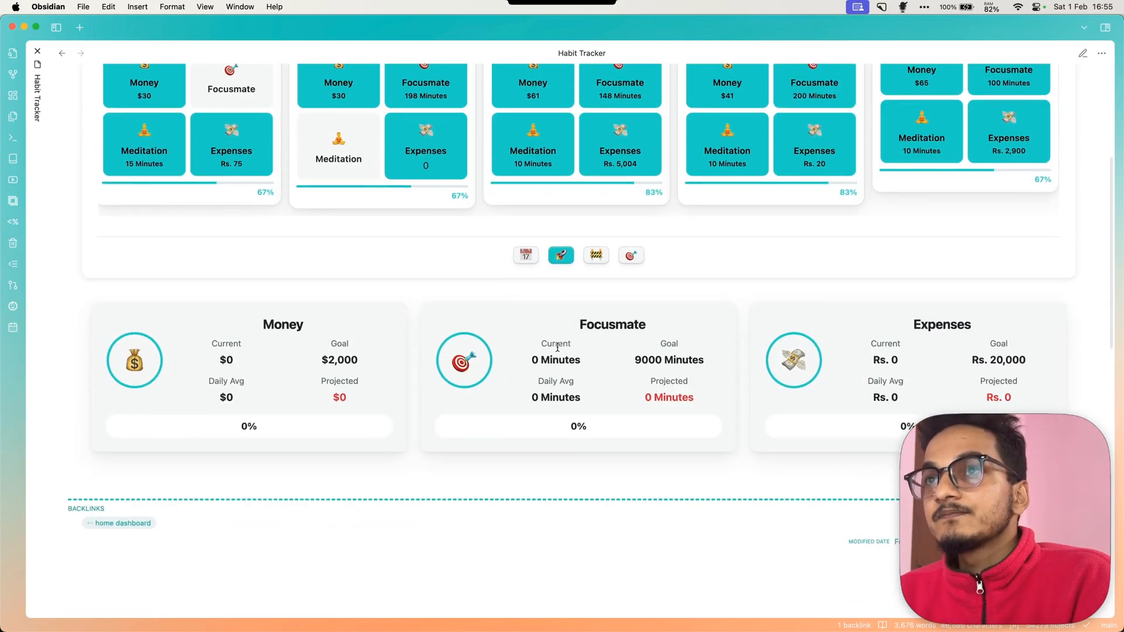
pyautogui.click(596, 254)
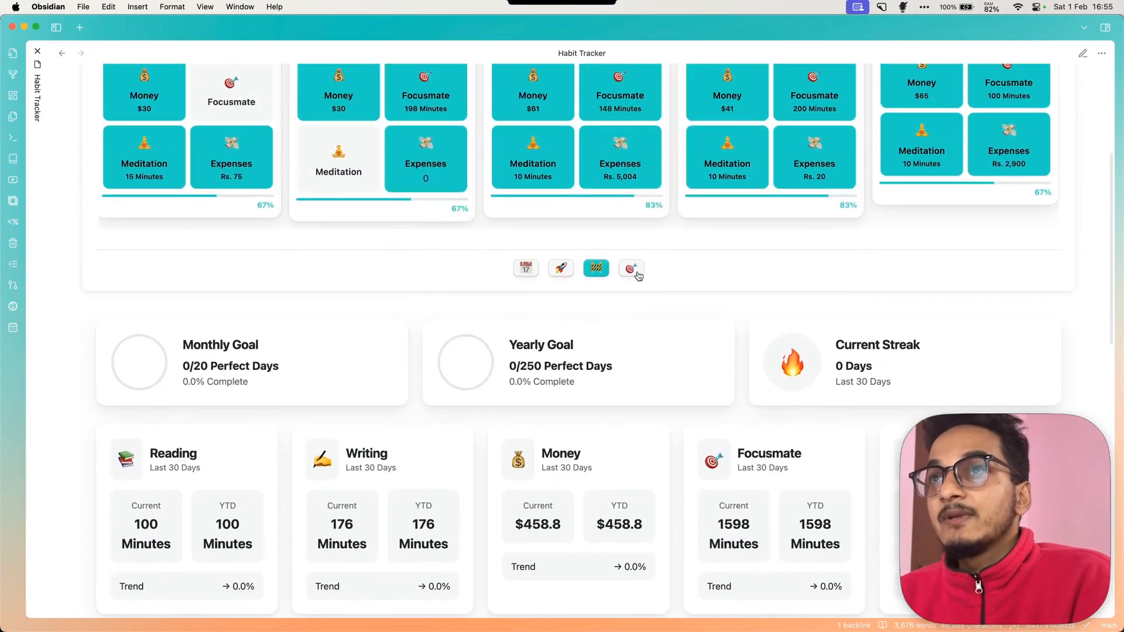
pyautogui.click(630, 268)
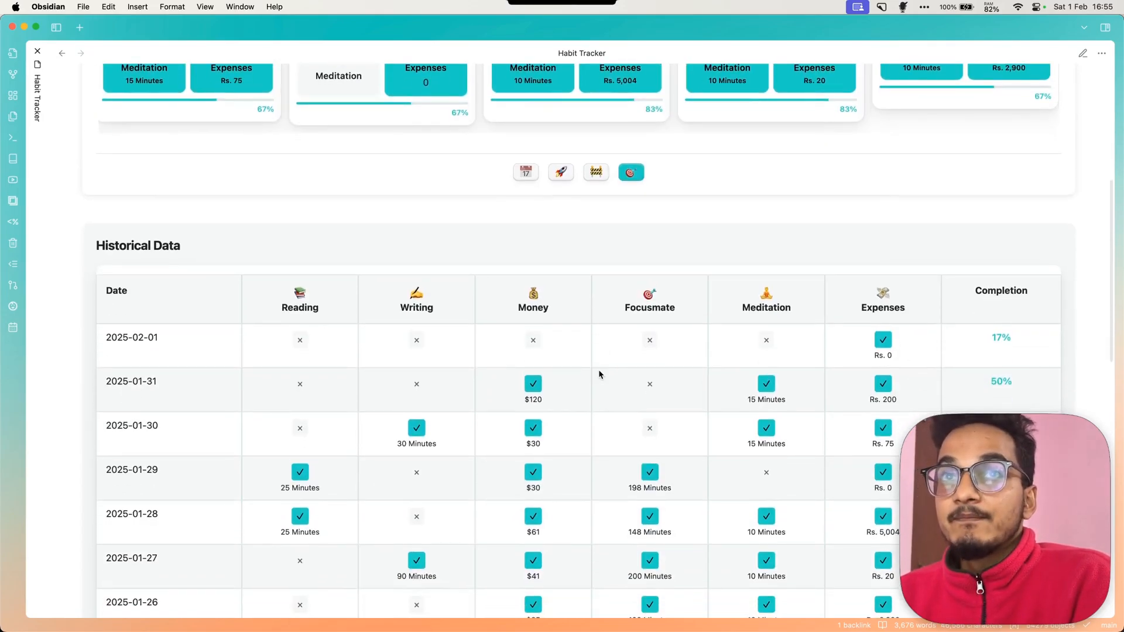
pyautogui.scroll(3)
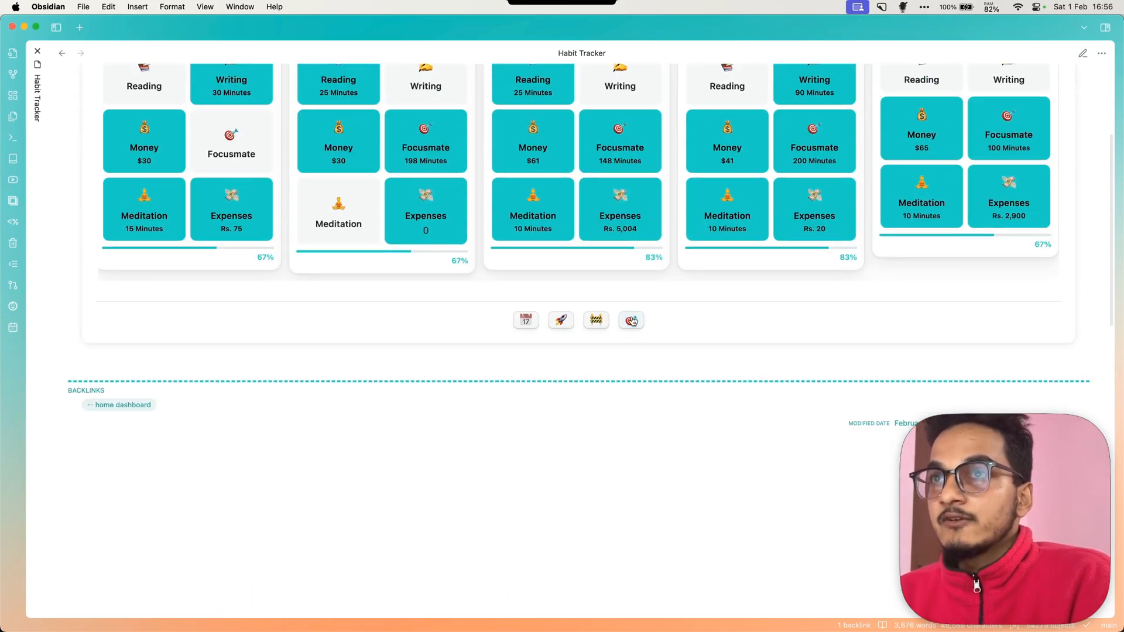
pyautogui.click(560, 320)
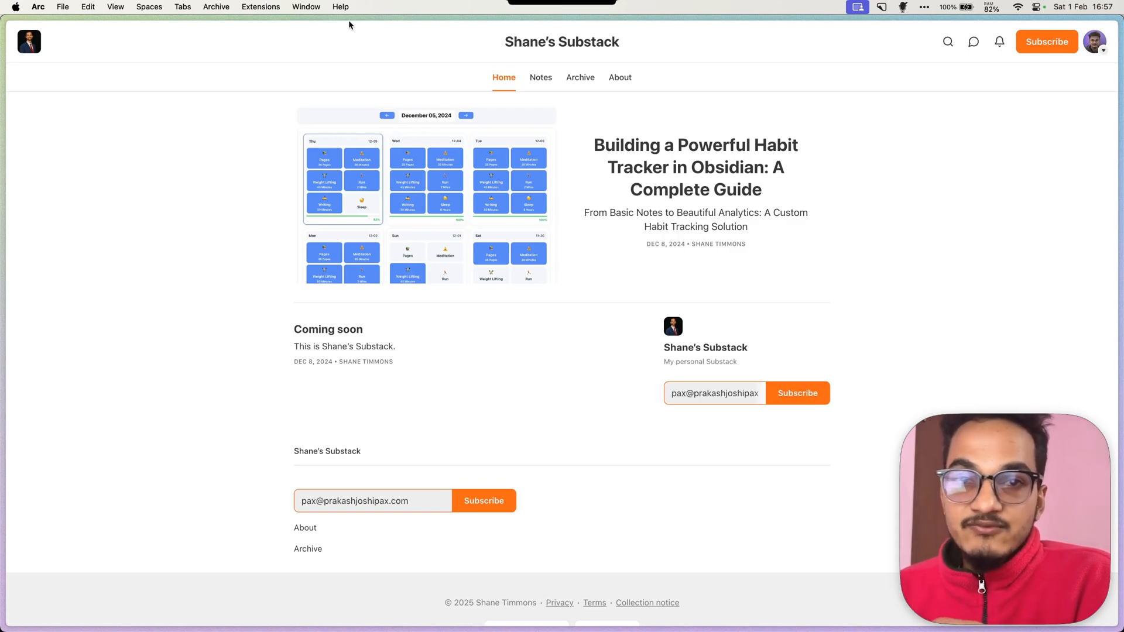
pyautogui.moveTo(428, 111)
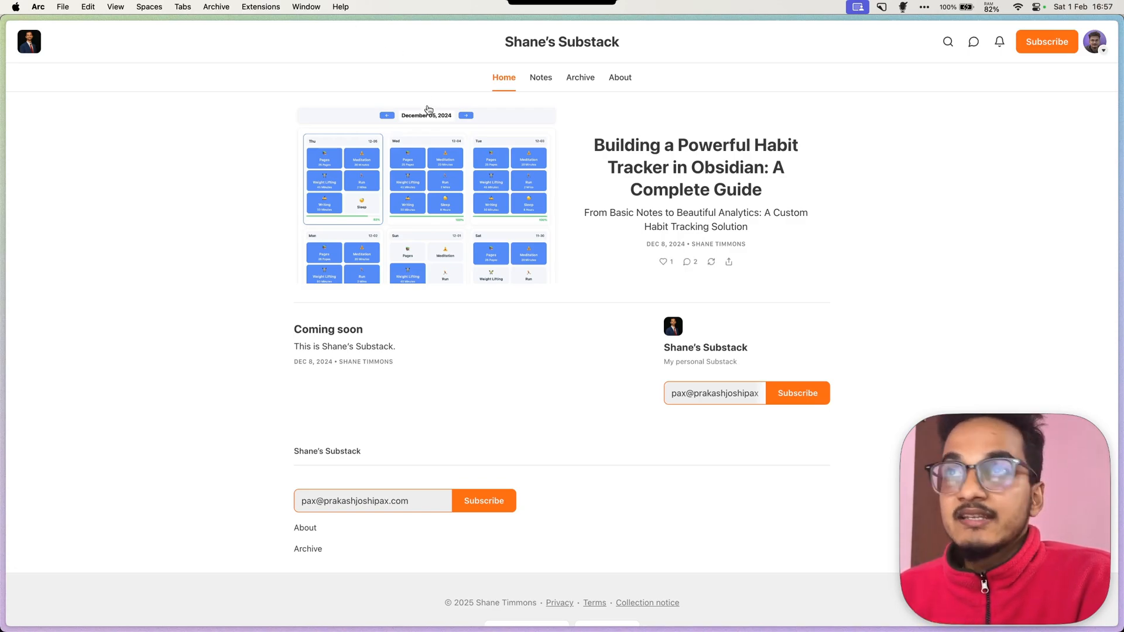
pyautogui.moveTo(724, 227)
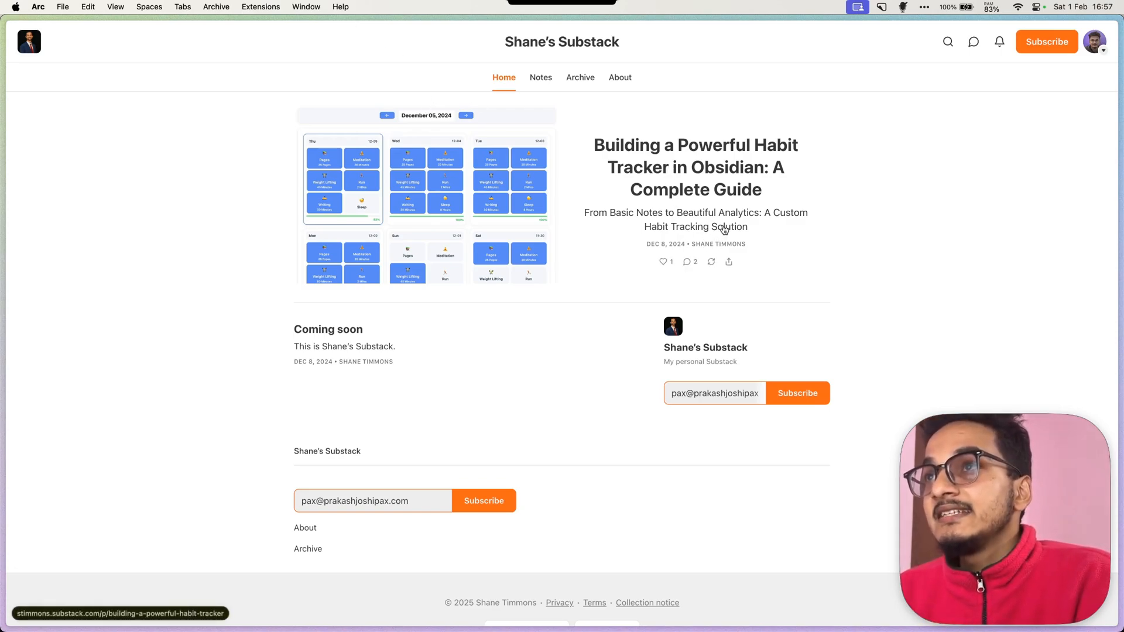
pyautogui.scroll(-3)
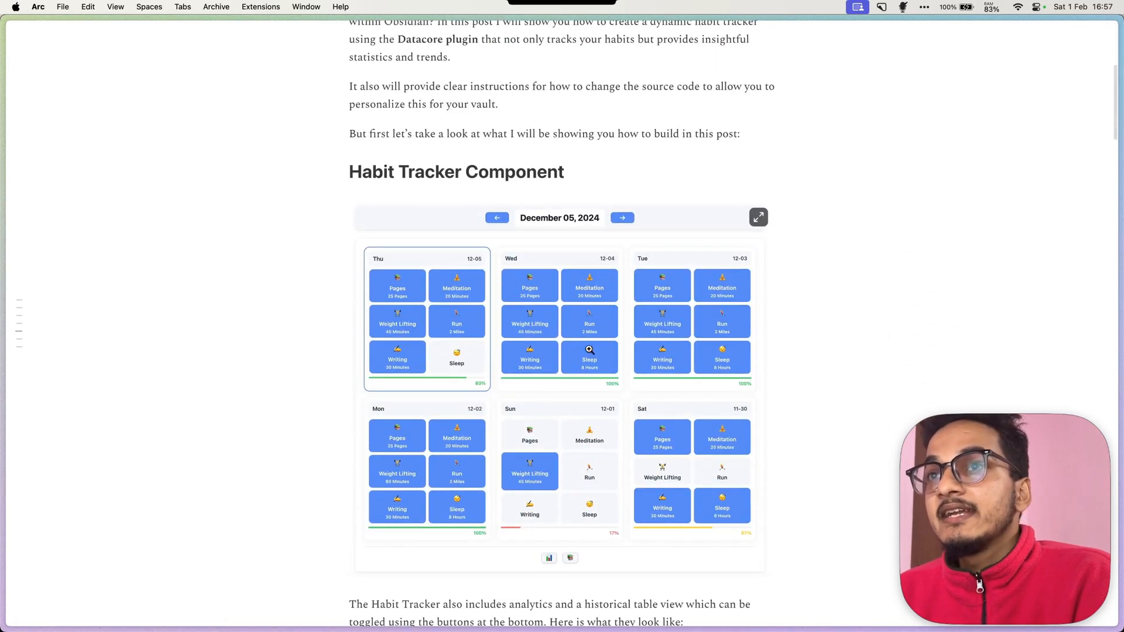
pyautogui.moveTo(516, 447)
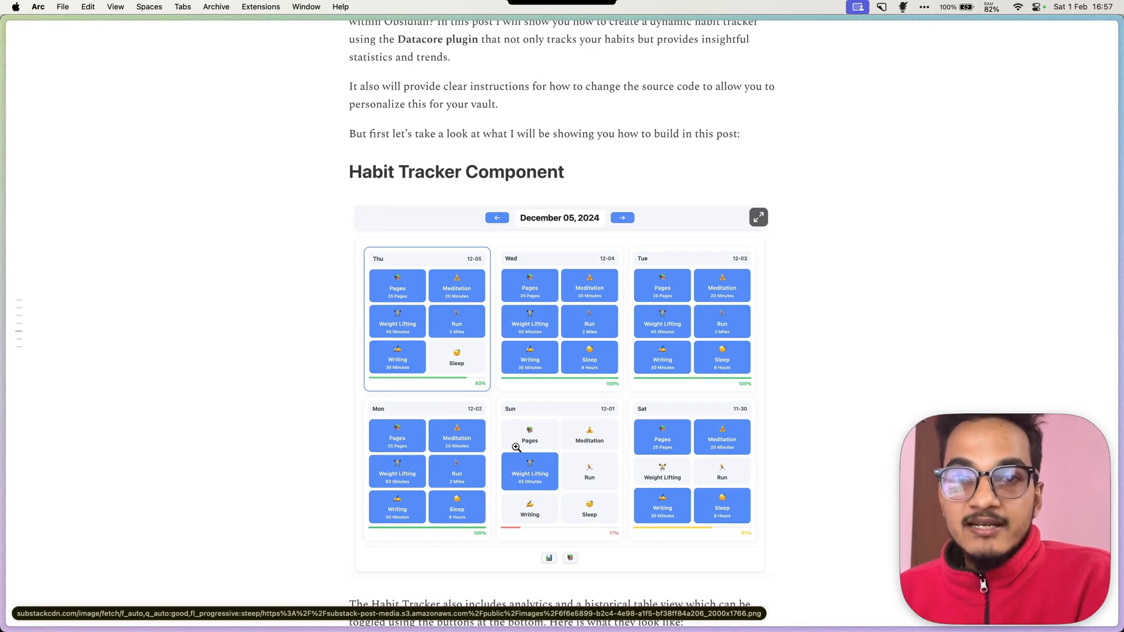
pyautogui.moveTo(509, 409)
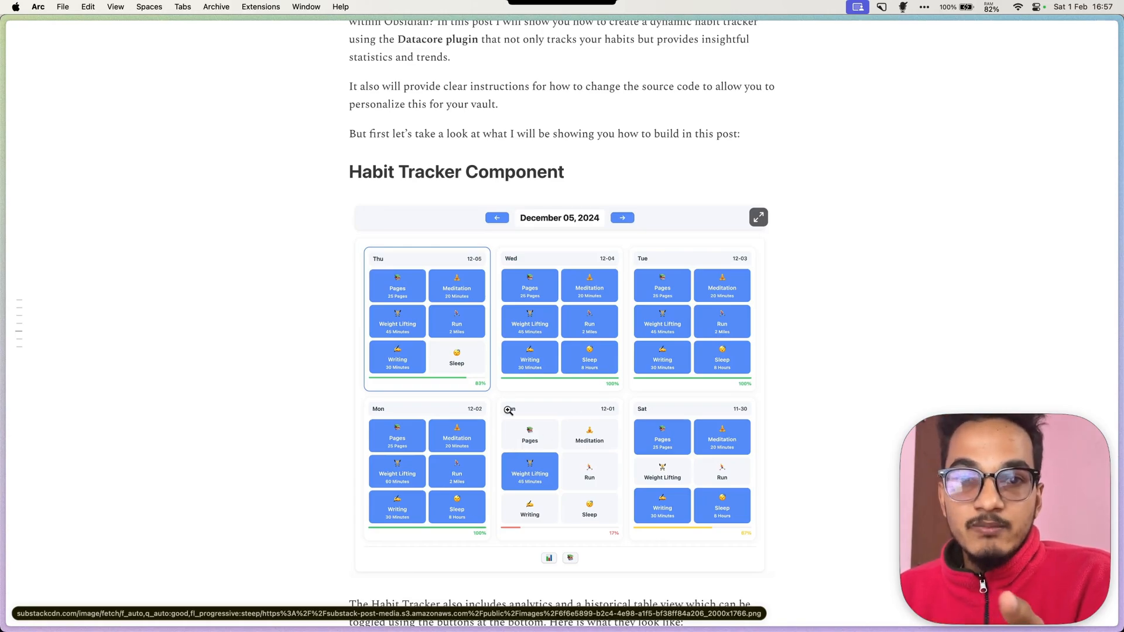
pyautogui.scroll(3)
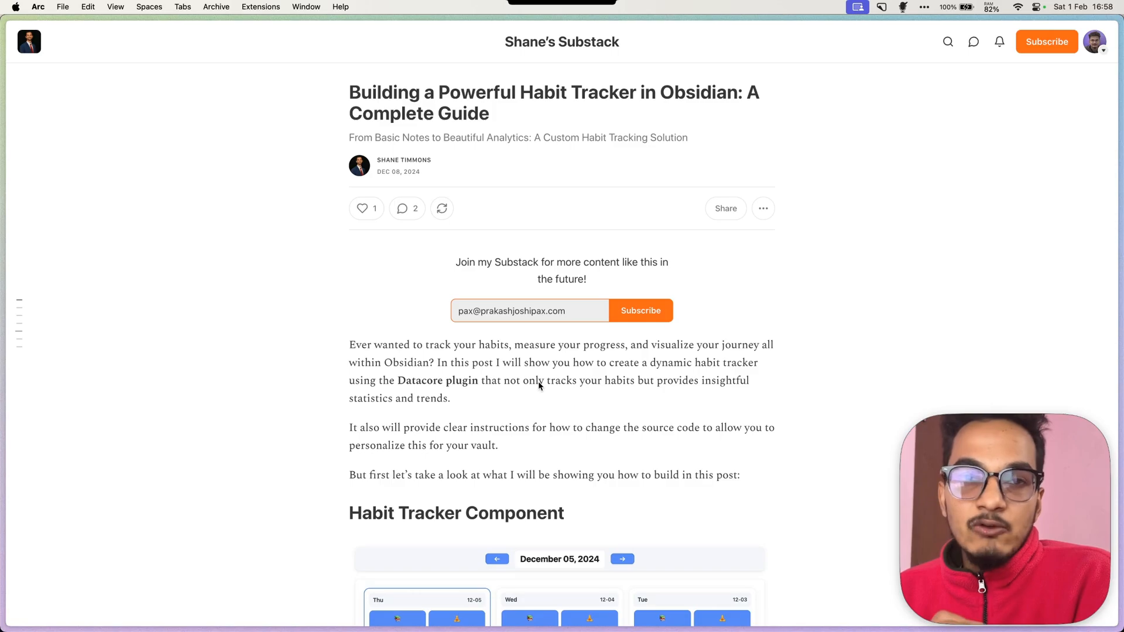
pyautogui.moveTo(540, 124)
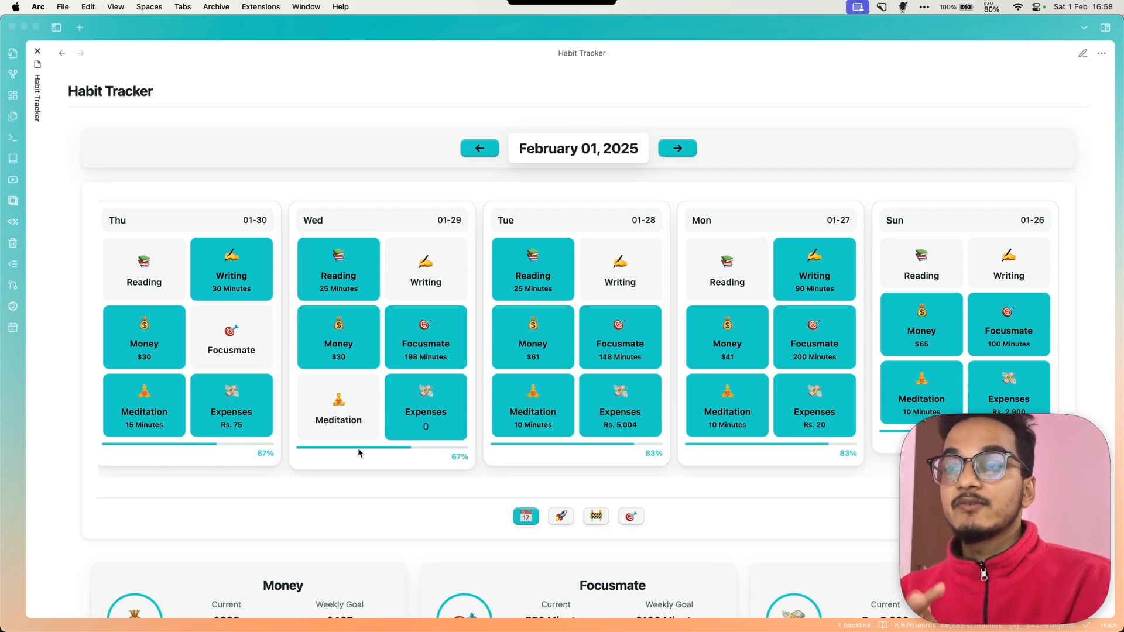
pyautogui.moveTo(412, 495)
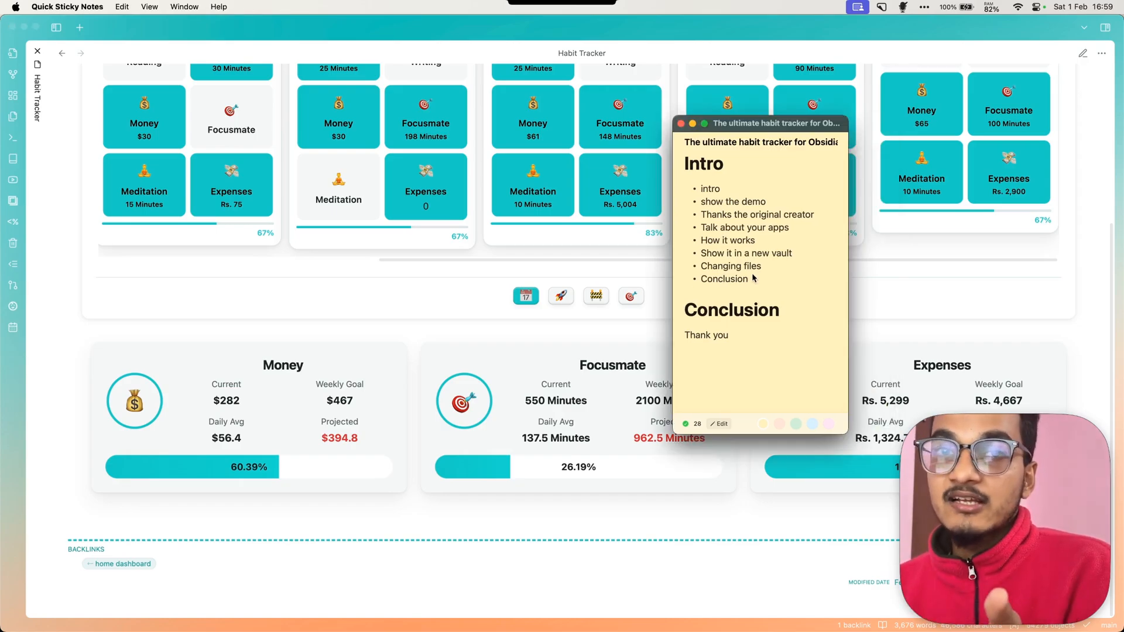
pyautogui.moveTo(743, 262)
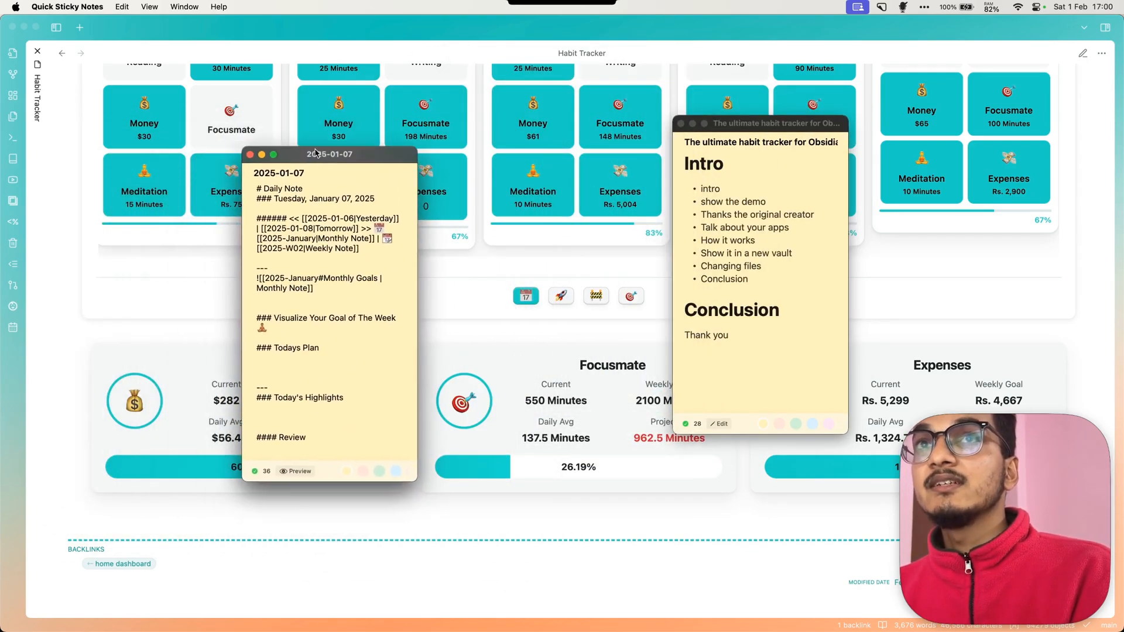
# Float the habit tracker video outline sticky note, with Intro and Conclusion, over Obsidian.
pyautogui.click(249, 155)
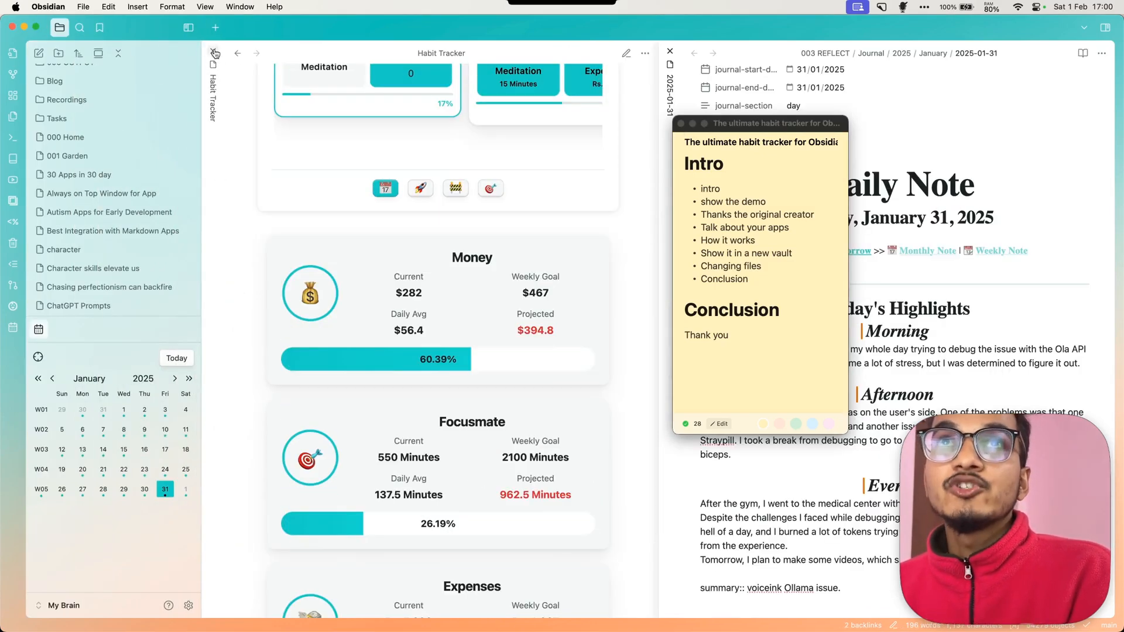
# Close the Habit Tracker pane and open the Thursday, January 30, 2025 daily note.
pyautogui.click(669, 52)
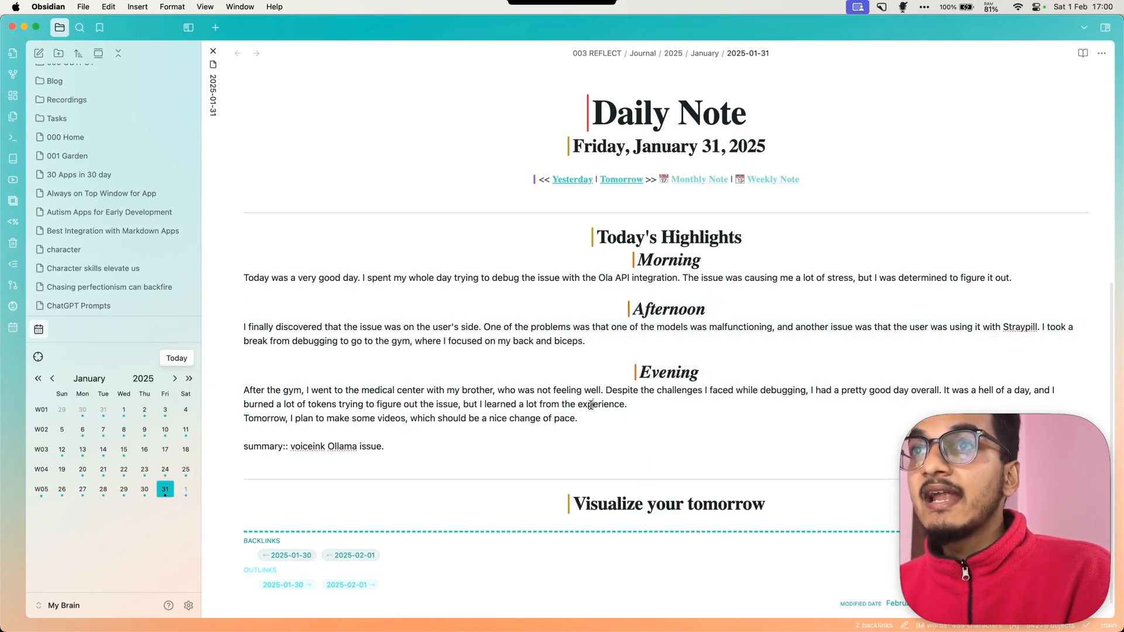
pyautogui.click(667, 260)
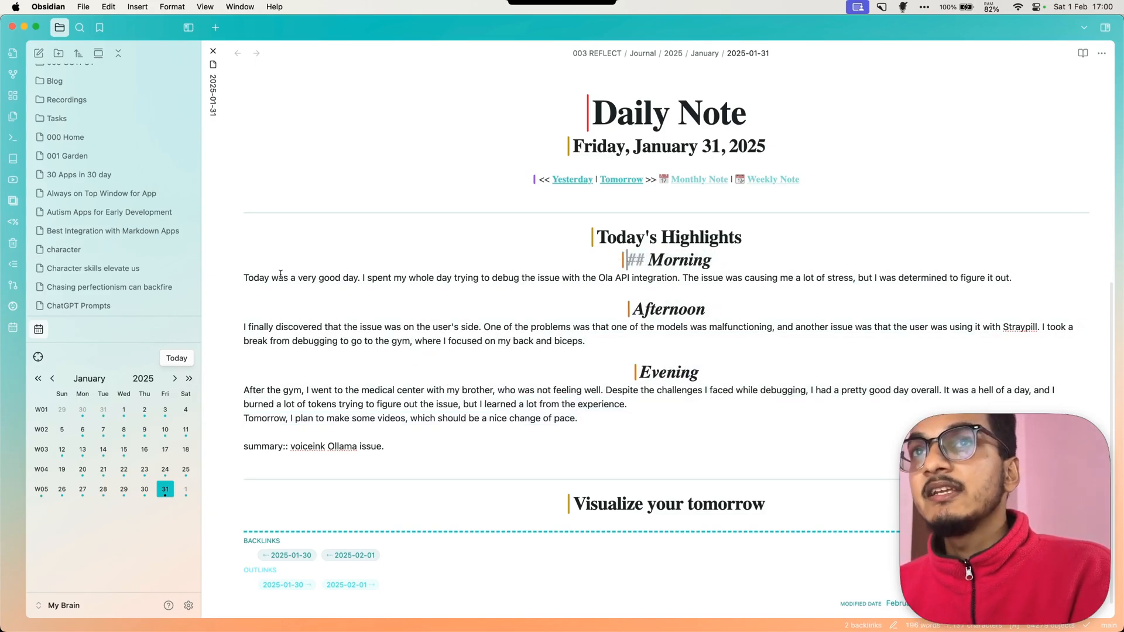
pyautogui.click(576, 419)
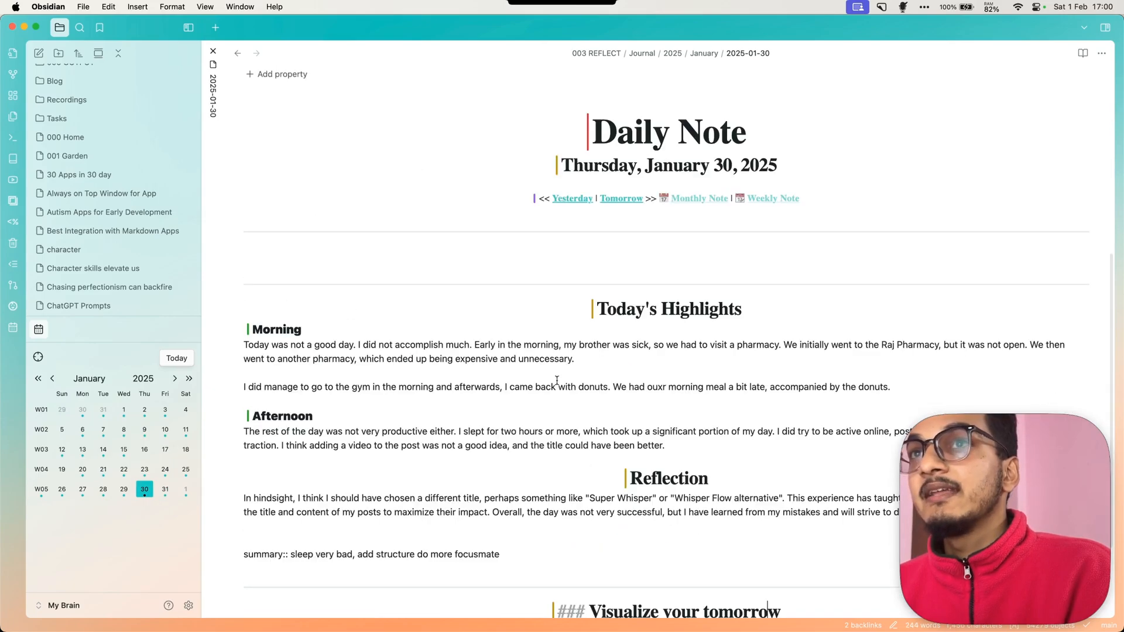
pyautogui.scroll(-3)
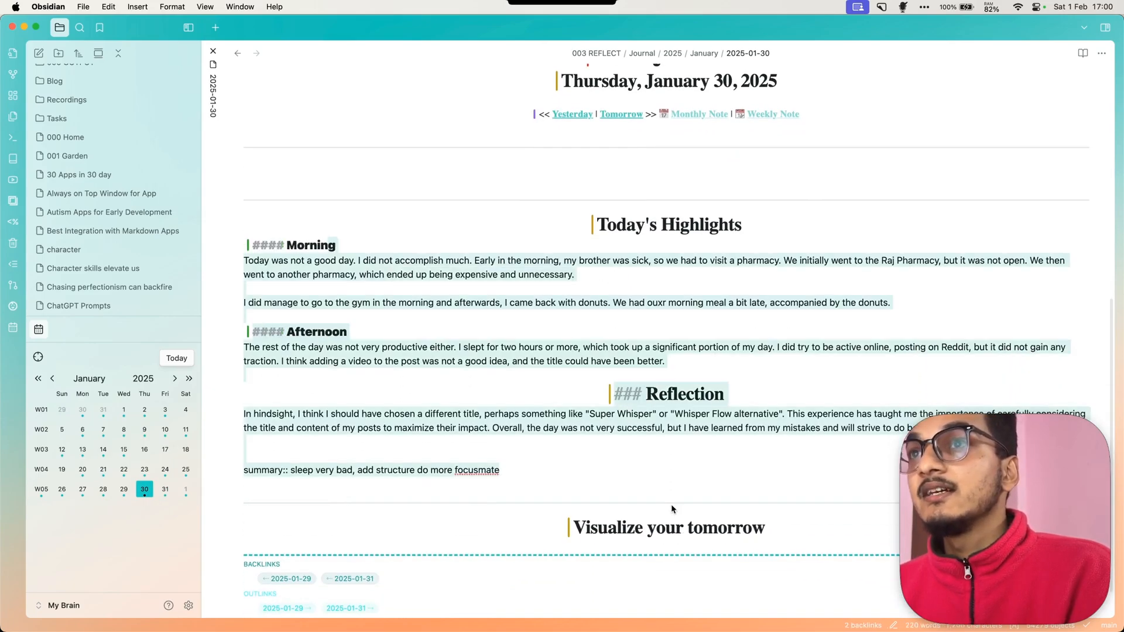
pyautogui.scroll(3)
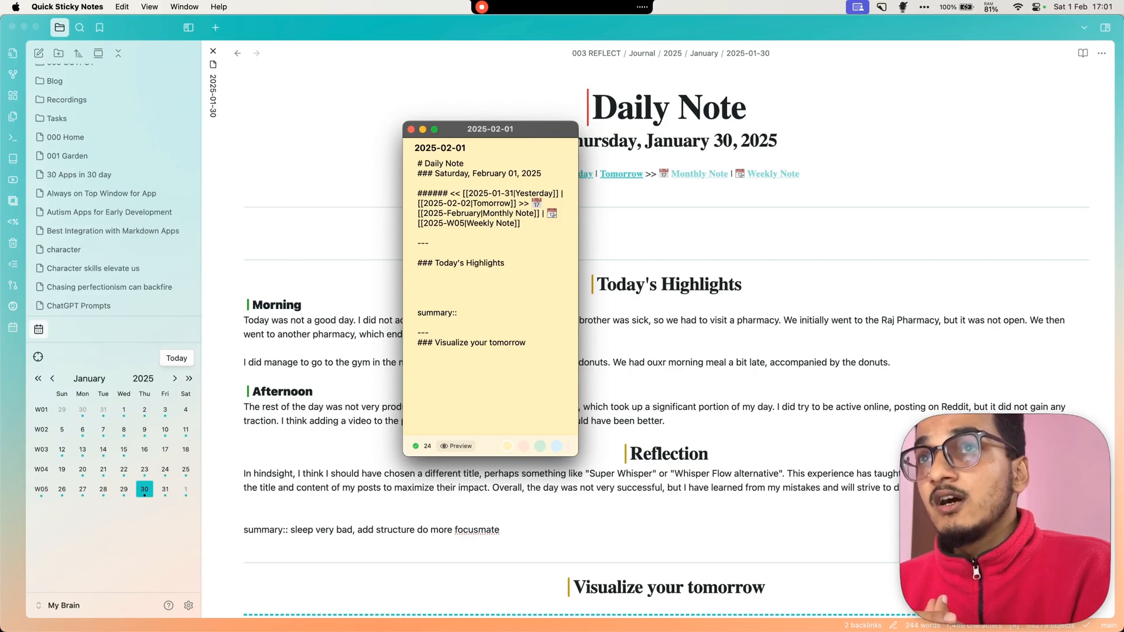
pyautogui.moveTo(548, 224)
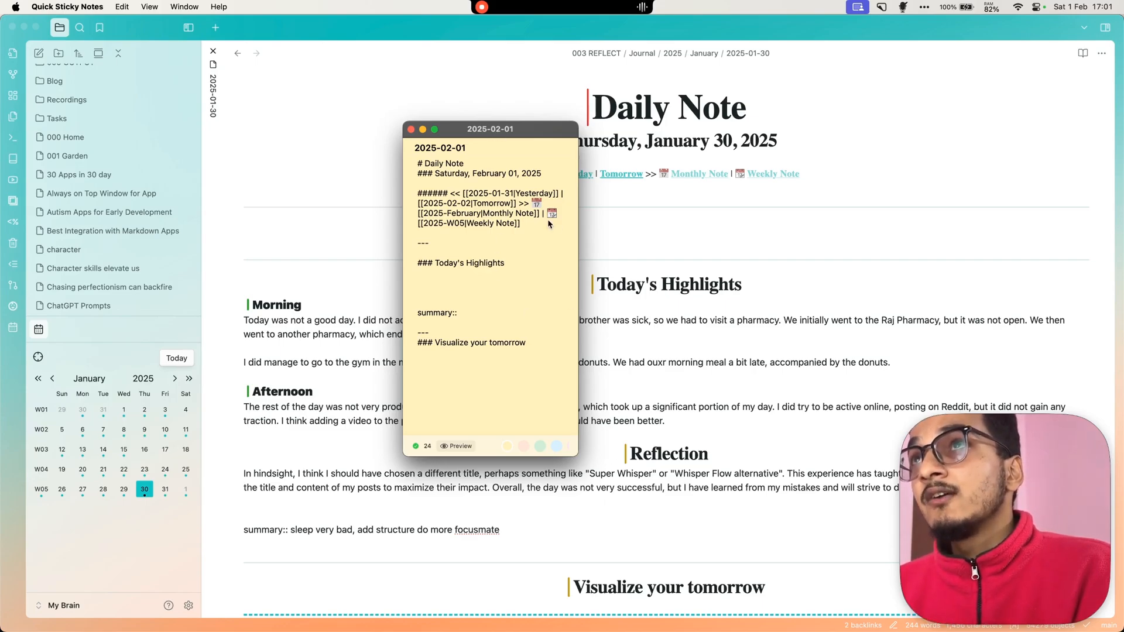
pyautogui.moveTo(566, 200)
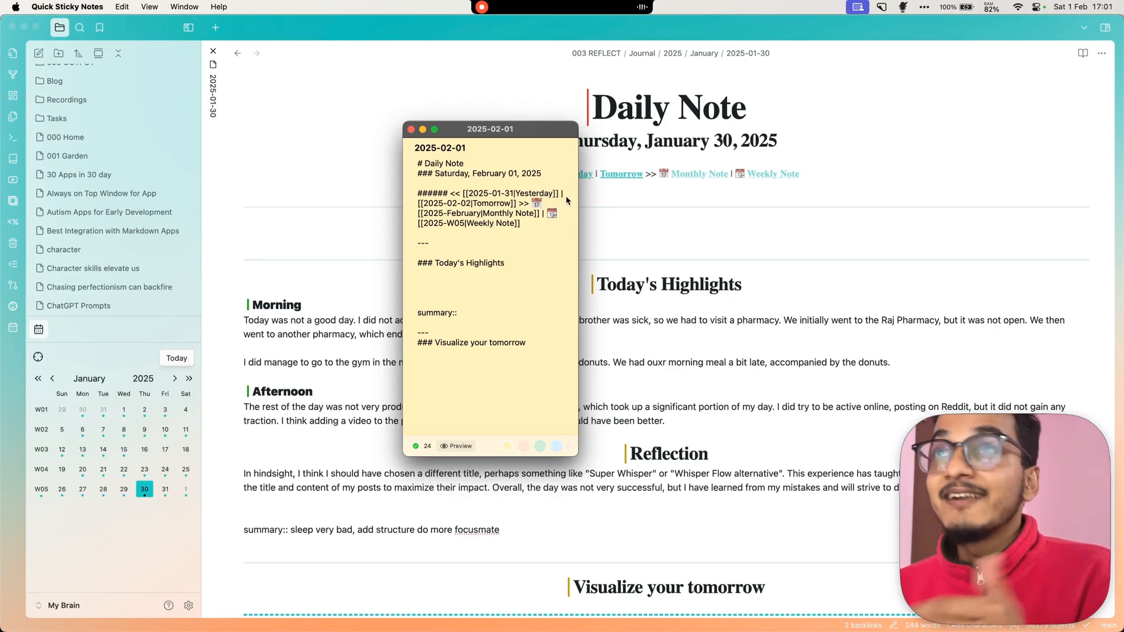
# Dictate Saturday's Morning, Day and Reflection entries, then open the February 1 note alongside.
pyautogui.click(625, 7)
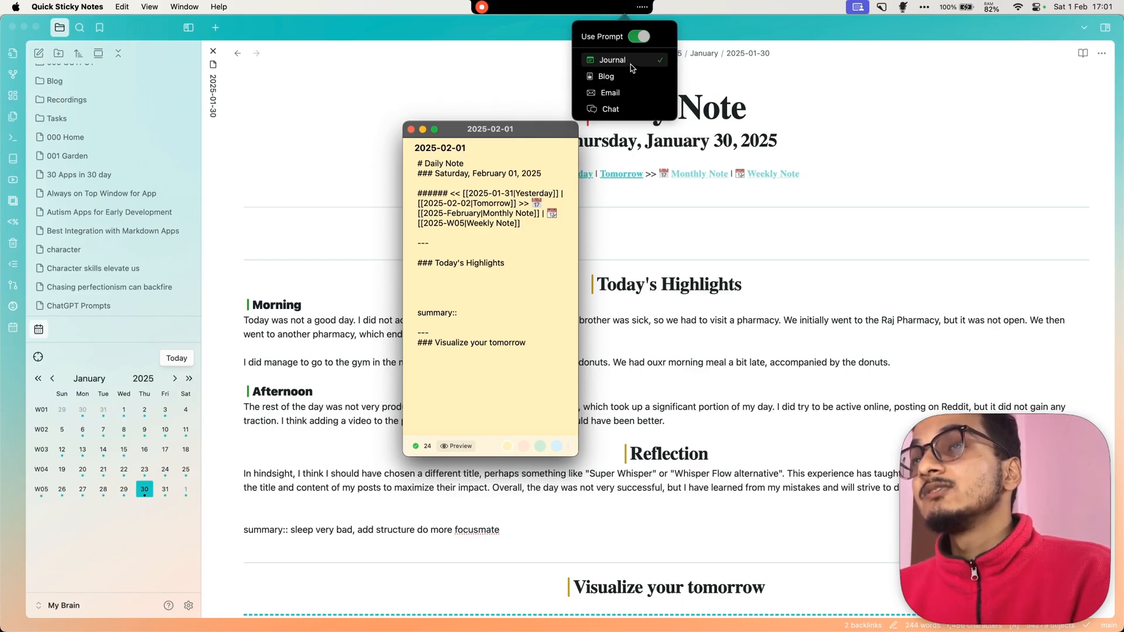
pyautogui.moveTo(507, 170)
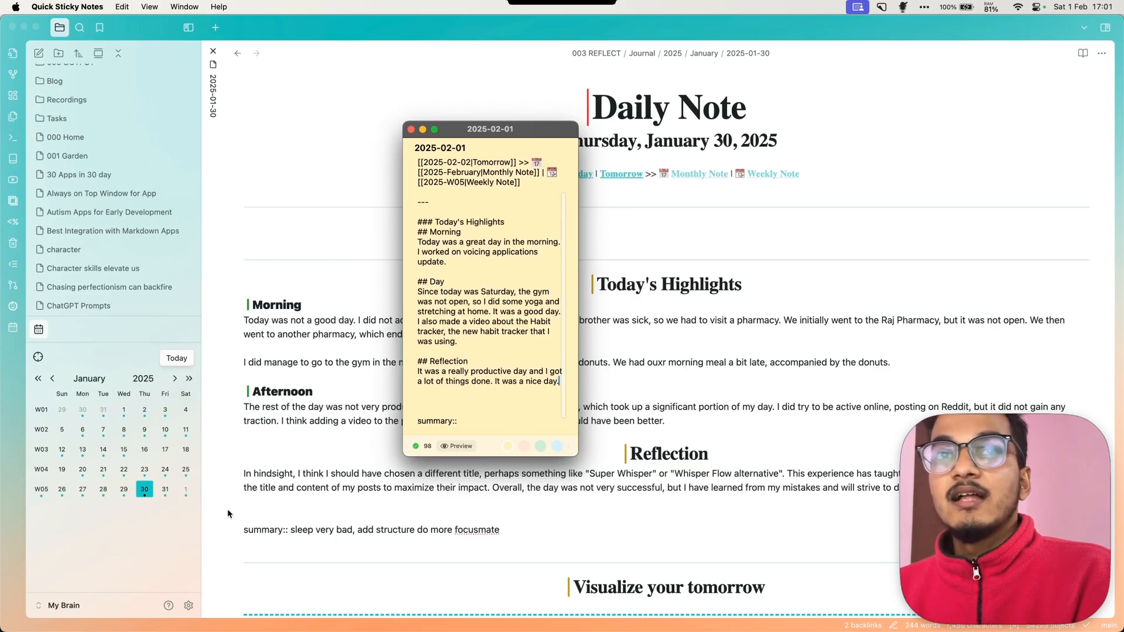
pyautogui.click(175, 379)
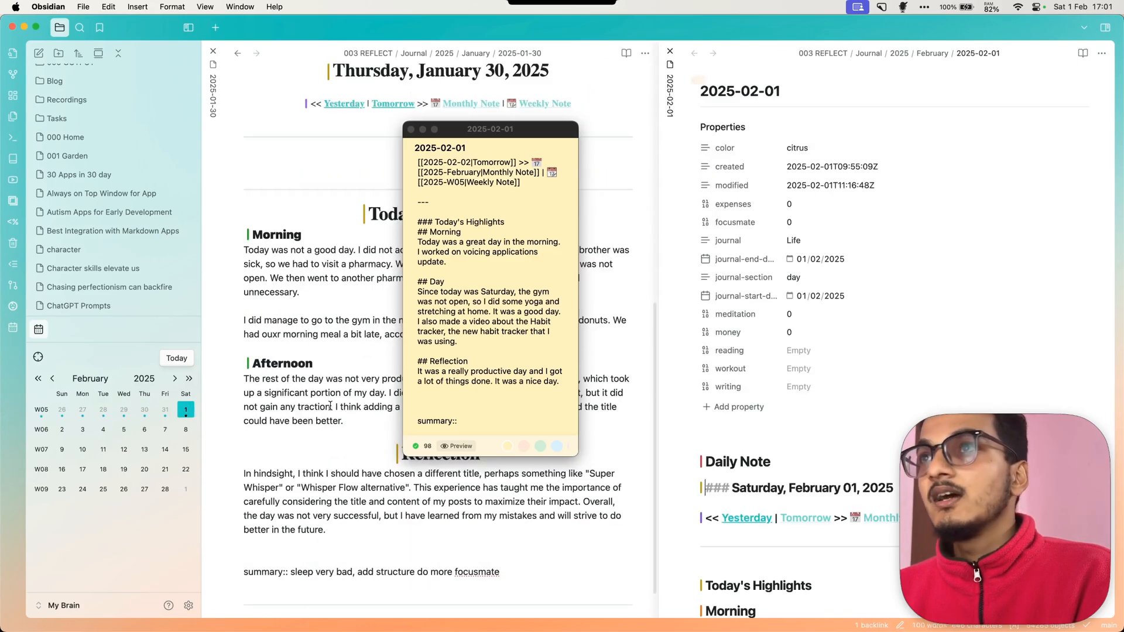
# Scroll the Habit Tracker's datacorejsx source showing the habit list and perfect-day goals.
pyautogui.scroll(-3)
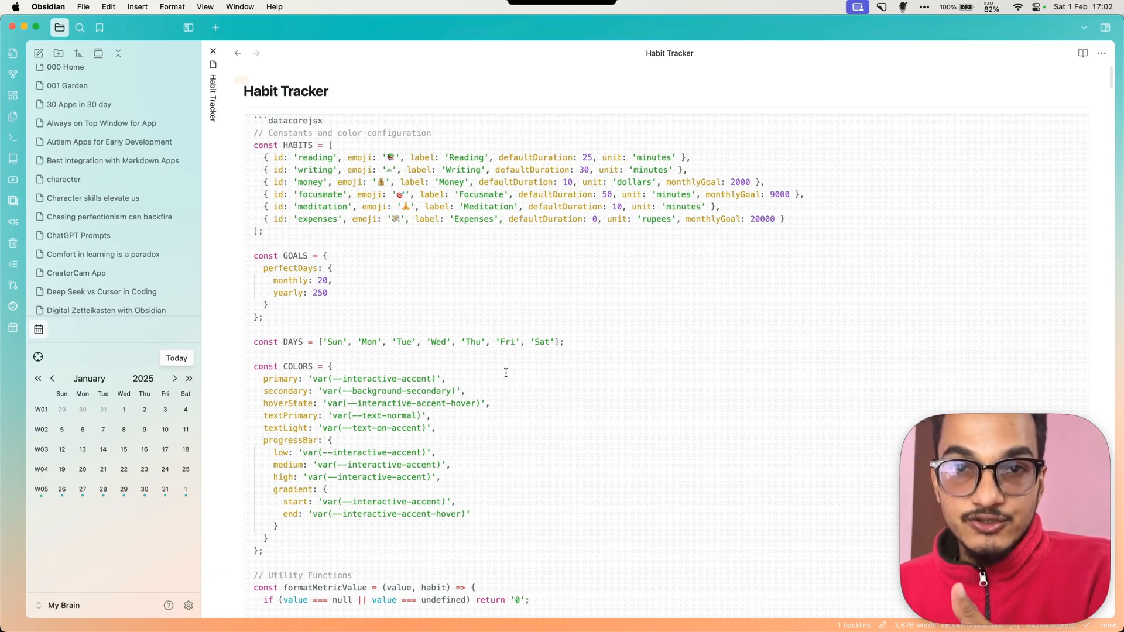
# Copy all the Habit Tracker code and create a new note in Obsidian Life Planner 2025.
pyautogui.click(446, 378)
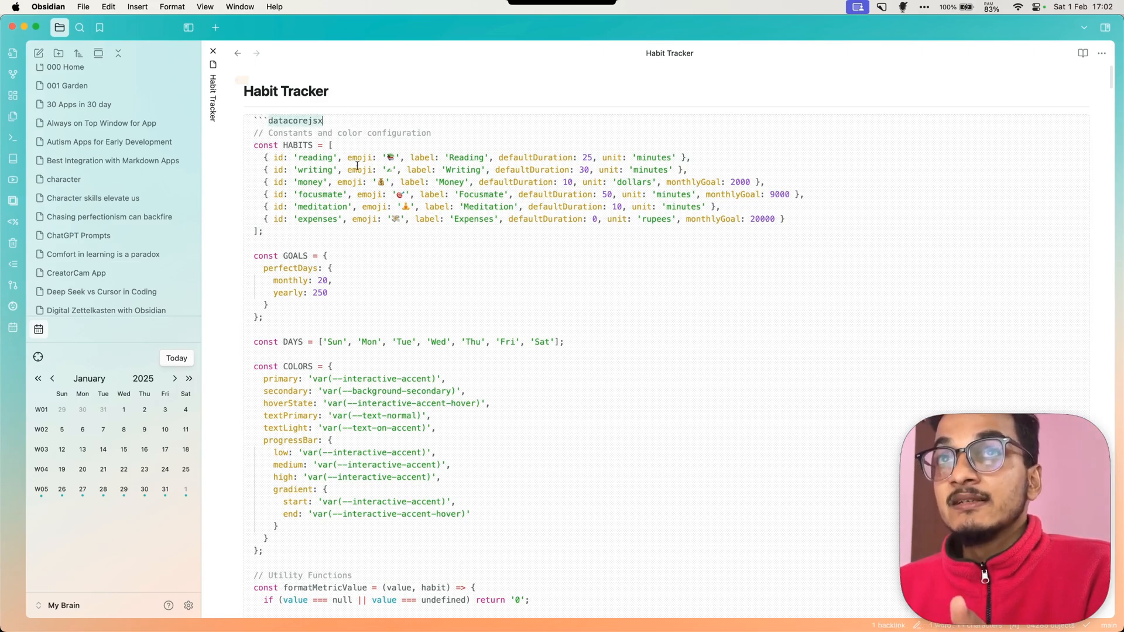
pyautogui.scroll(-3)
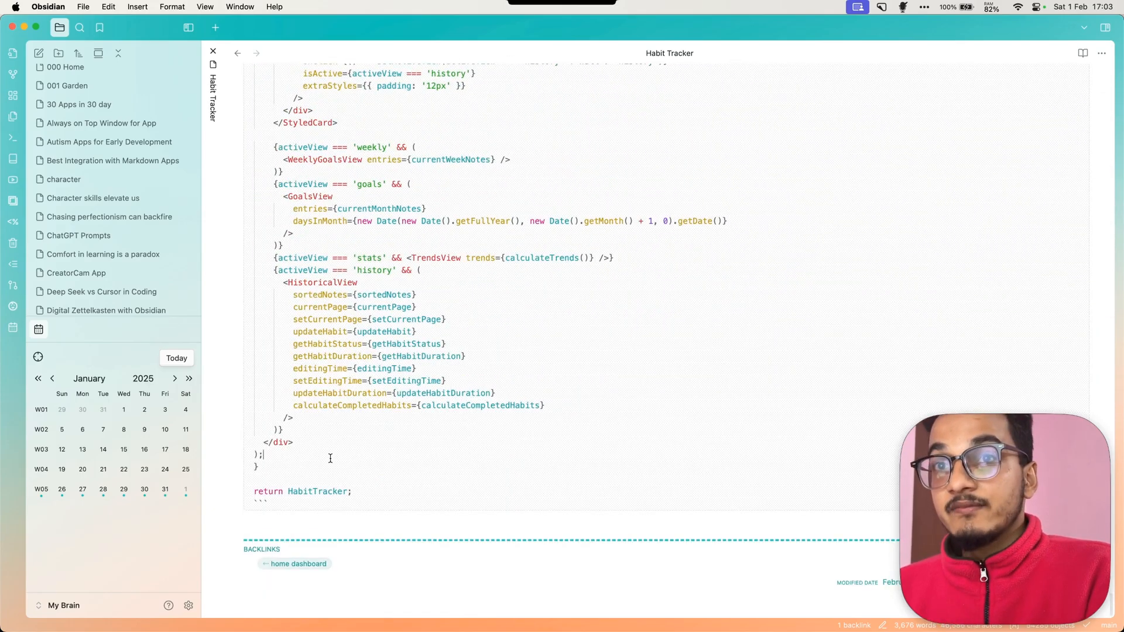
pyautogui.scroll(3)
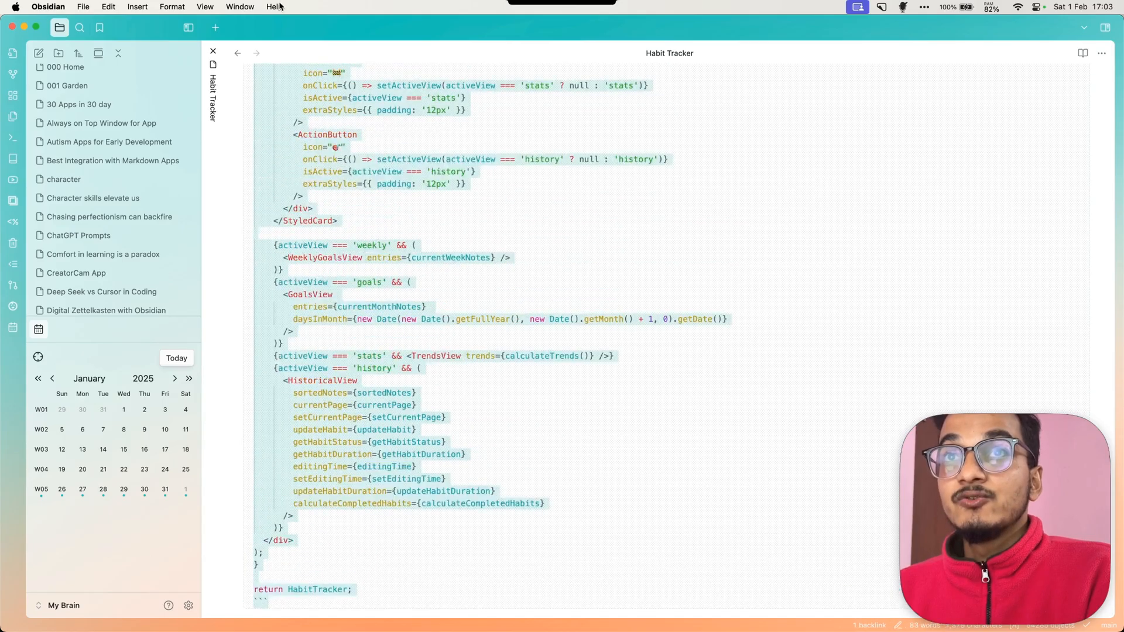
pyautogui.scroll(3)
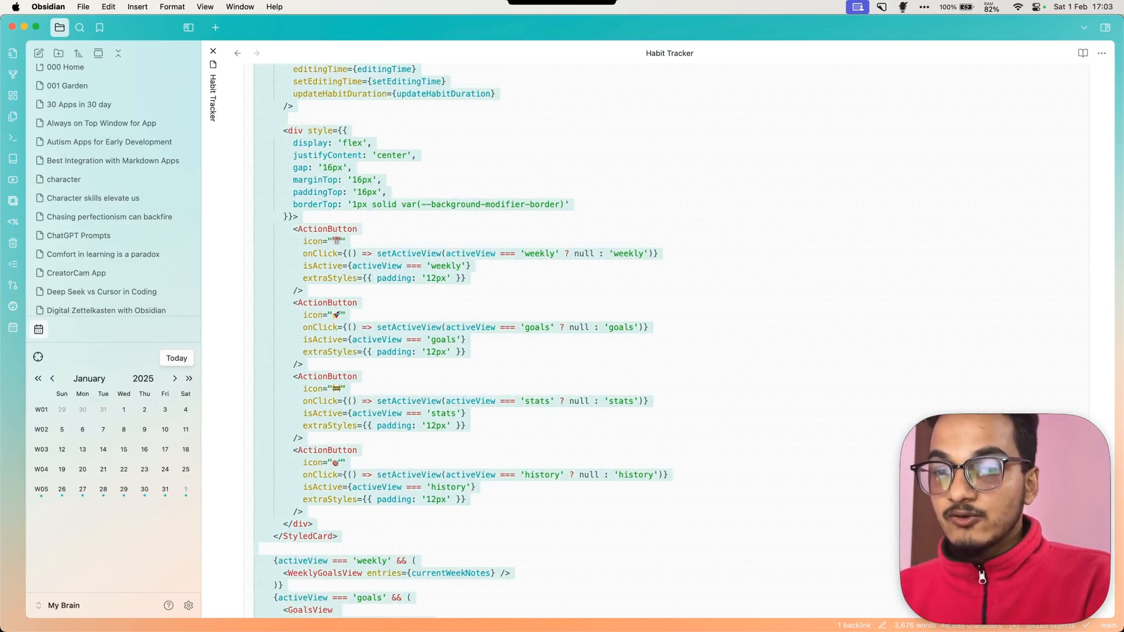
pyautogui.click(1083, 52)
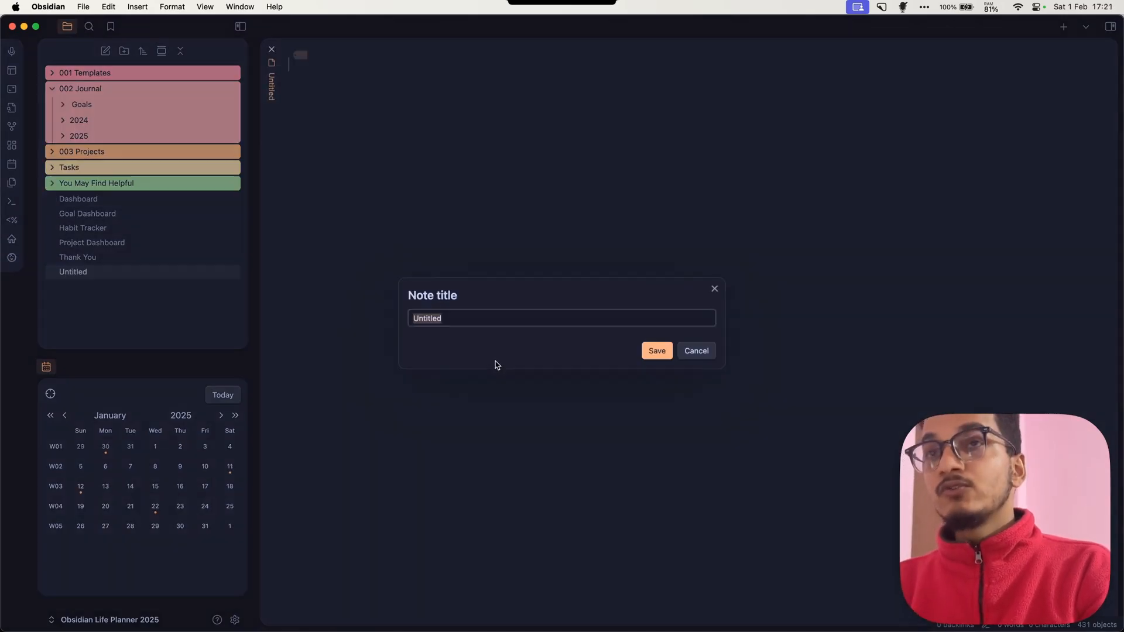
# Save the new note as 'Habit Trackerss' and paste in the datacorejsx tracker code.
pyautogui.write('Habit Tracker')
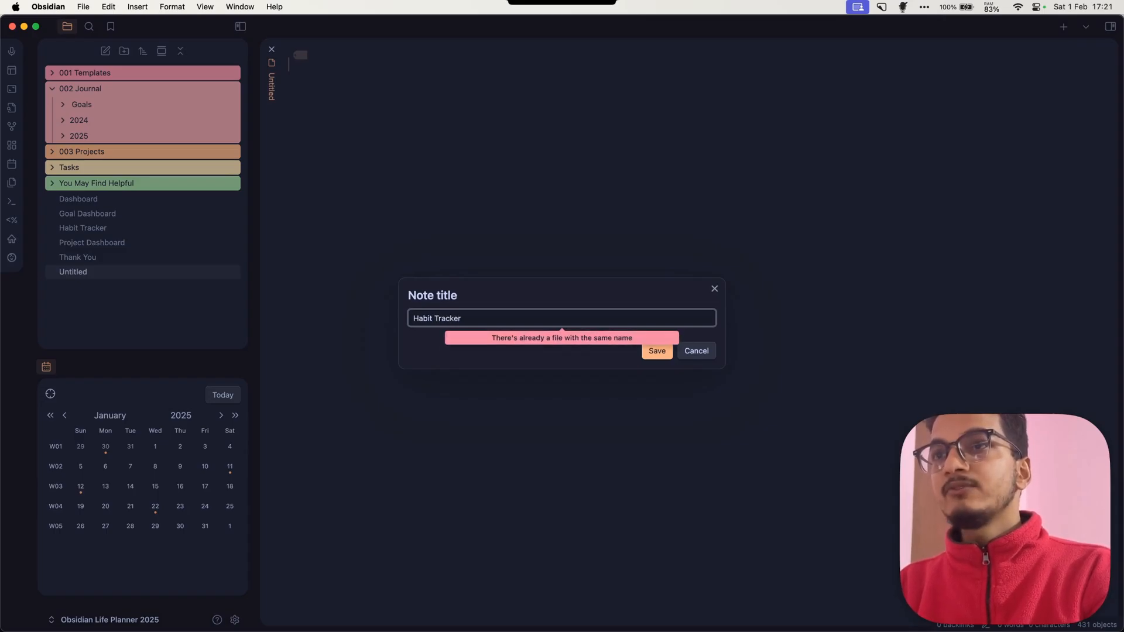
pyautogui.click(656, 351)
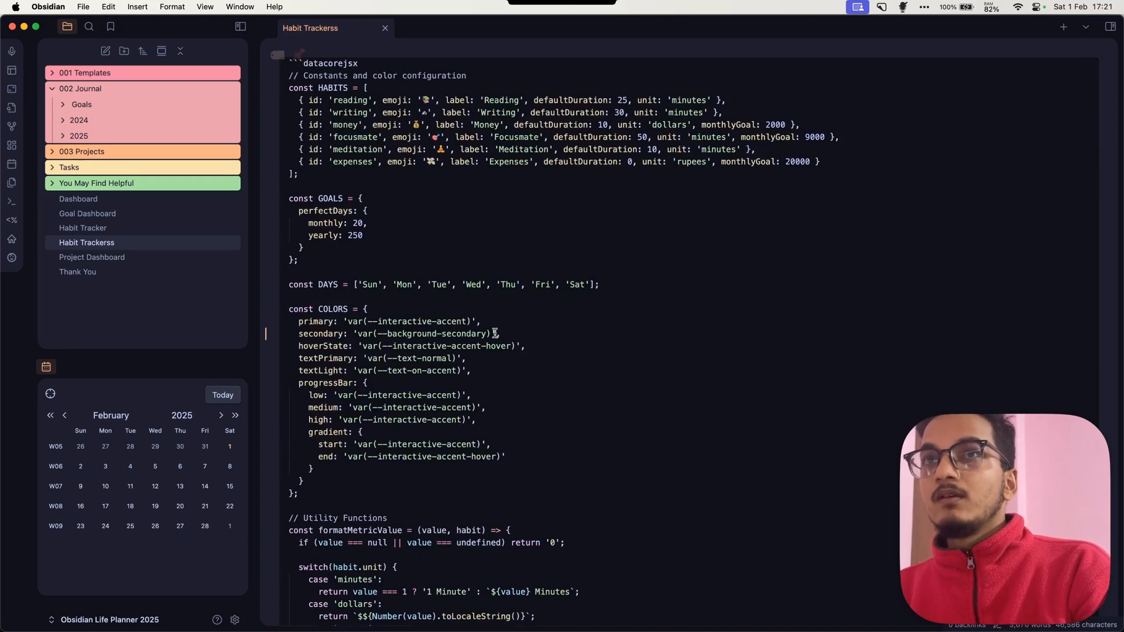
pyautogui.scroll(3)
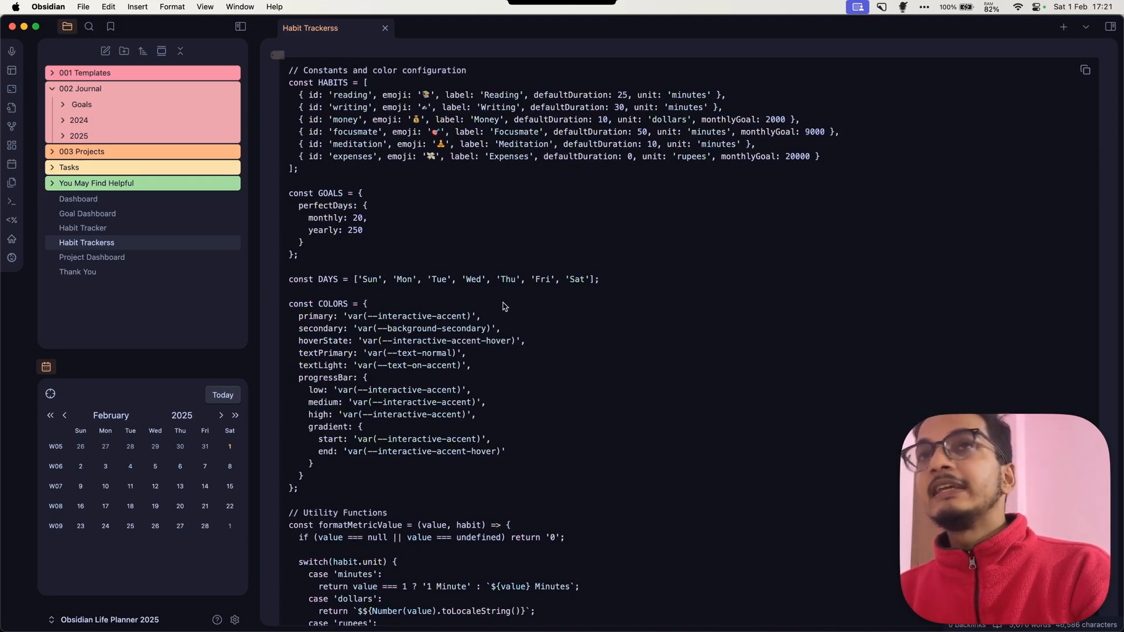
pyautogui.scroll(3)
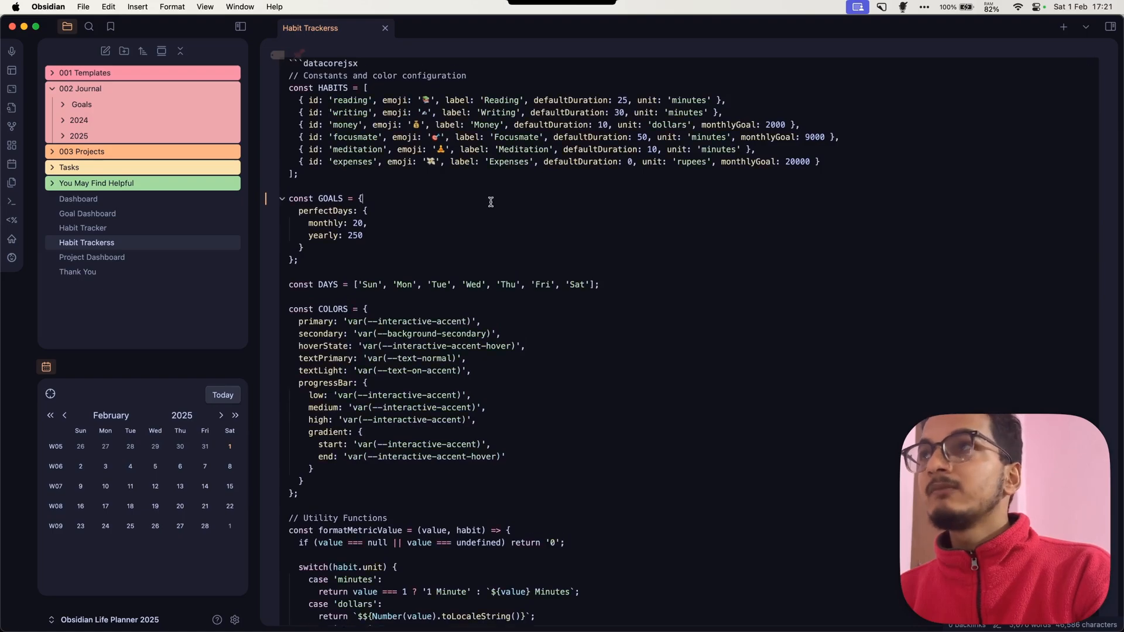
pyautogui.scroll(3)
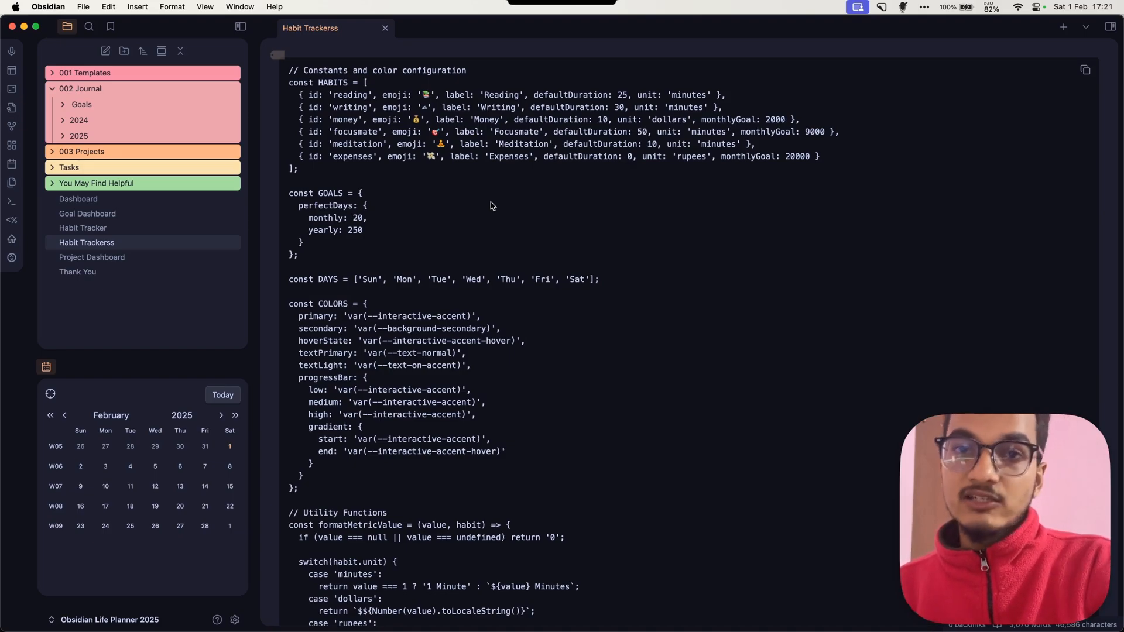
pyautogui.moveTo(271, 492)
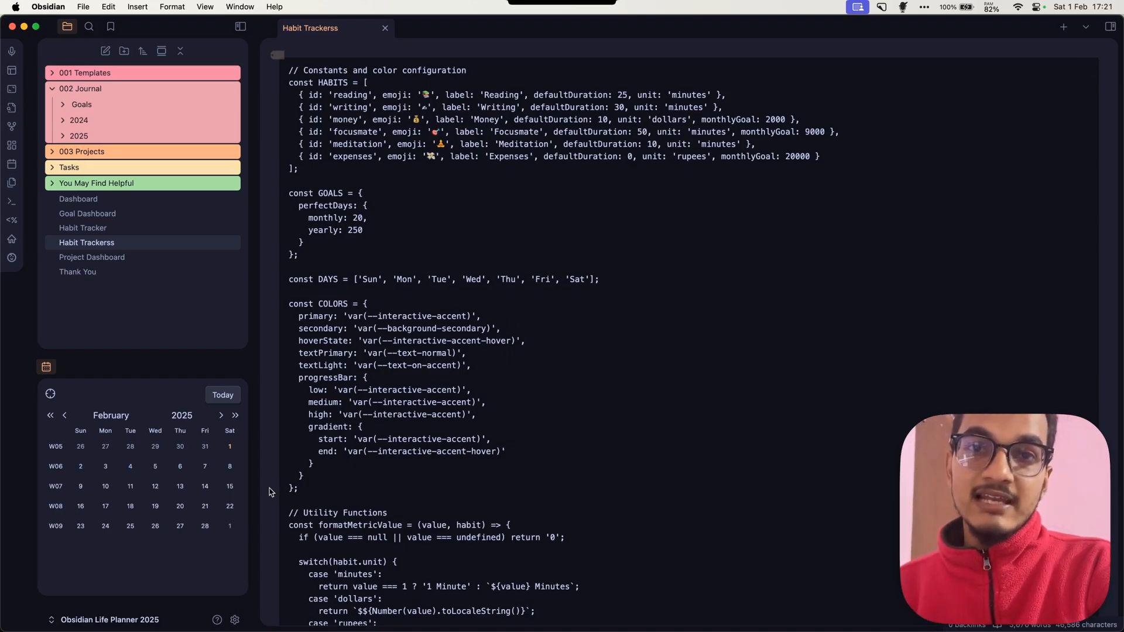
pyautogui.moveTo(172, 624)
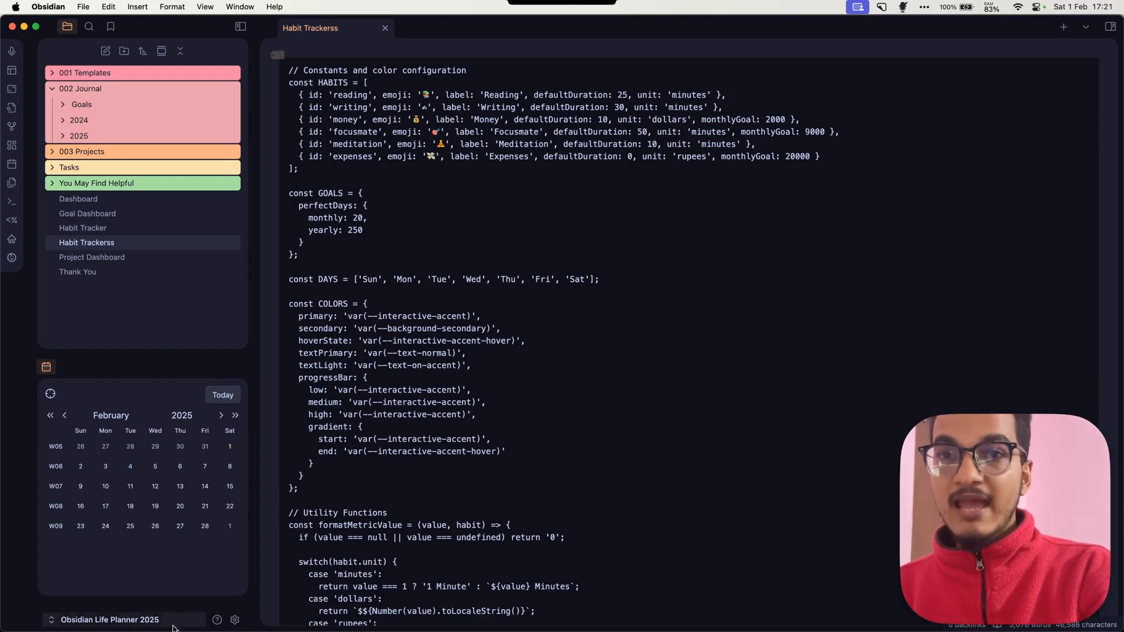
pyautogui.moveTo(237, 620)
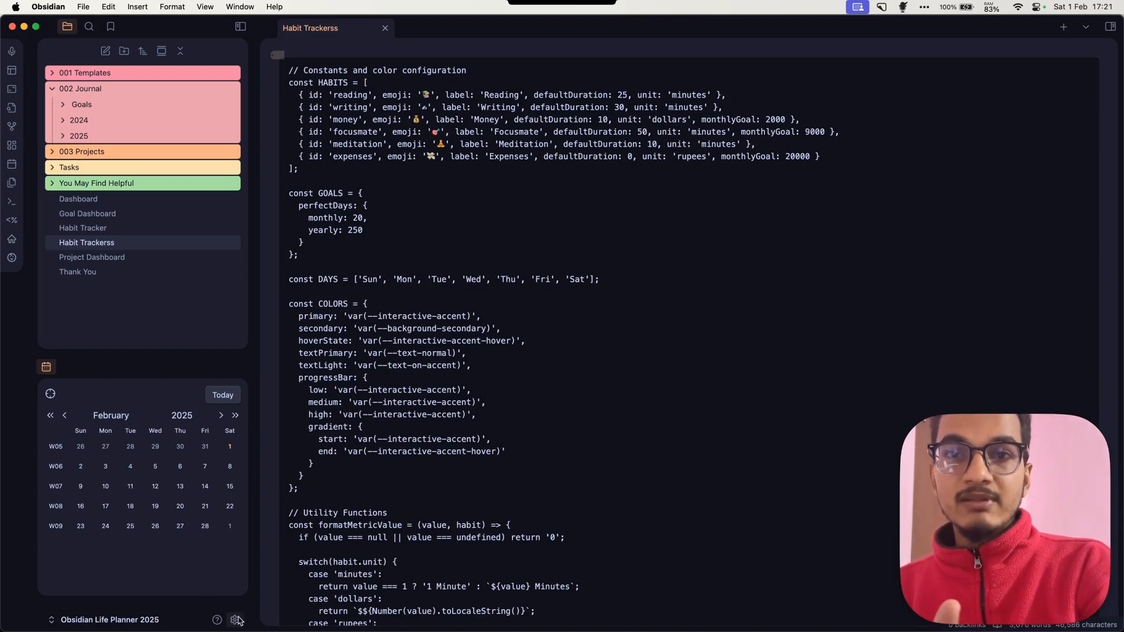
pyautogui.click(234, 619)
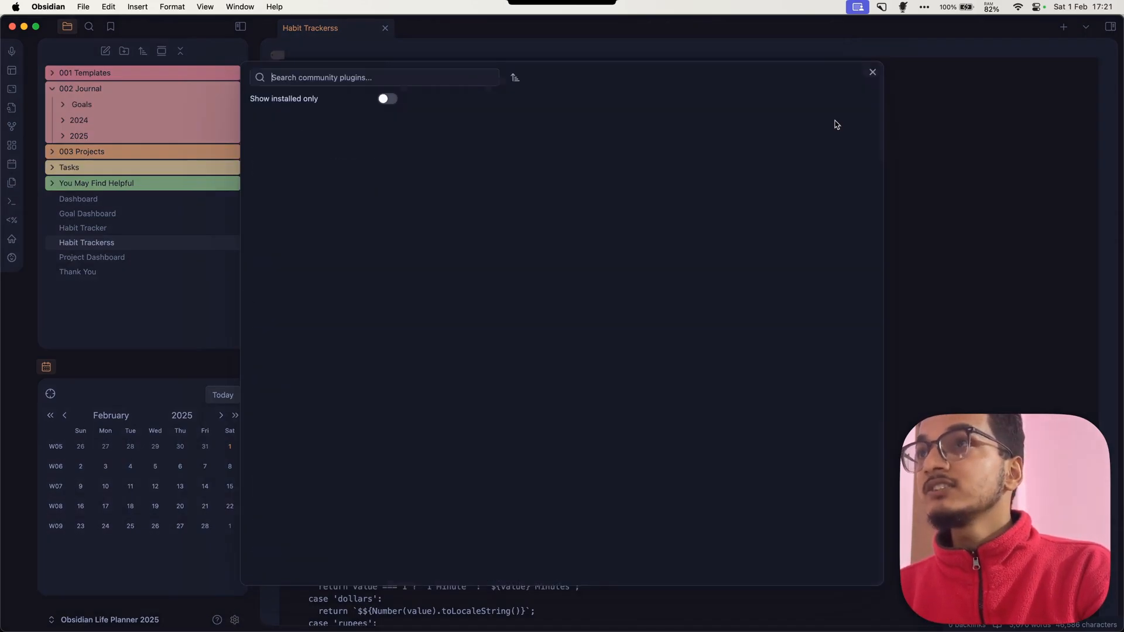
pyautogui.write('brat')
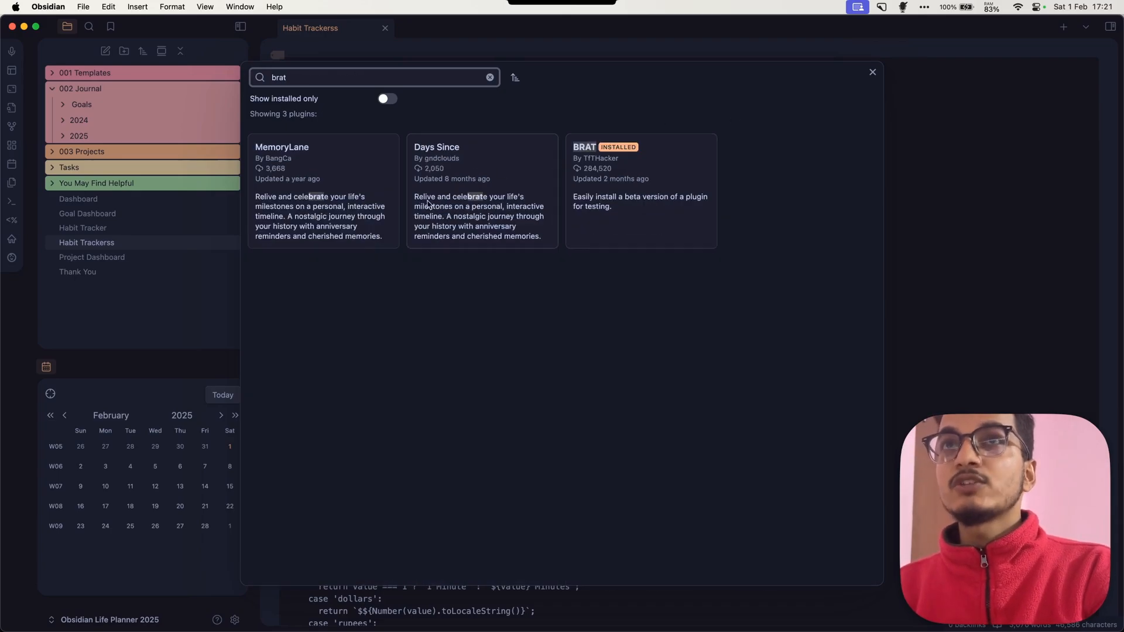
pyautogui.click(639, 190)
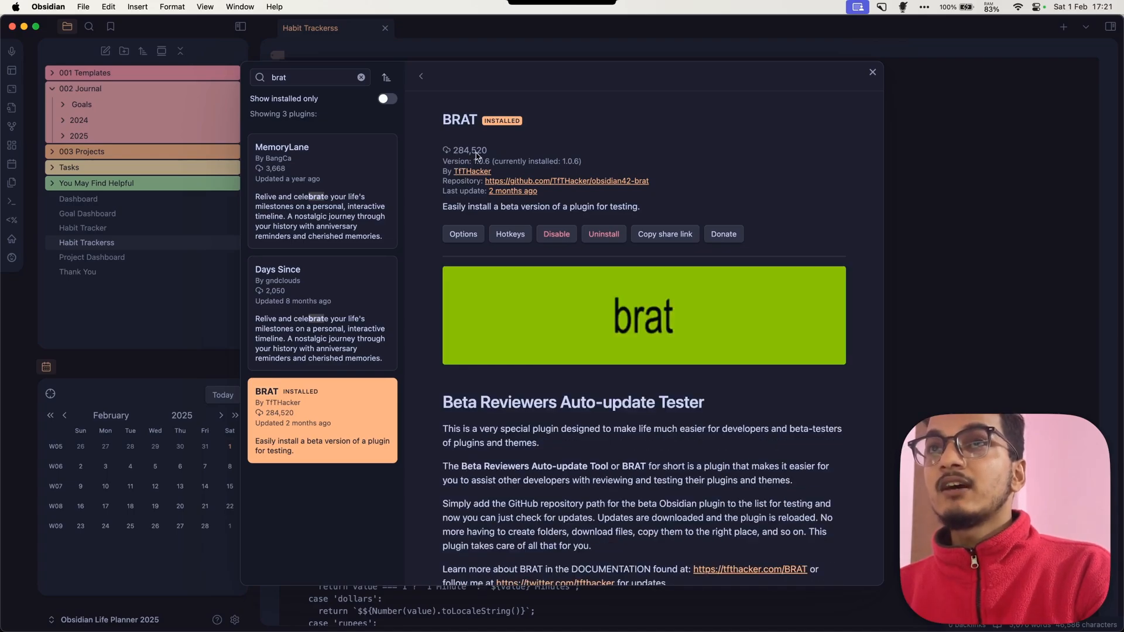
pyautogui.moveTo(479, 122)
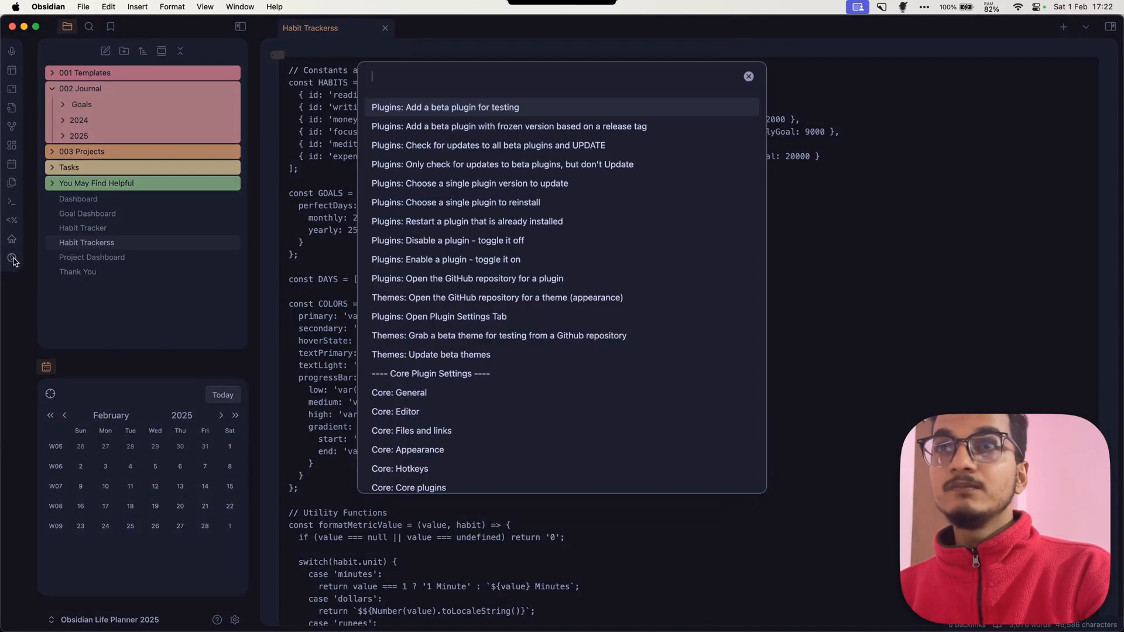
pyautogui.click(444, 107)
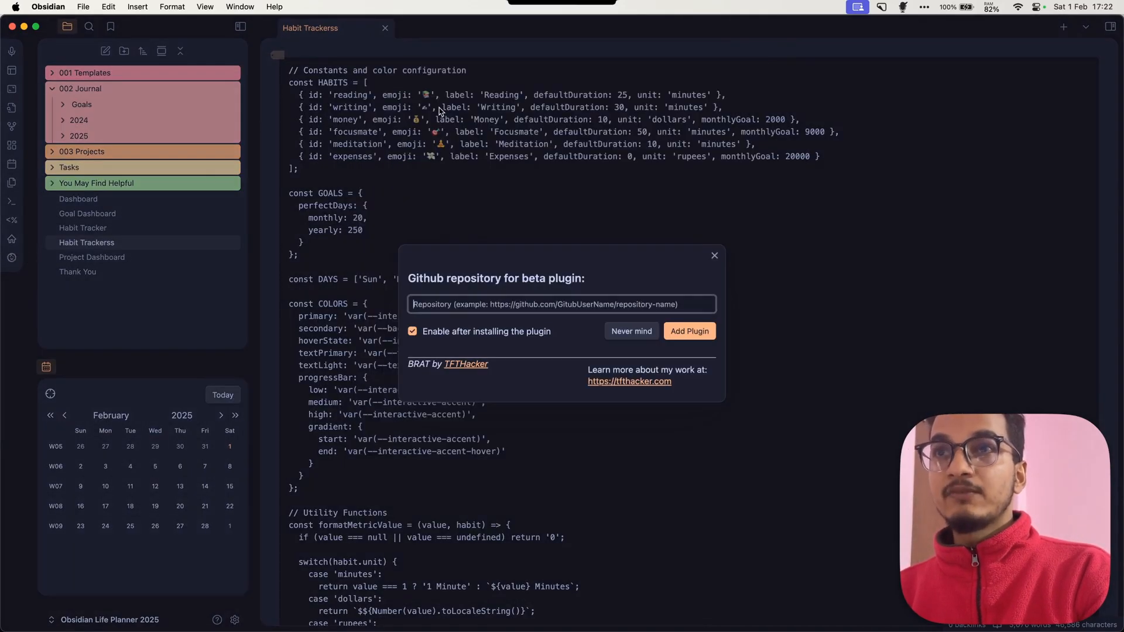
pyautogui.moveTo(568, 285)
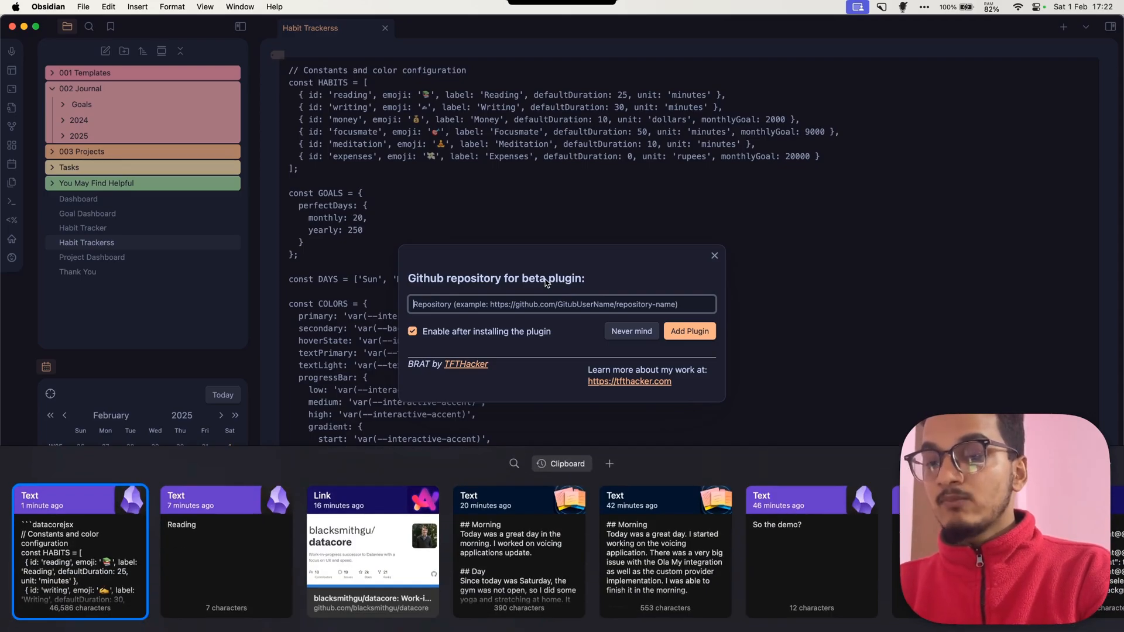
pyautogui.write('datacore')
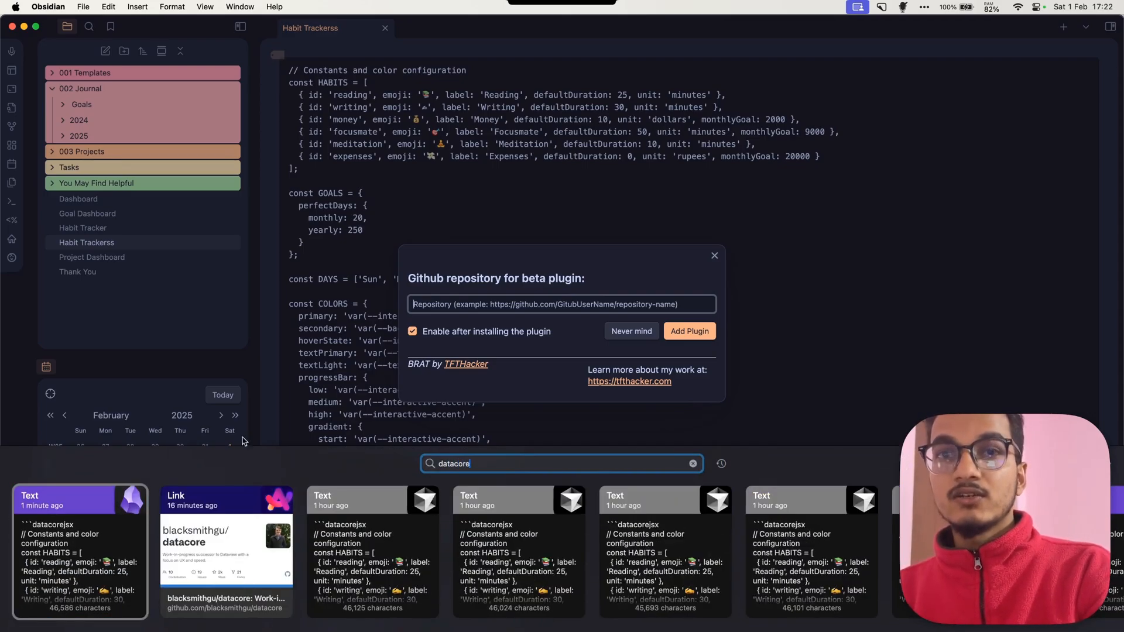
pyautogui.write('https://github.com/blacksmithgu/datacore')
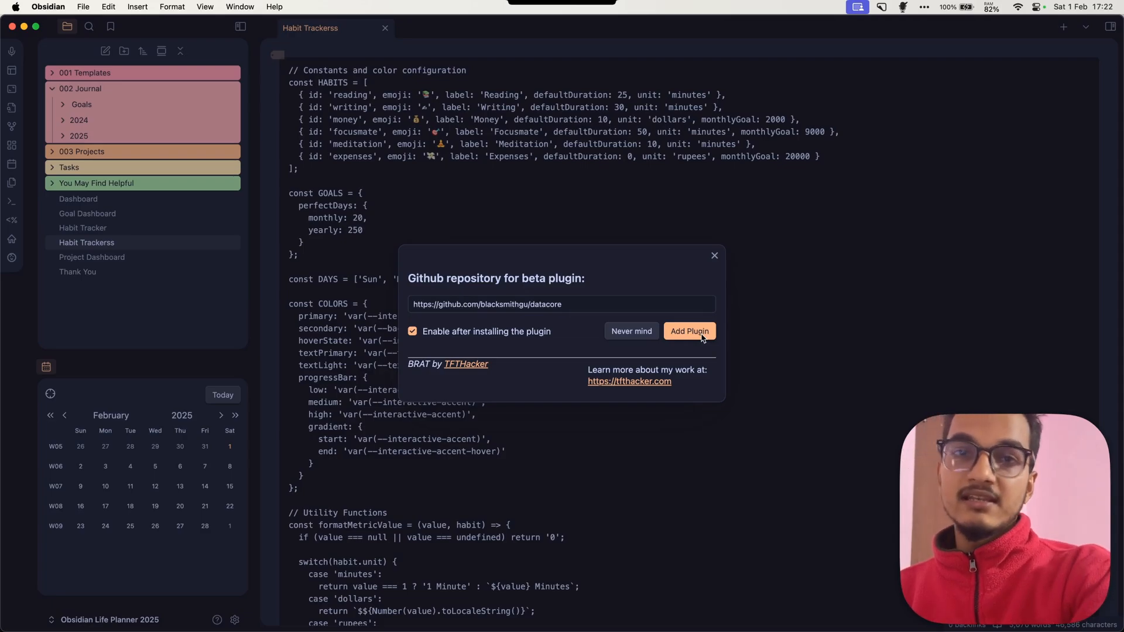
pyautogui.moveTo(618, 298)
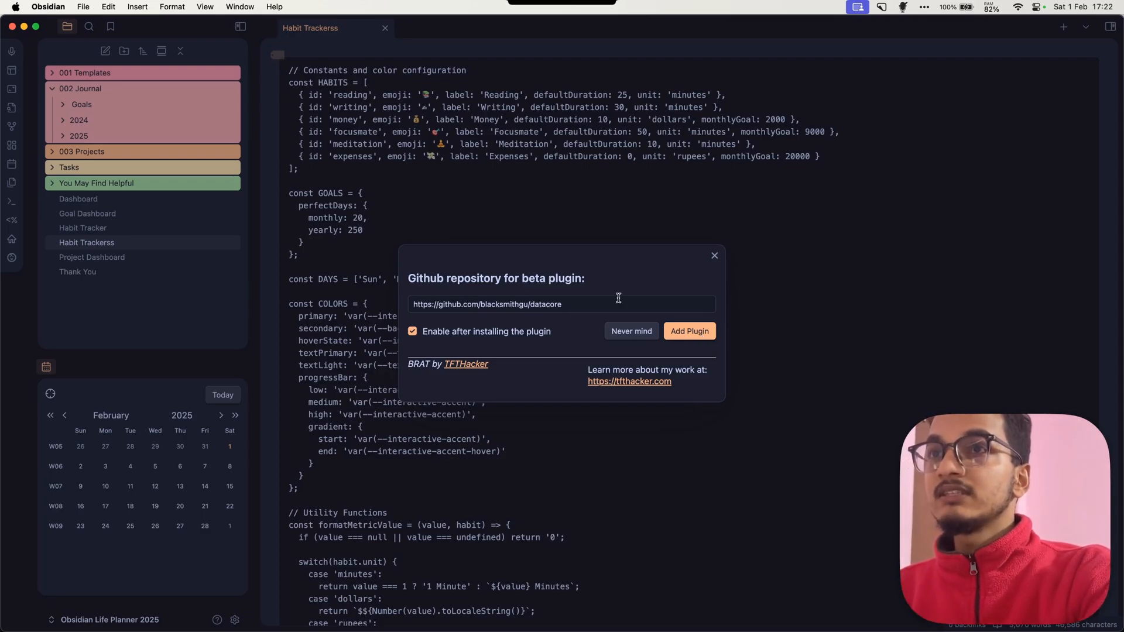
pyautogui.moveTo(558, 297)
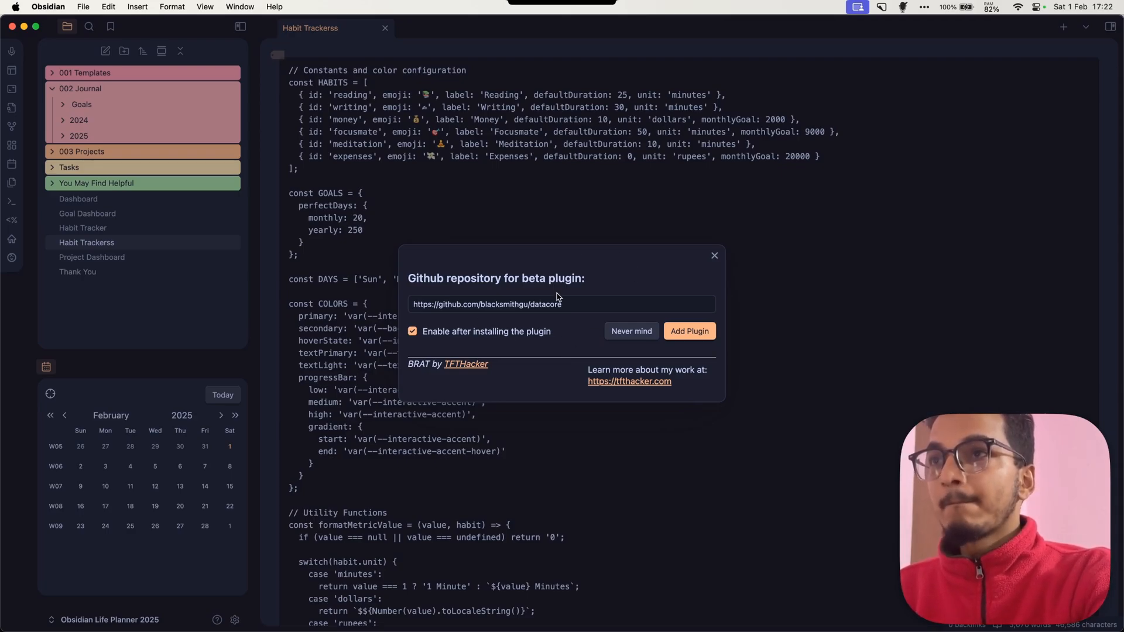
pyautogui.click(688, 331)
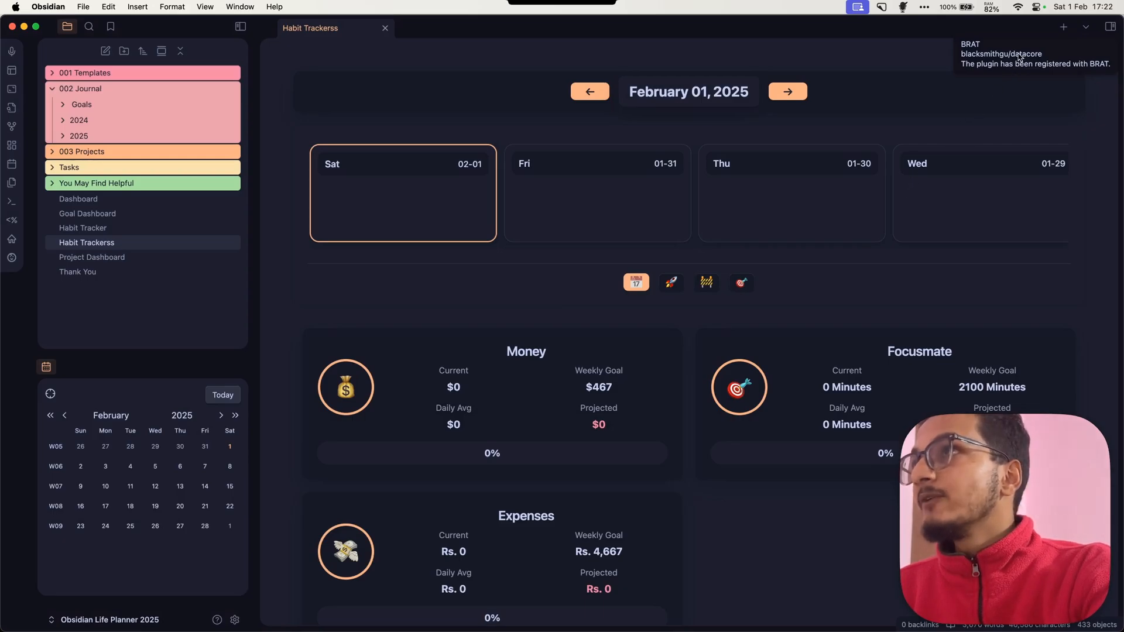
pyautogui.moveTo(973, 60)
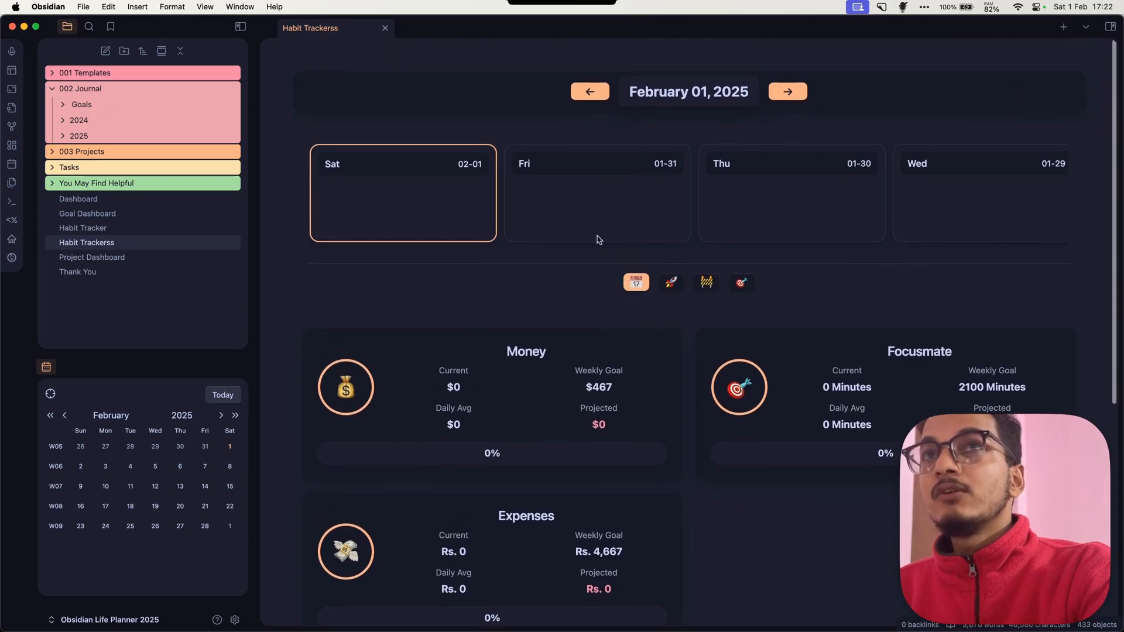
# Collapse the left sidebar so the Money, Focusmate and Expenses cards sit side by side.
pyautogui.click(240, 28)
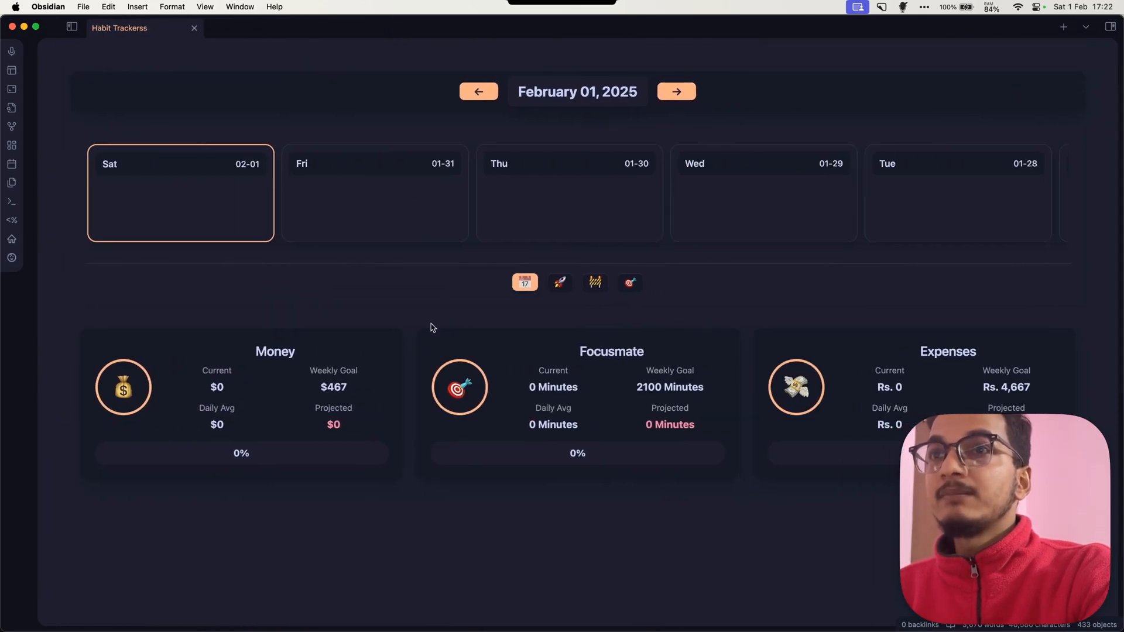
pyautogui.moveTo(514, 261)
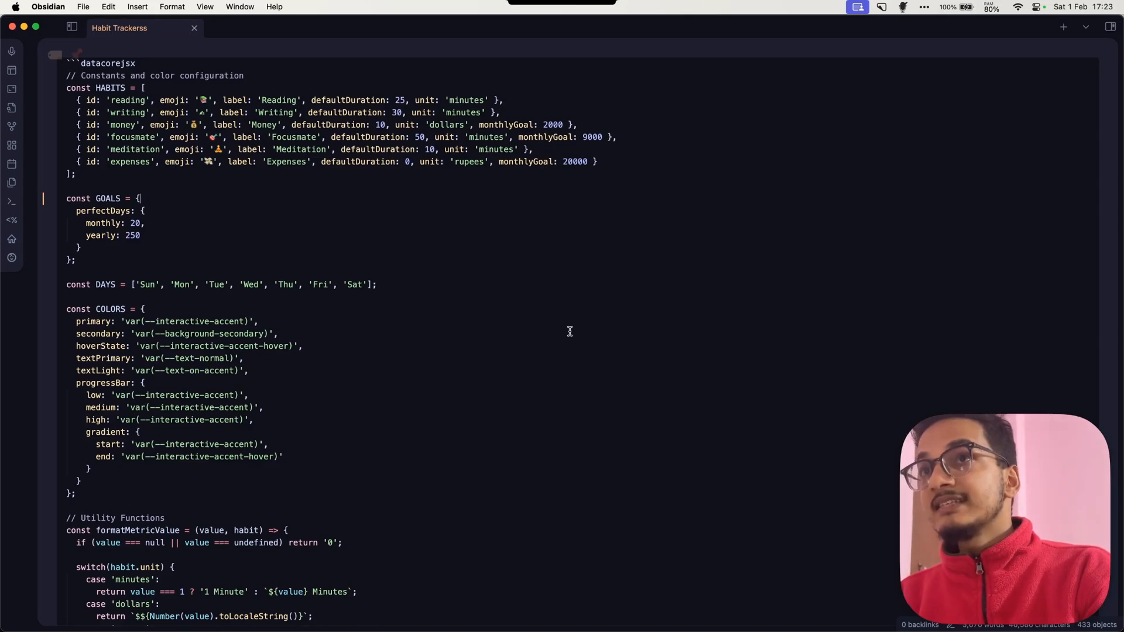
# Scroll through the tracker code and try finding 'query' with Cmd+F.
pyautogui.scroll(-3)
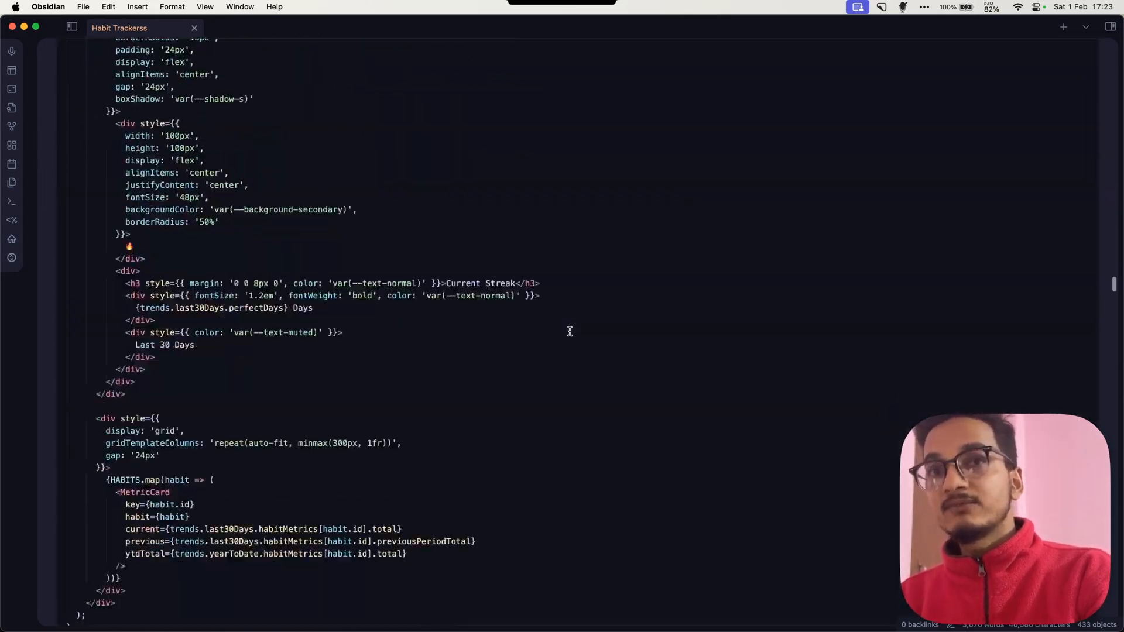
pyautogui.scroll(3)
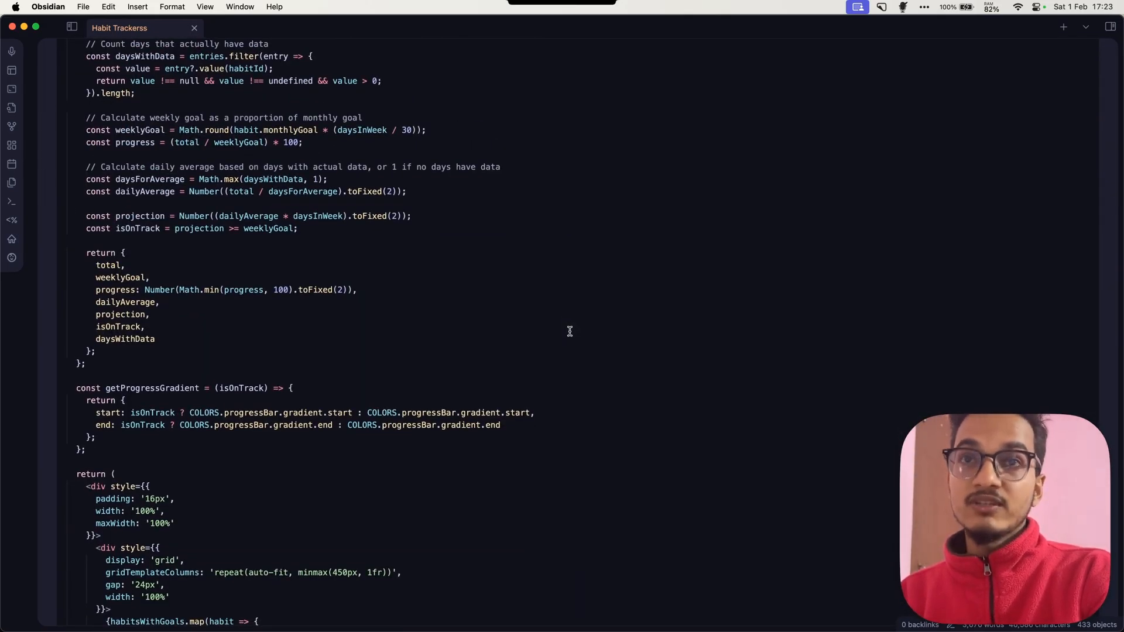
pyautogui.scroll(-3)
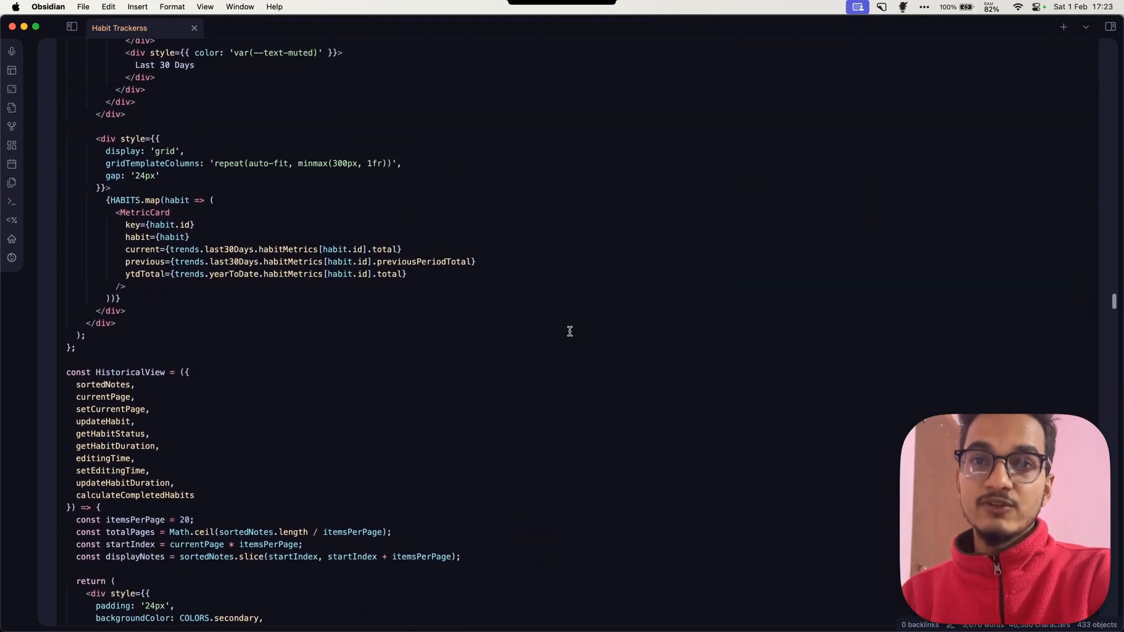
pyautogui.scroll(3)
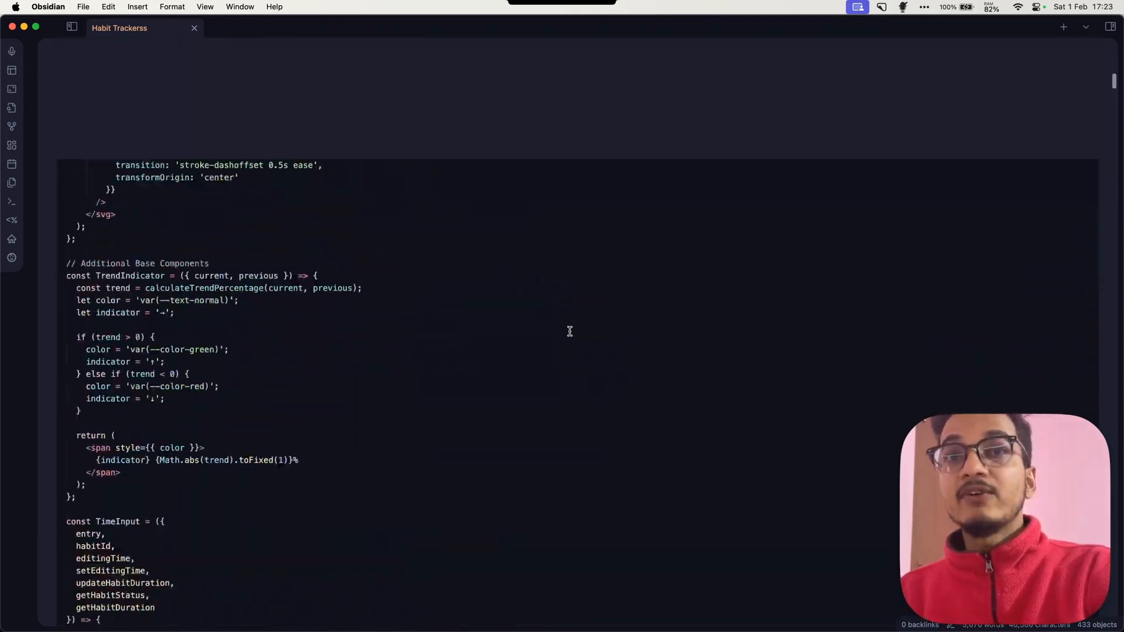
pyautogui.scroll(3)
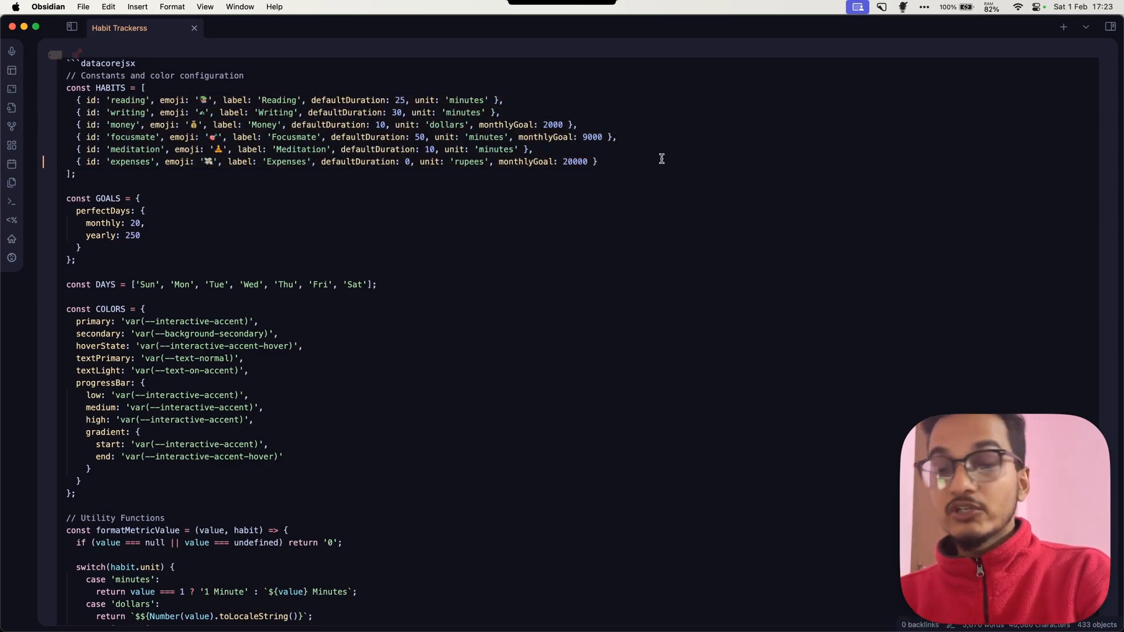
pyautogui.press('cmd+f')
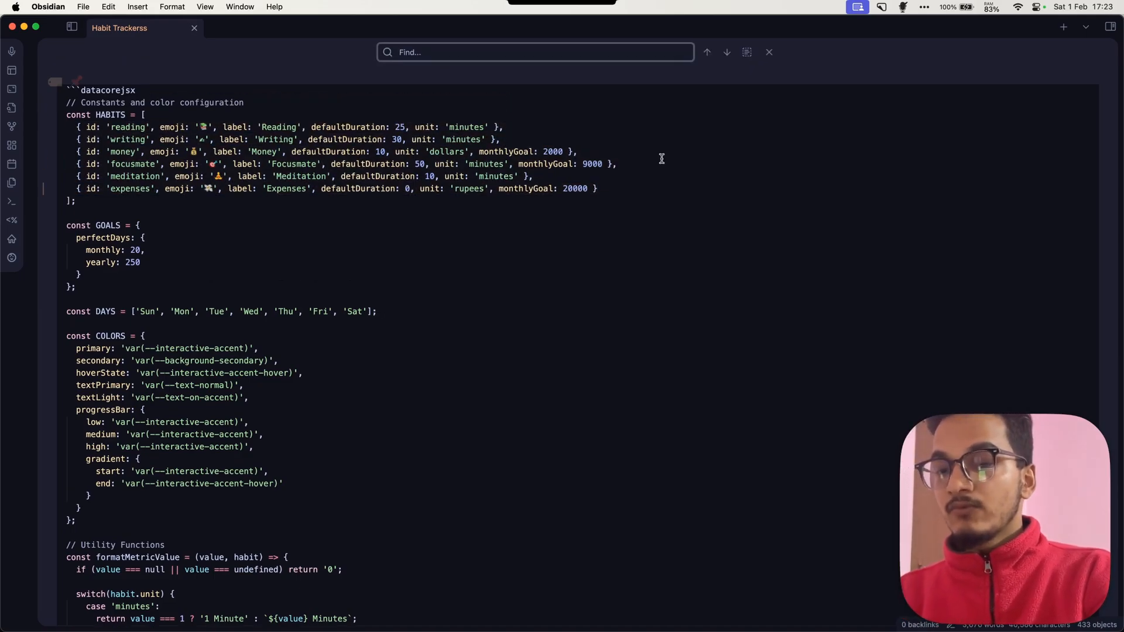
pyautogui.write('query')
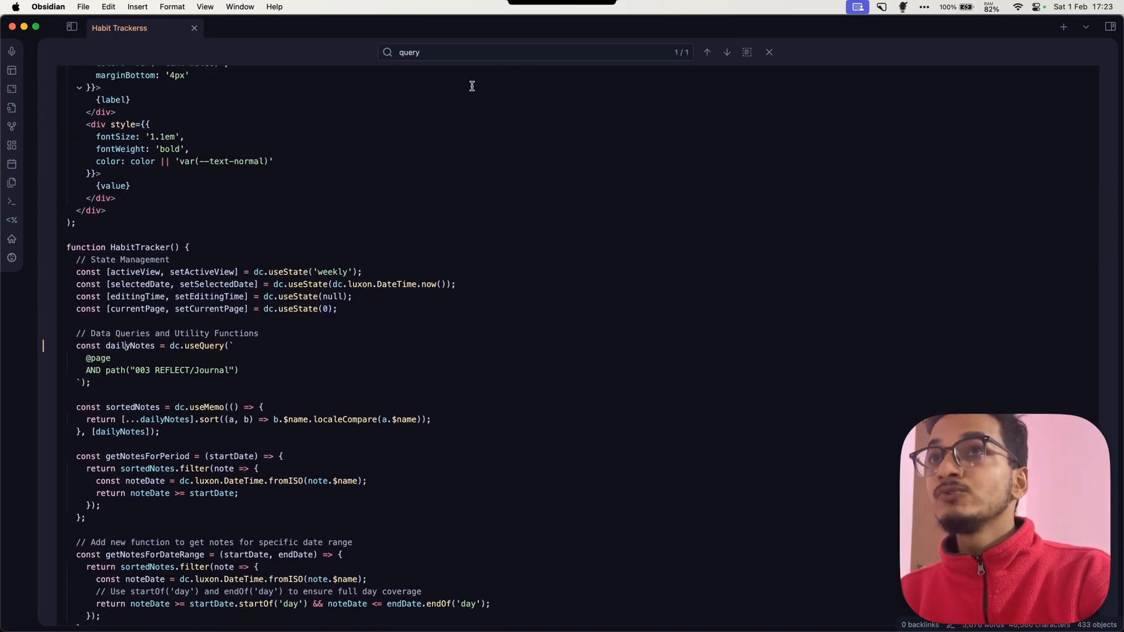
# Locate the '003 REFLECT/Journal' query via 'Search current file' and reopen the file sidebar.
pyautogui.press('cmd+p')
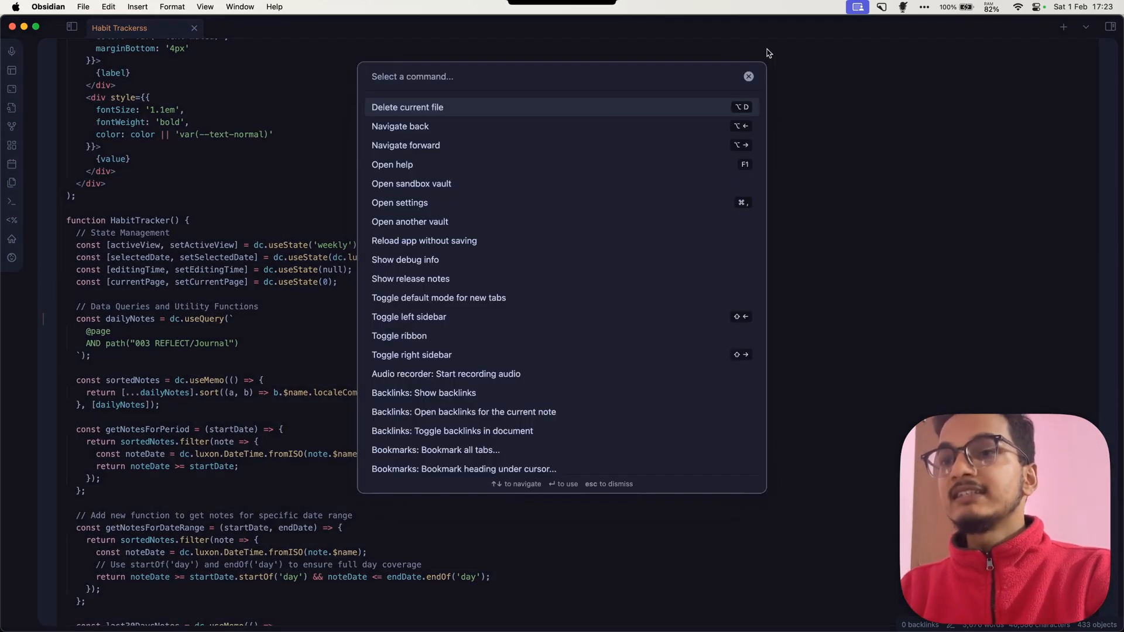
pyautogui.write('searc')
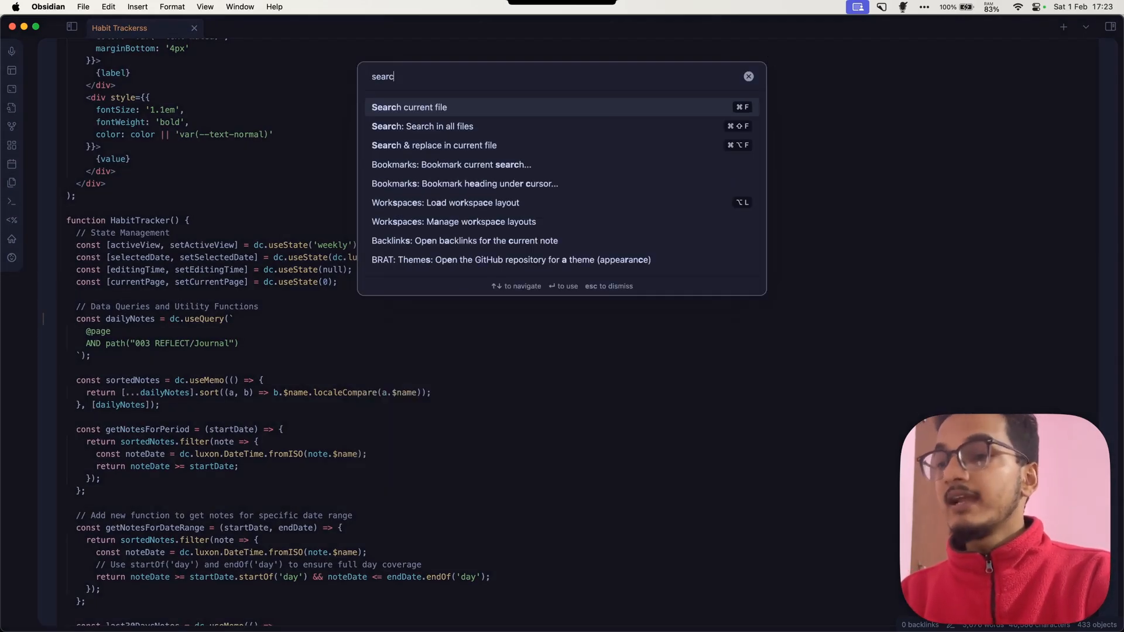
pyautogui.click(409, 107)
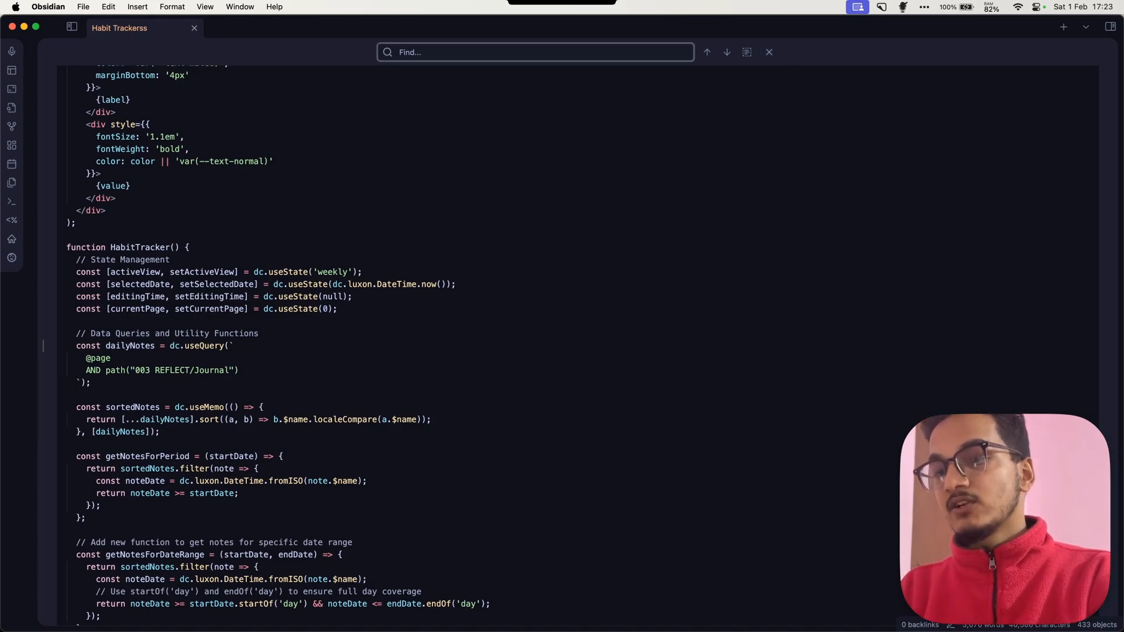
pyautogui.write('query')
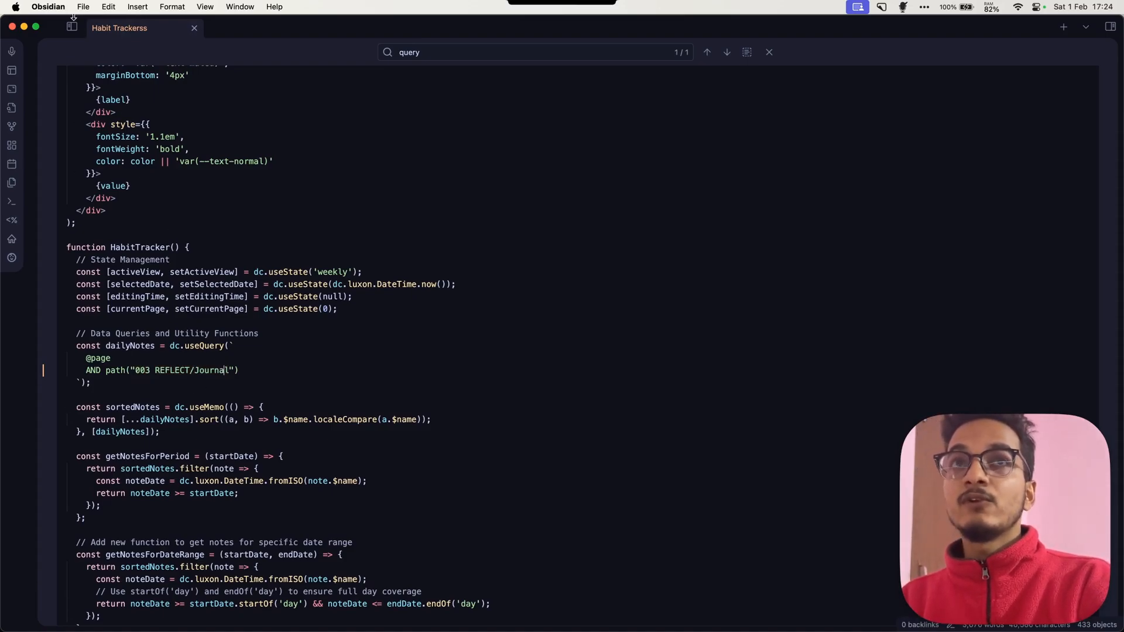
pyautogui.click(71, 28)
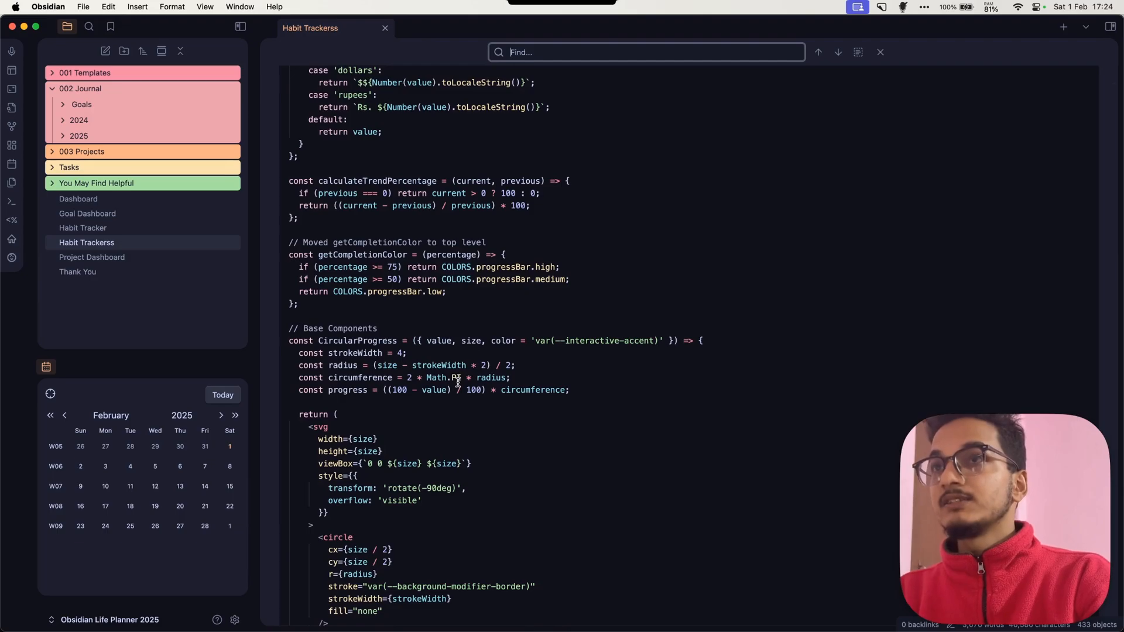
# Change the daily notes query path from '003 REFLECT/Journal' to '002 Journal'.
pyautogui.write('query')
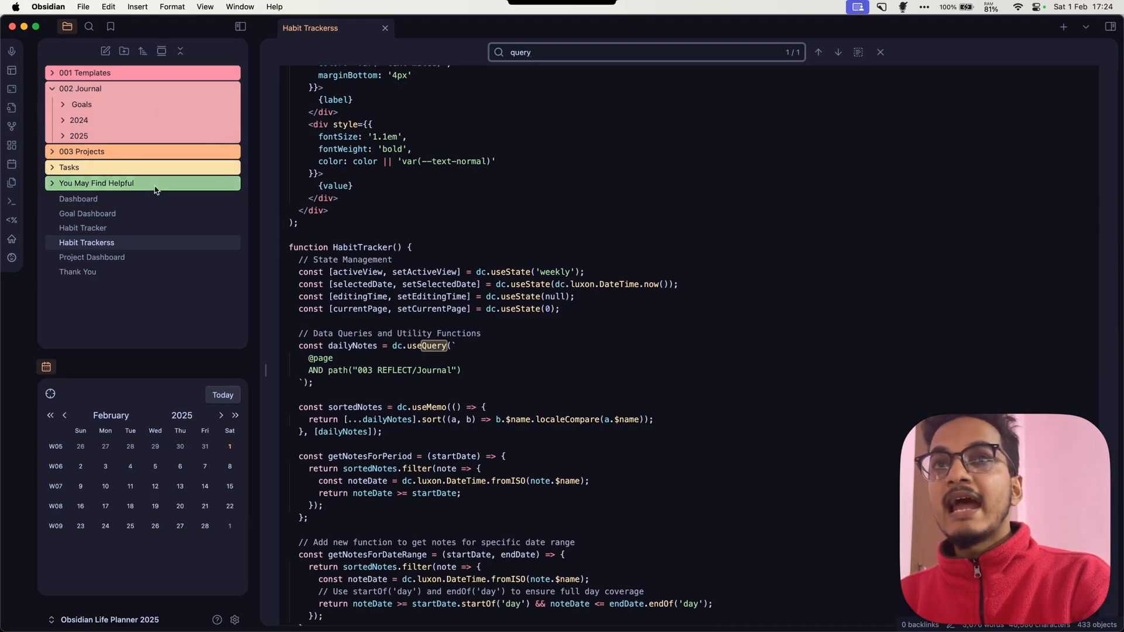
pyautogui.moveTo(183, 197)
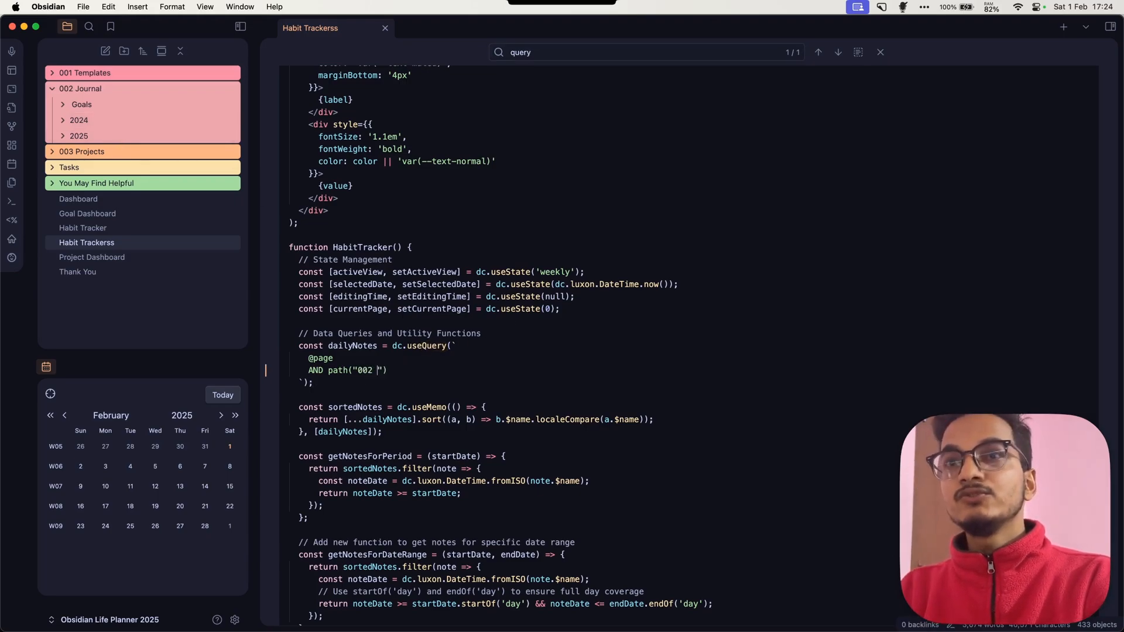
pyautogui.write('Journal')
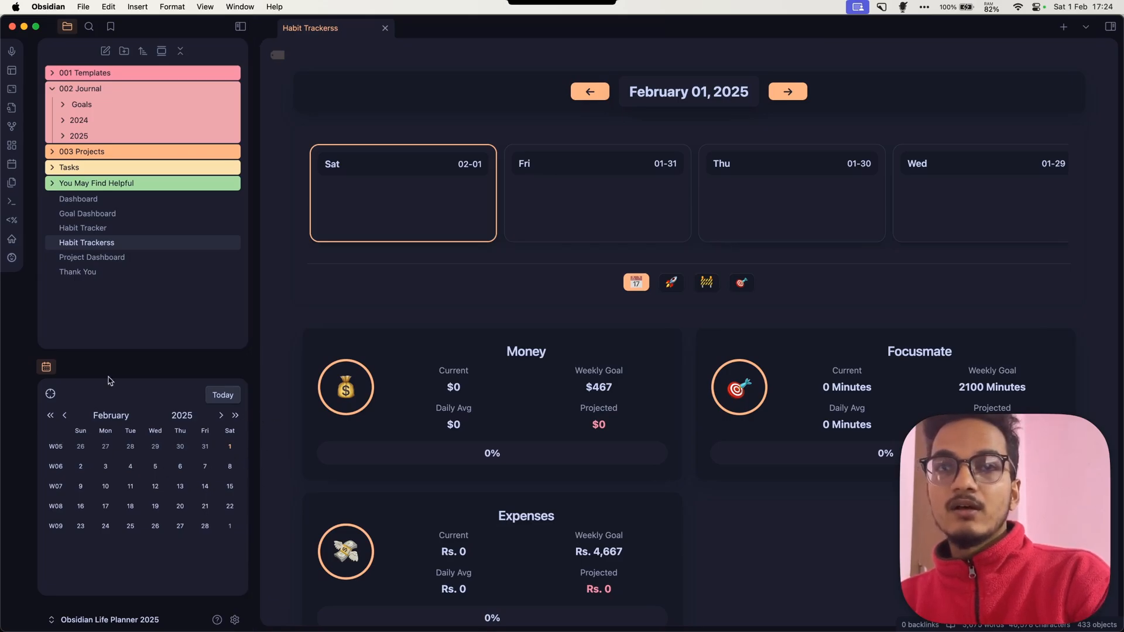
# Open the February 1 daily note from the calendar, then return to the habit tracker.
pyautogui.click(64, 415)
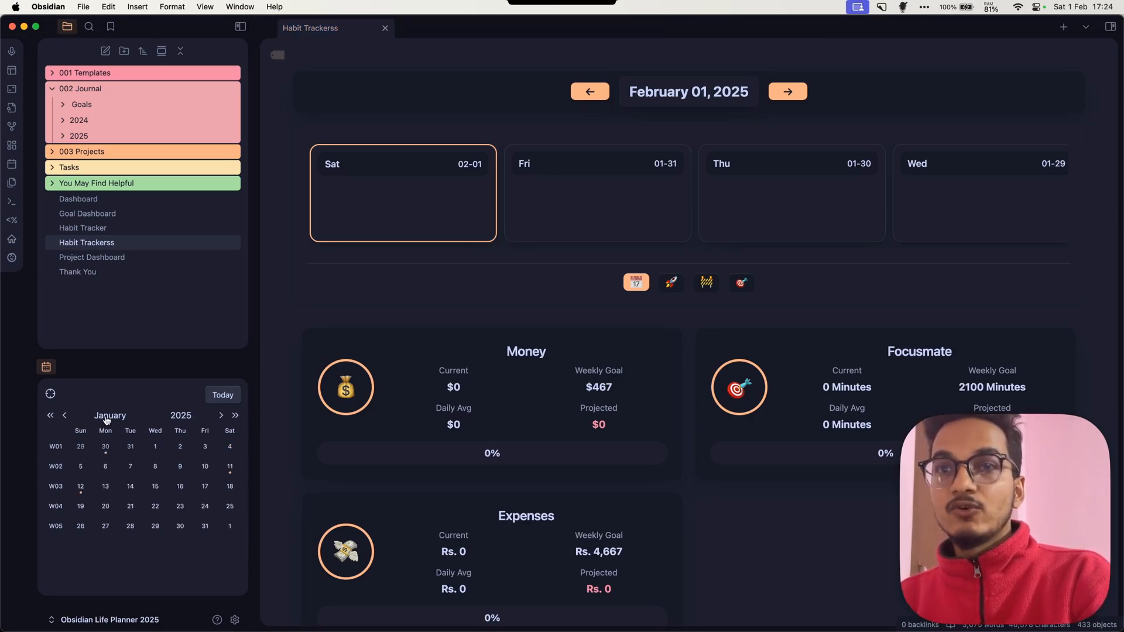
pyautogui.click(220, 416)
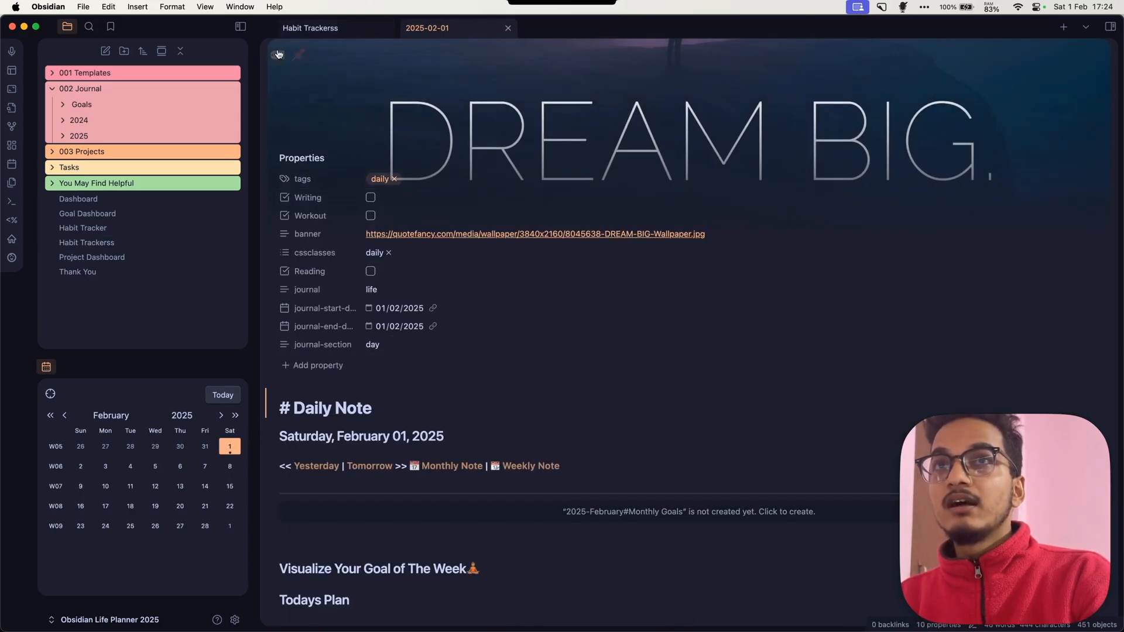
pyautogui.click(309, 29)
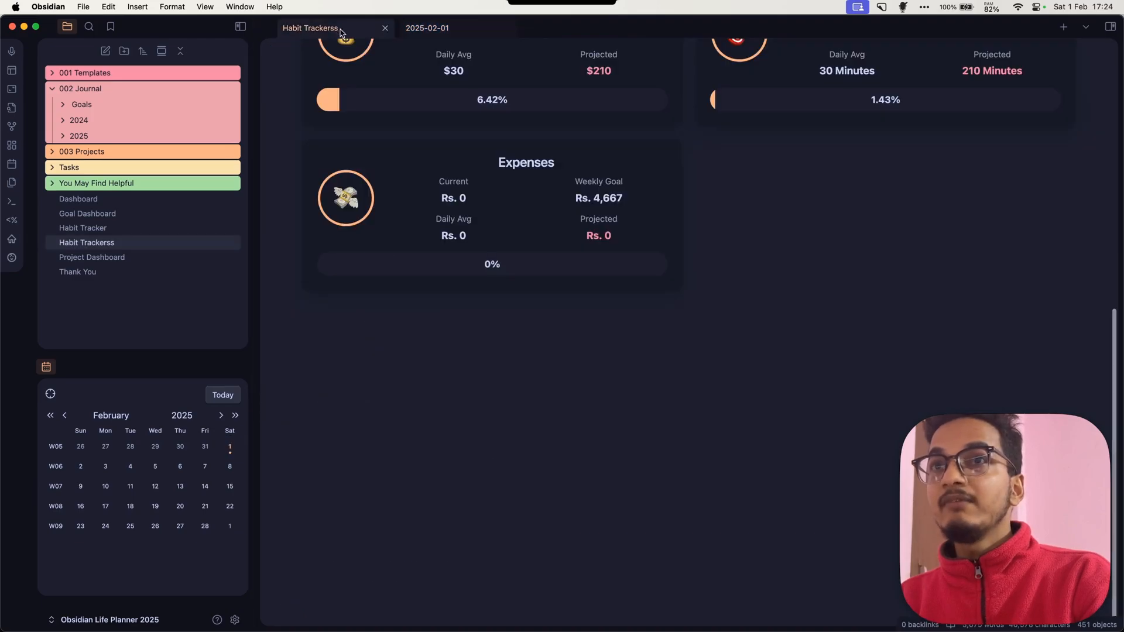
pyautogui.scroll(3)
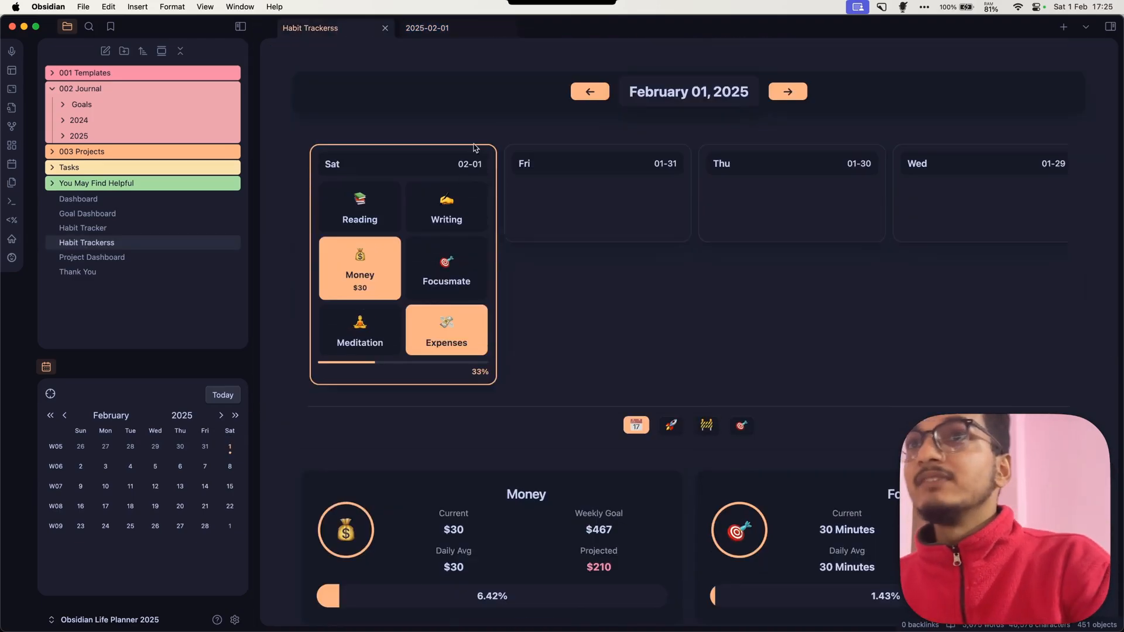
pyautogui.moveTo(414, 459)
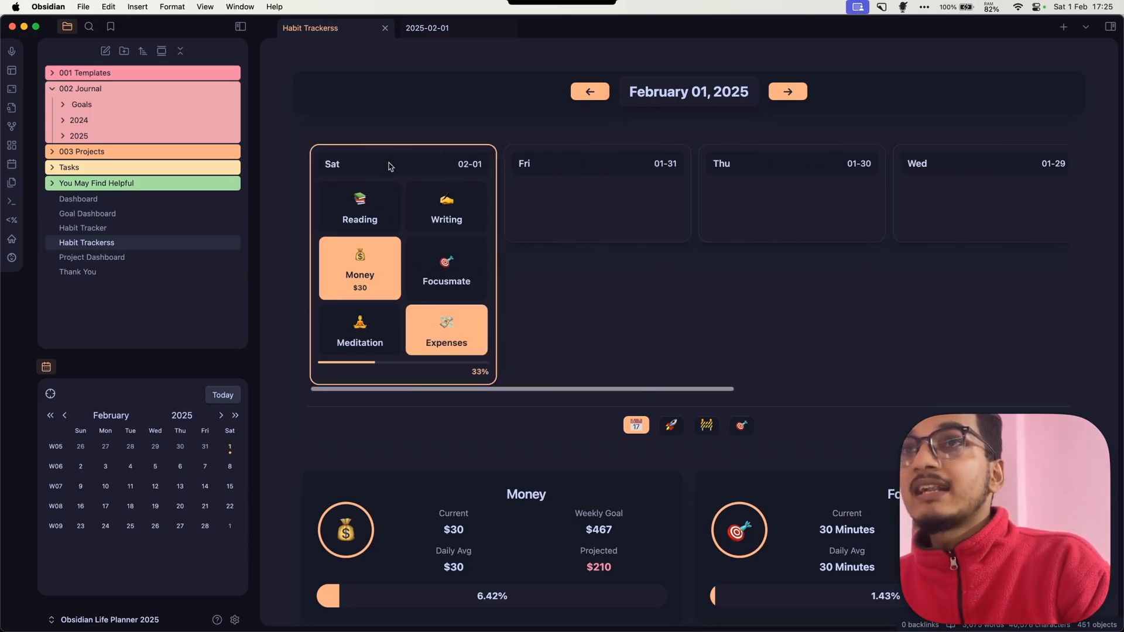
pyautogui.moveTo(470, 164)
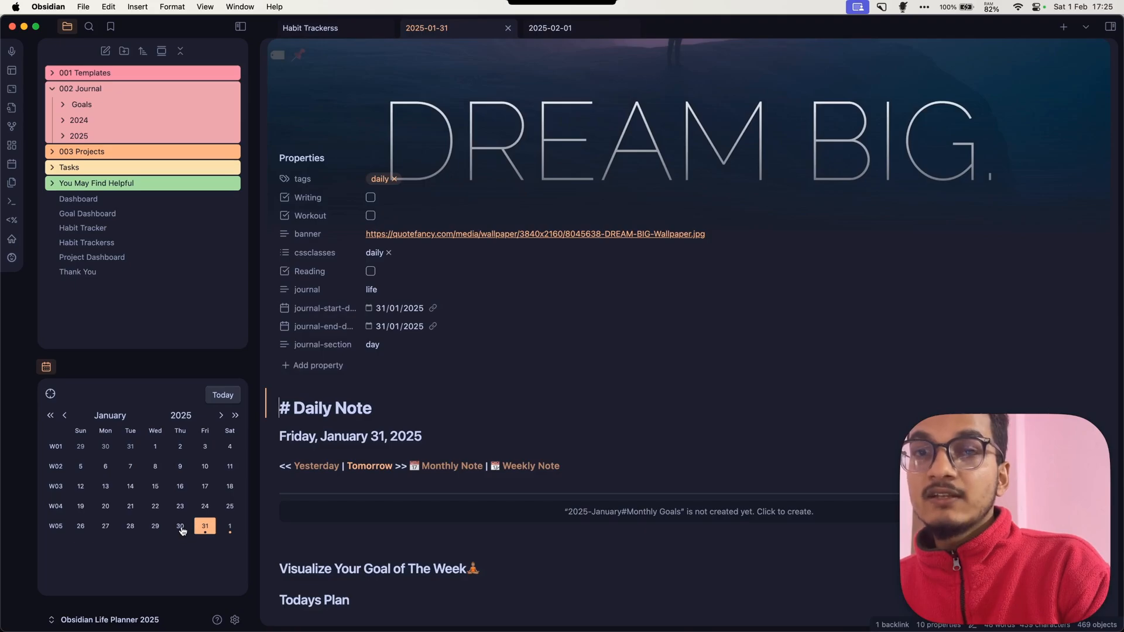
# Create the January 30 and 28 daily notes, then page the tracker forward and back to February 01.
pyautogui.click(154, 526)
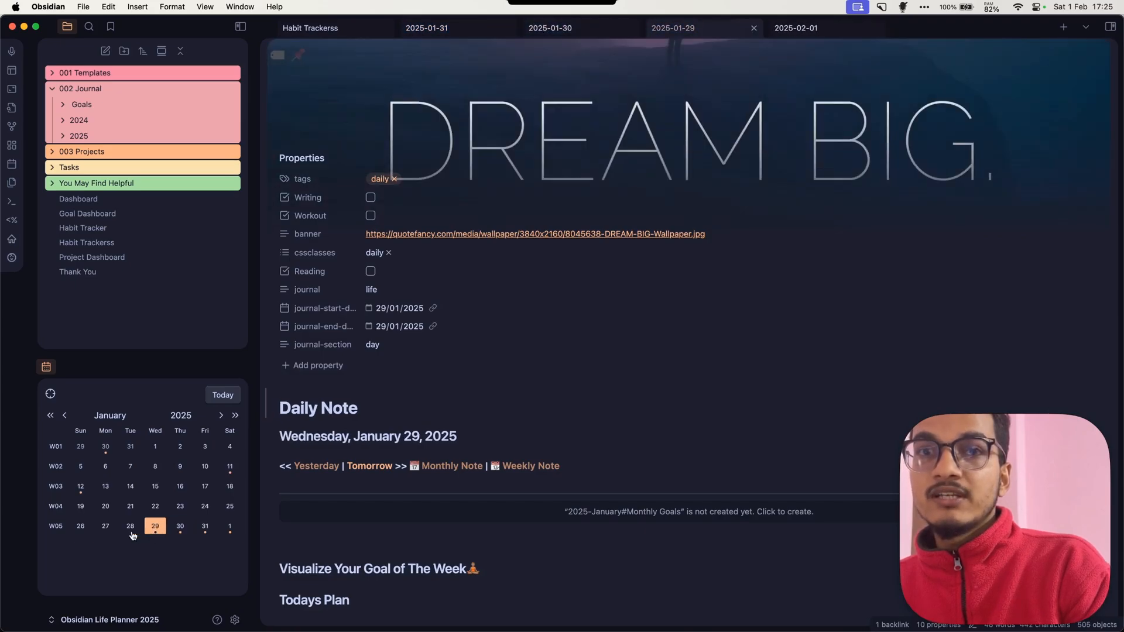
pyautogui.click(81, 525)
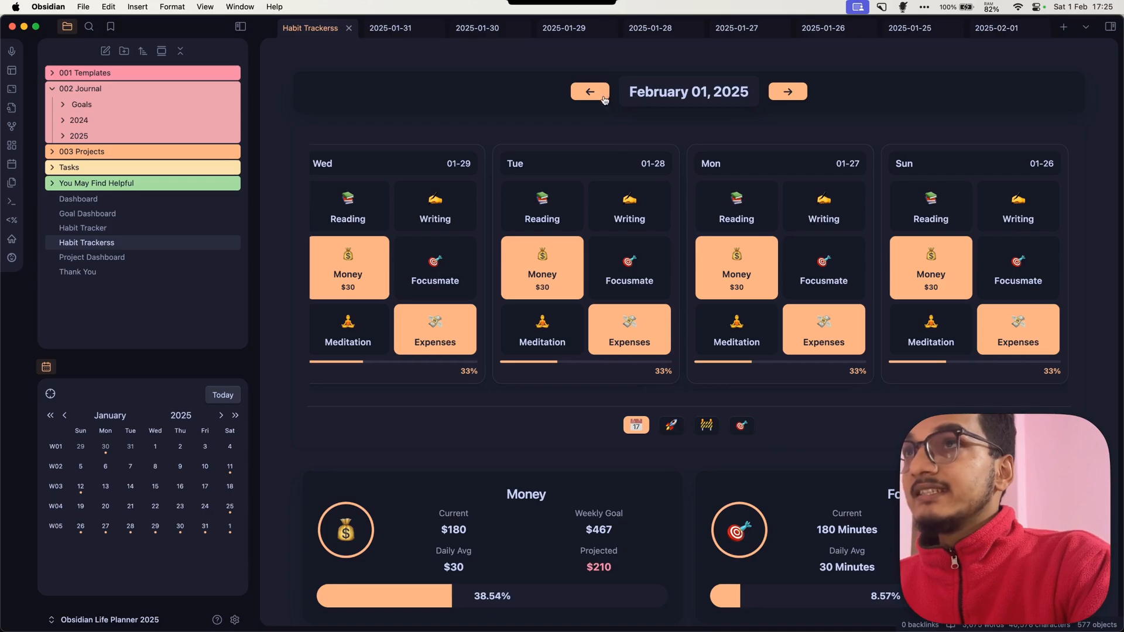
pyautogui.click(787, 92)
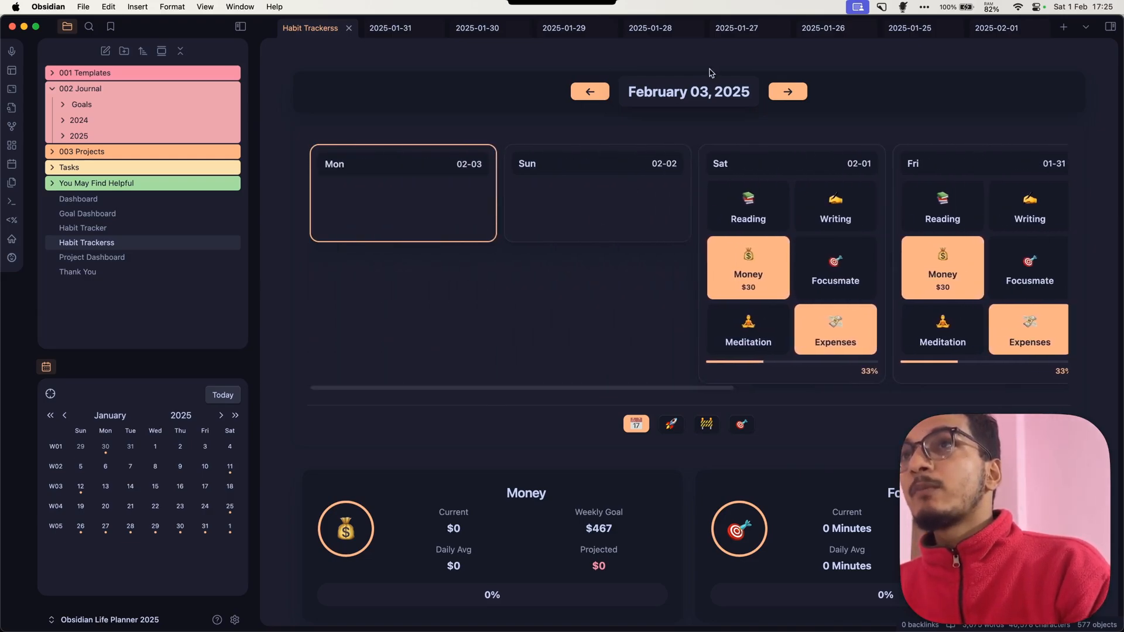
pyautogui.click(588, 92)
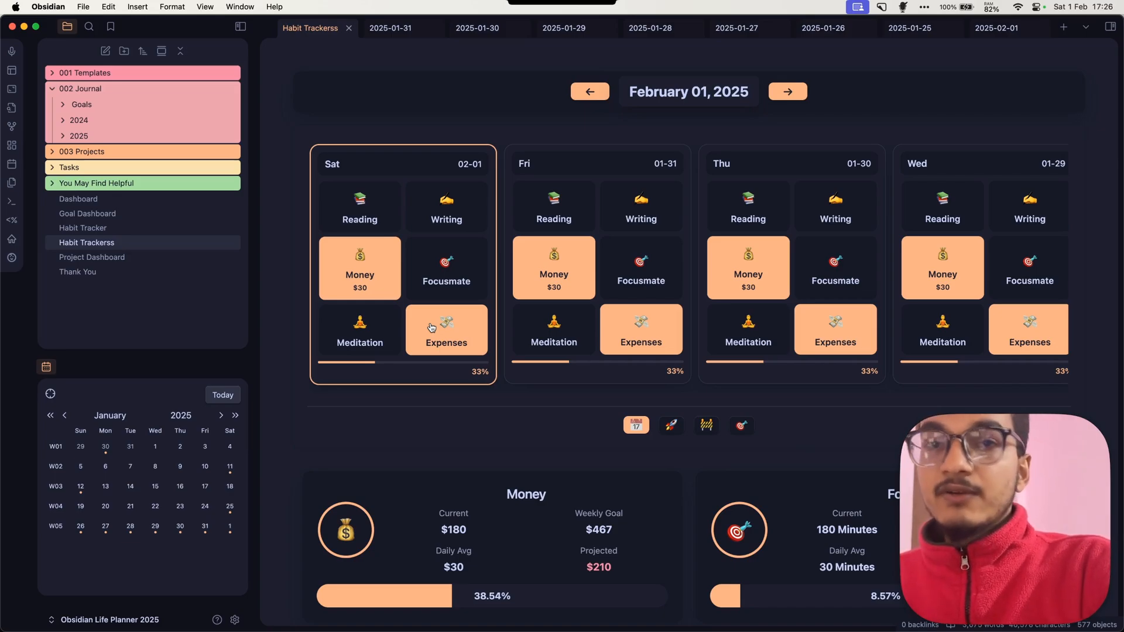
pyautogui.moveTo(565, 281)
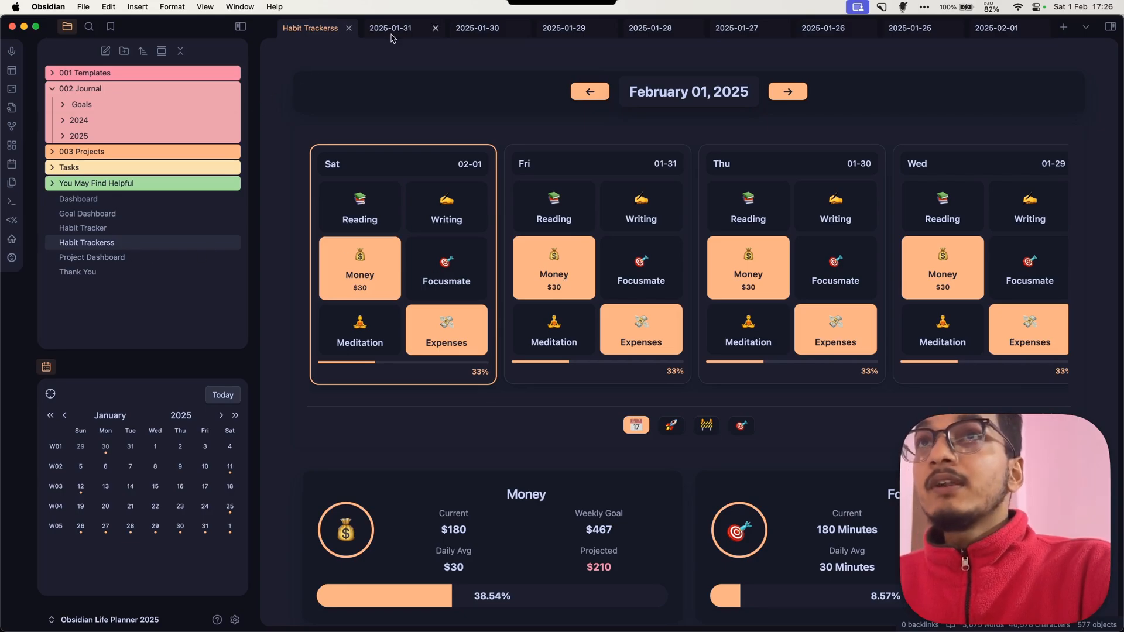
# Close the January daily note tabs.
pyautogui.click(435, 29)
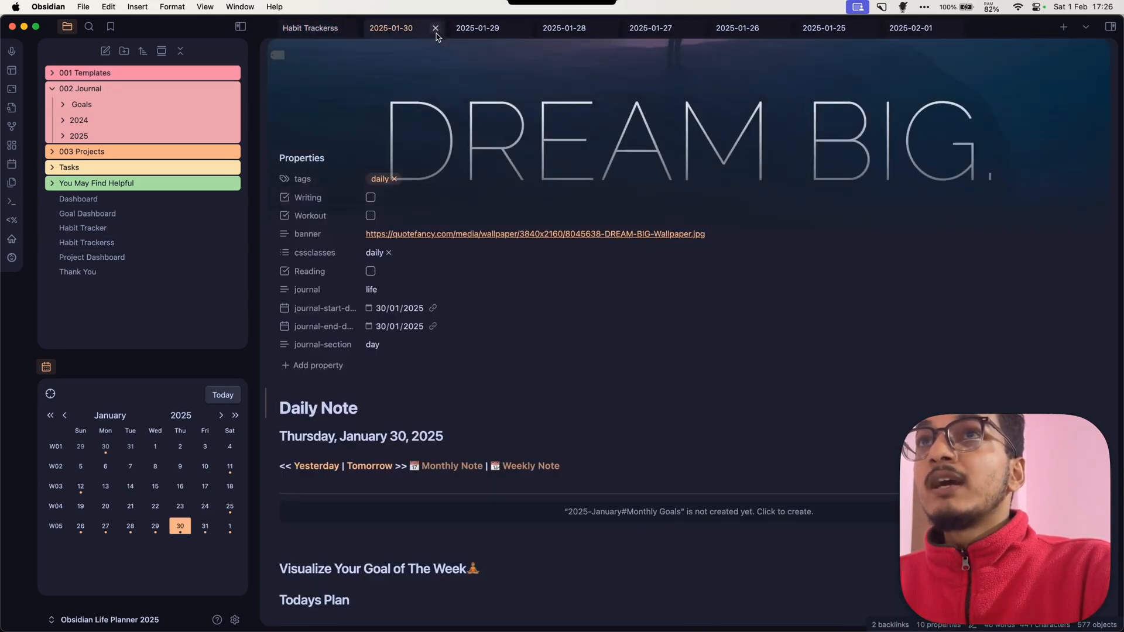
pyautogui.click(434, 28)
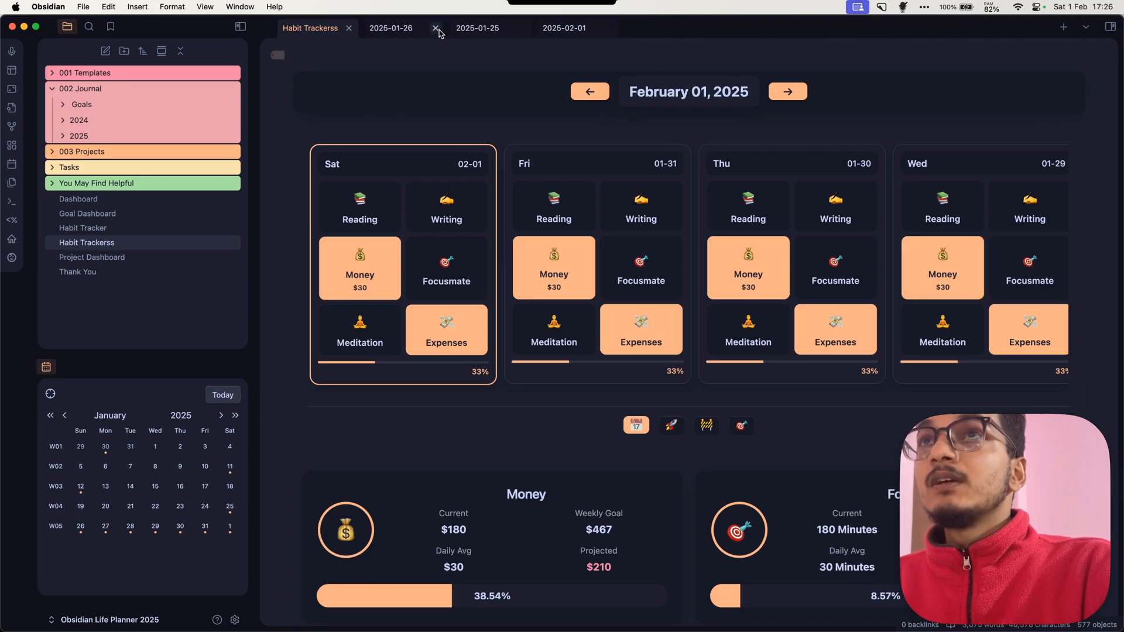
pyautogui.click(435, 28)
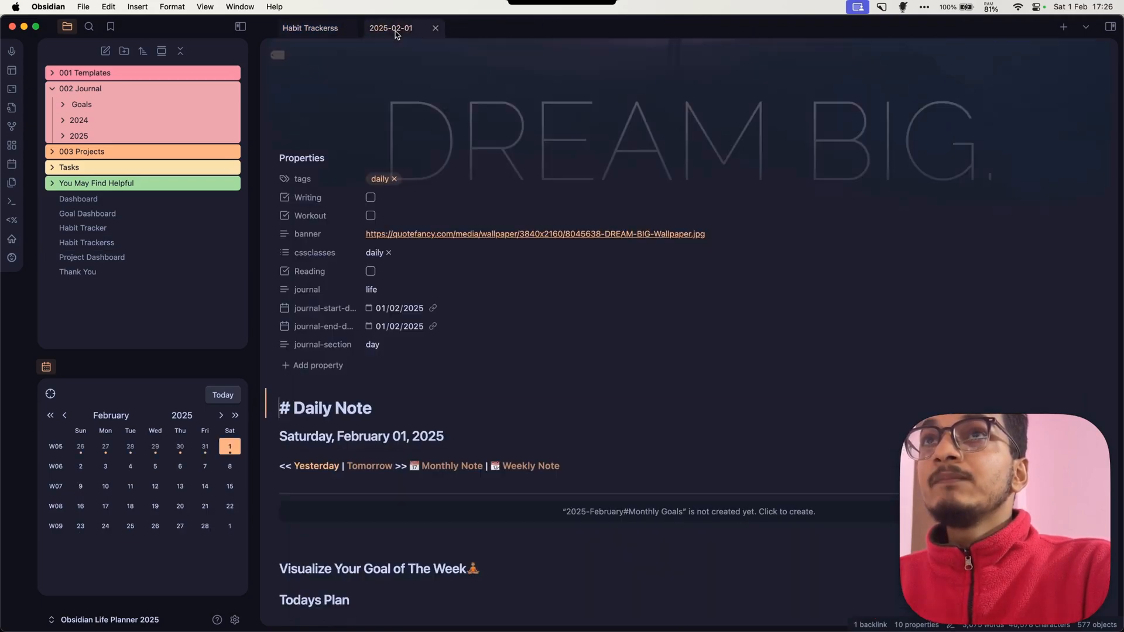
# Show the tracker and February 1 note side by side, then open the tracker tab's options.
pyautogui.click(1085, 28)
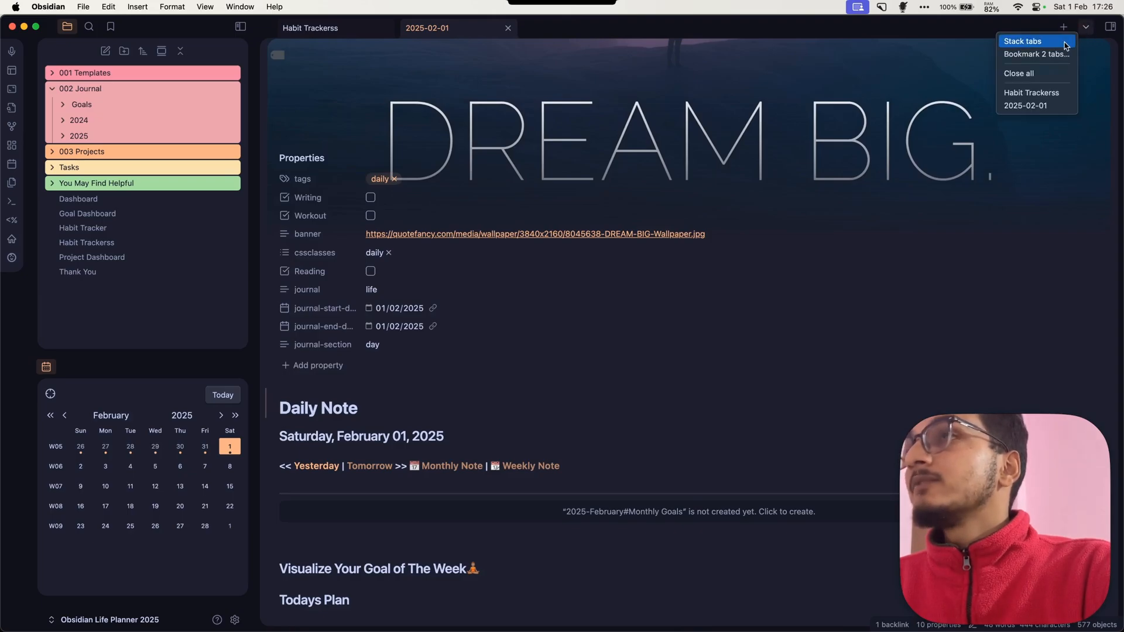
pyautogui.click(1023, 41)
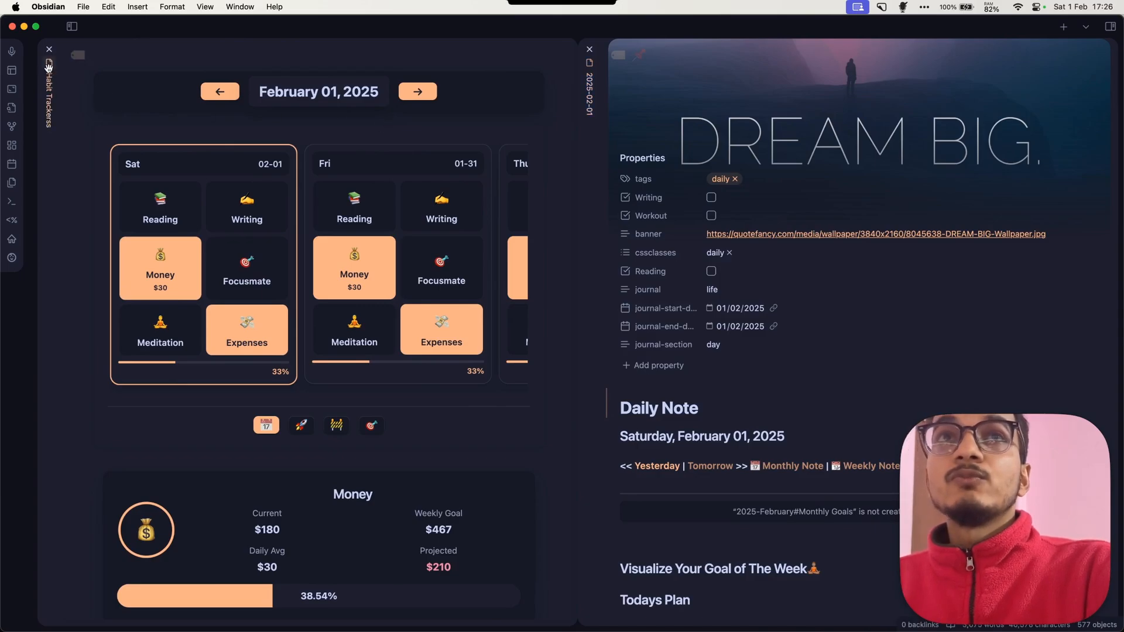
pyautogui.rightClick(77, 55)
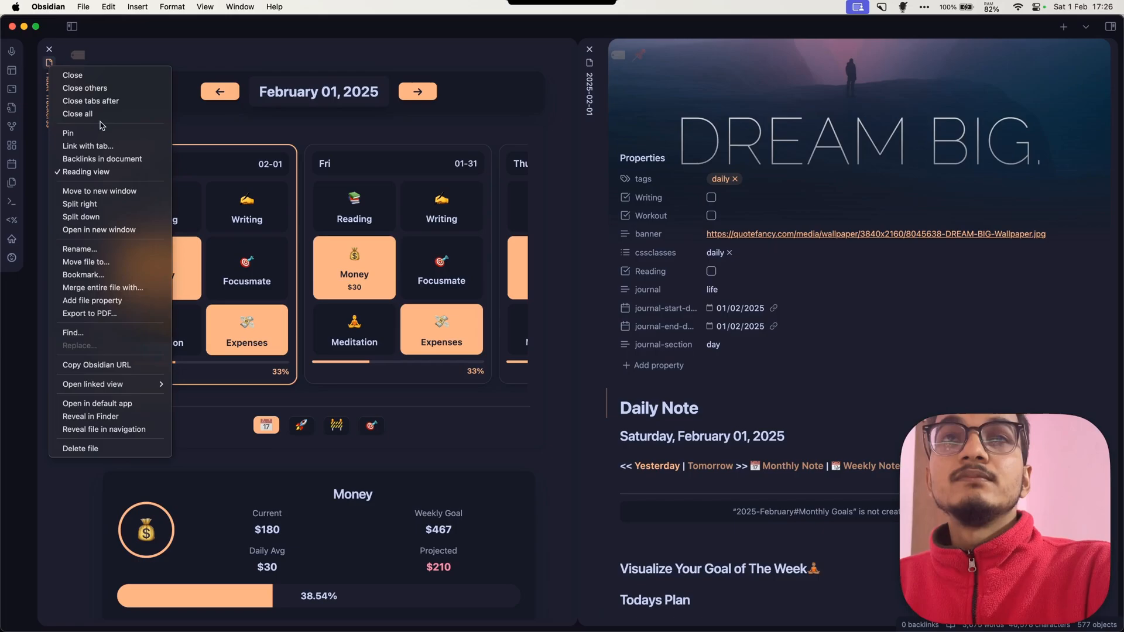
pyautogui.moveTo(91, 183)
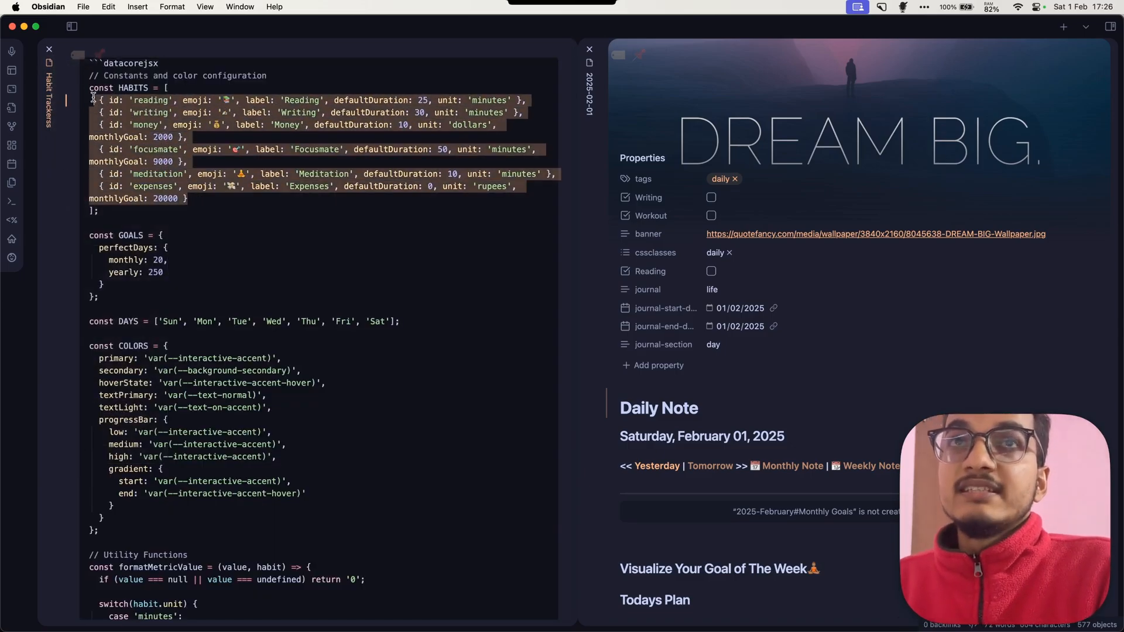
pyautogui.click(133, 100)
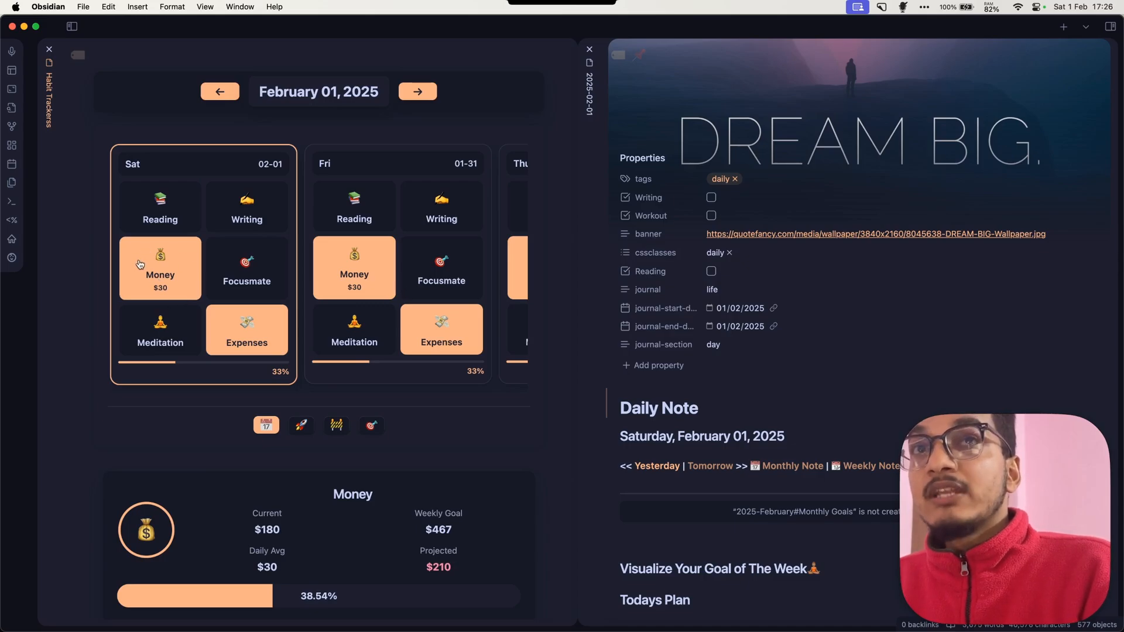
pyautogui.moveTo(128, 285)
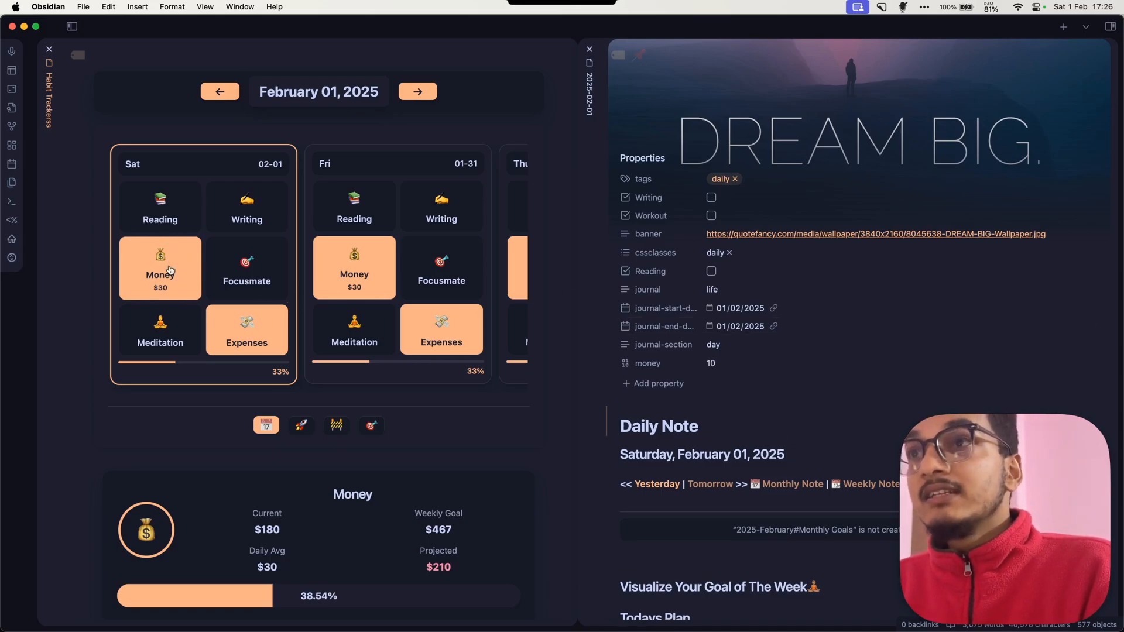
# Log and then clear Saturday's Money entry so it is 0, and show Historical Data.
pyautogui.click(160, 268)
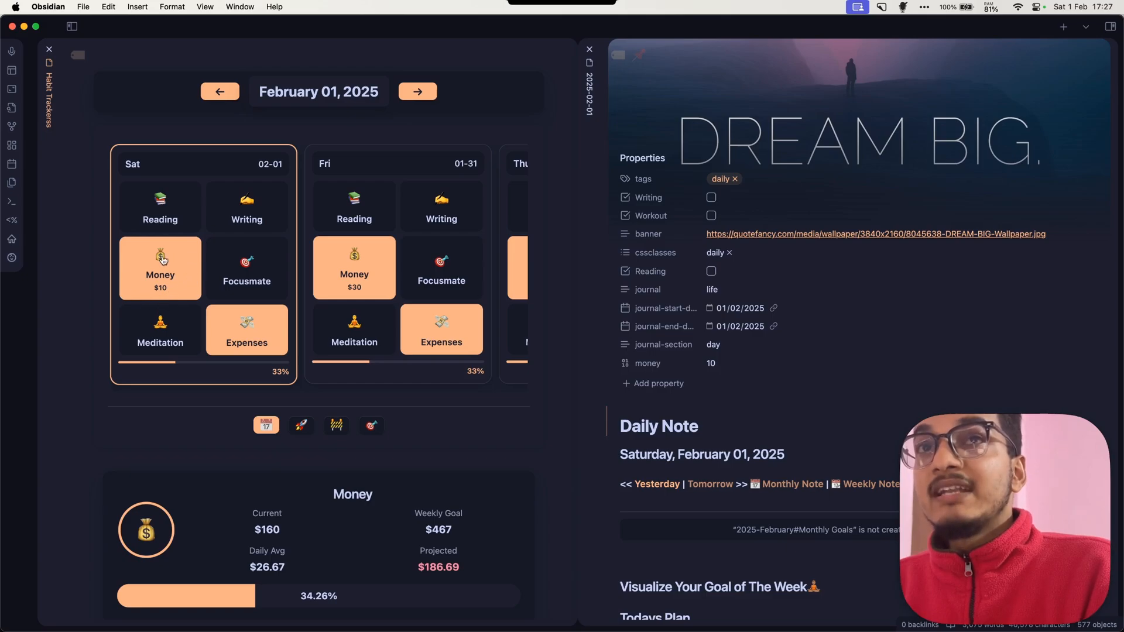
pyautogui.moveTo(724, 385)
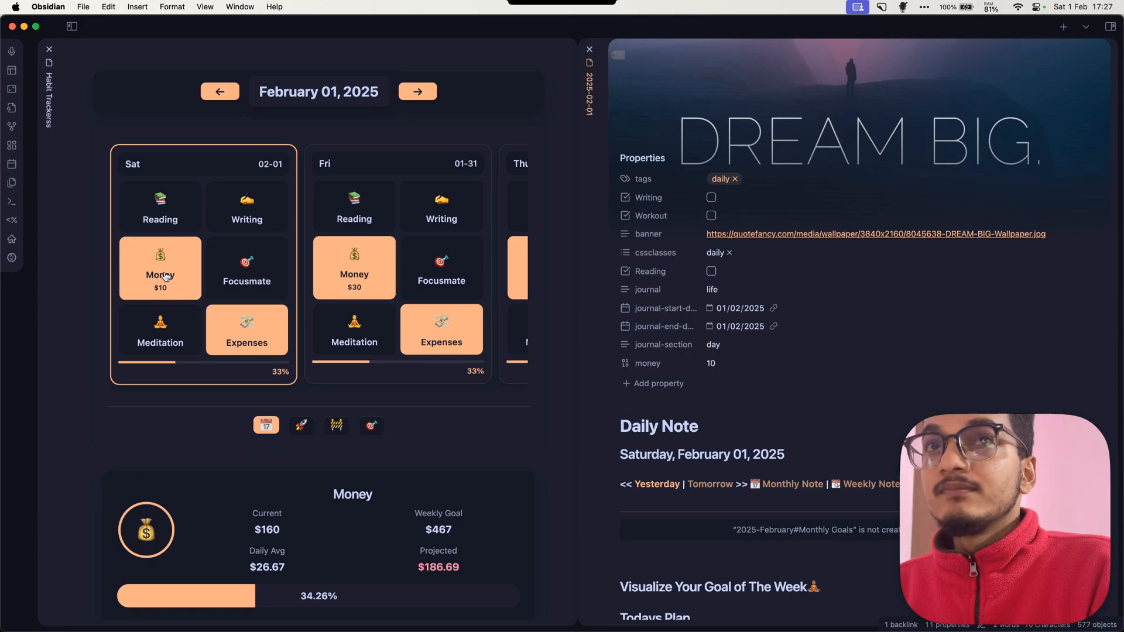
pyautogui.click(160, 268)
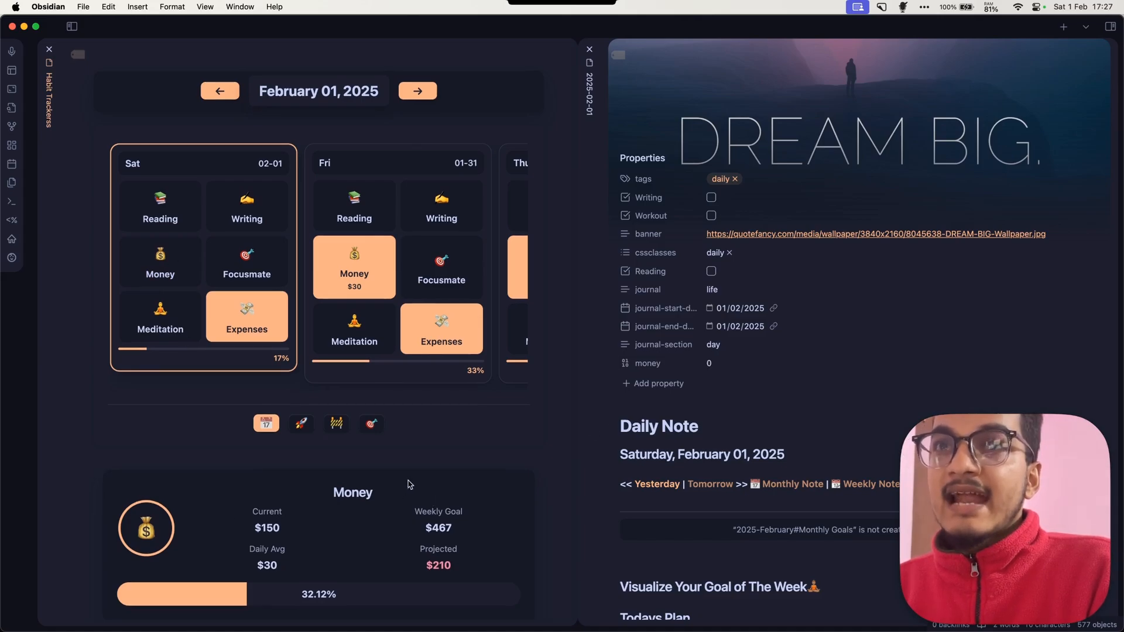
pyautogui.click(371, 423)
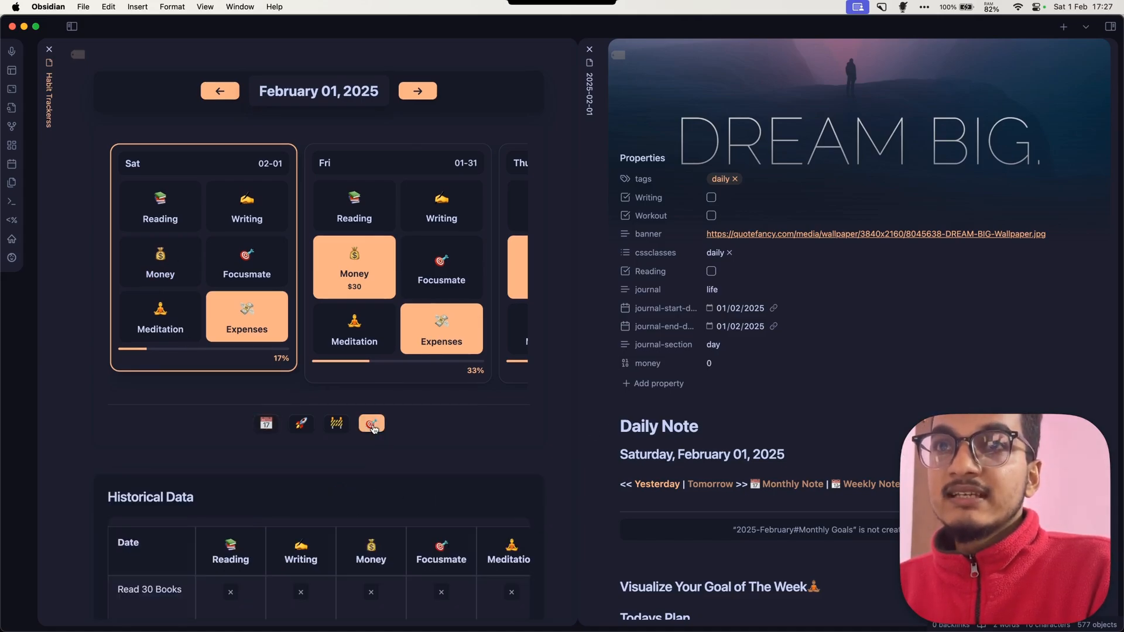
pyautogui.scroll(-3)
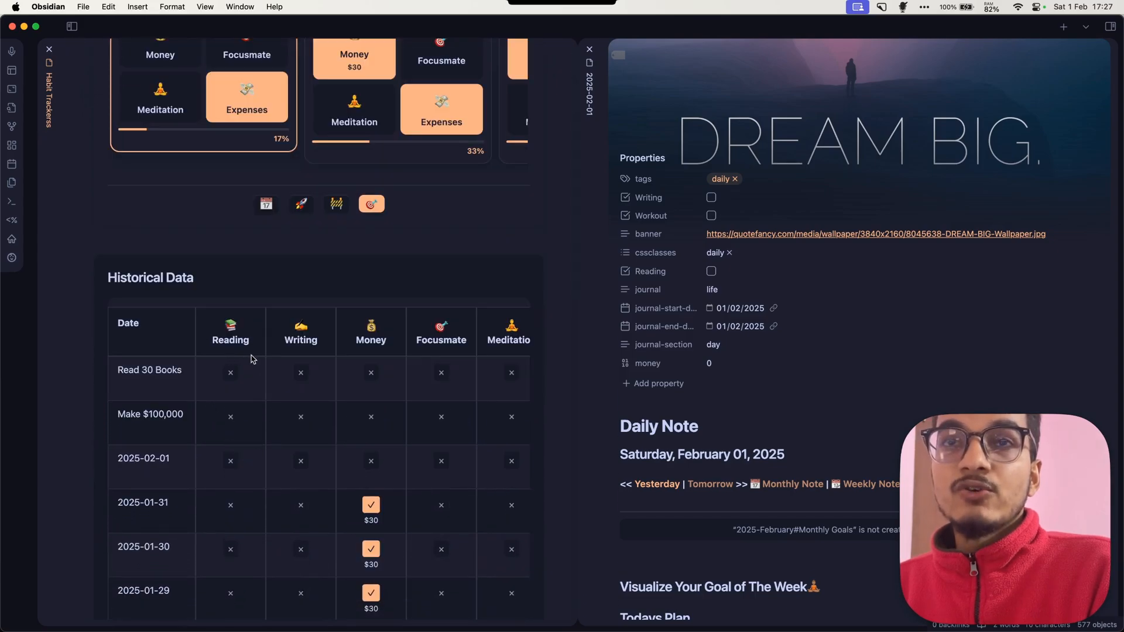
pyautogui.click(66, 26)
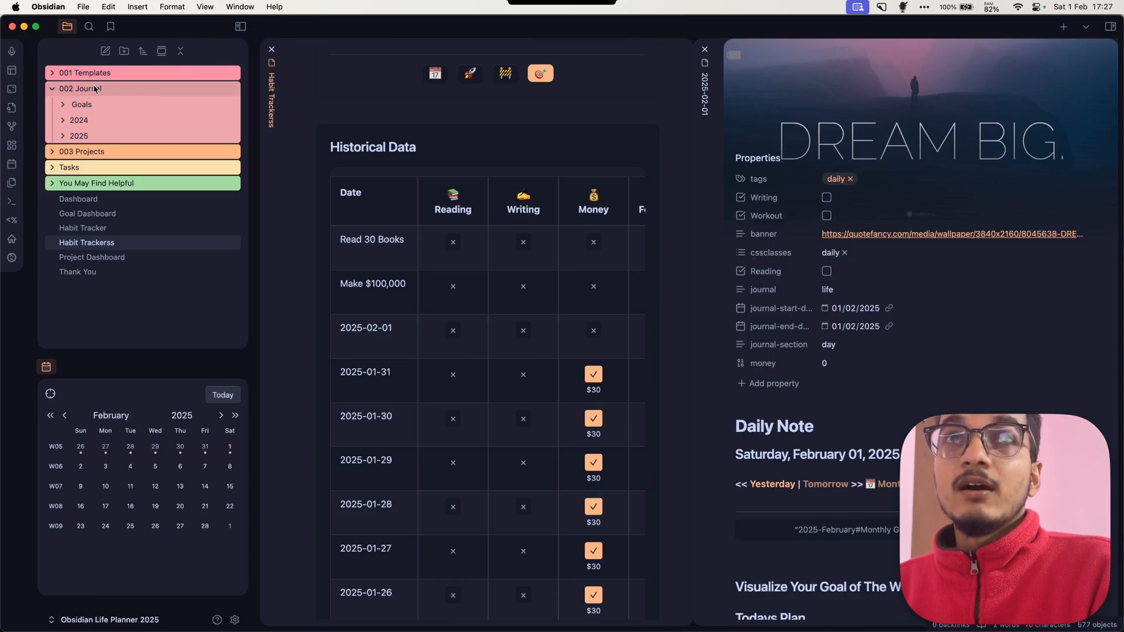
pyautogui.click(240, 26)
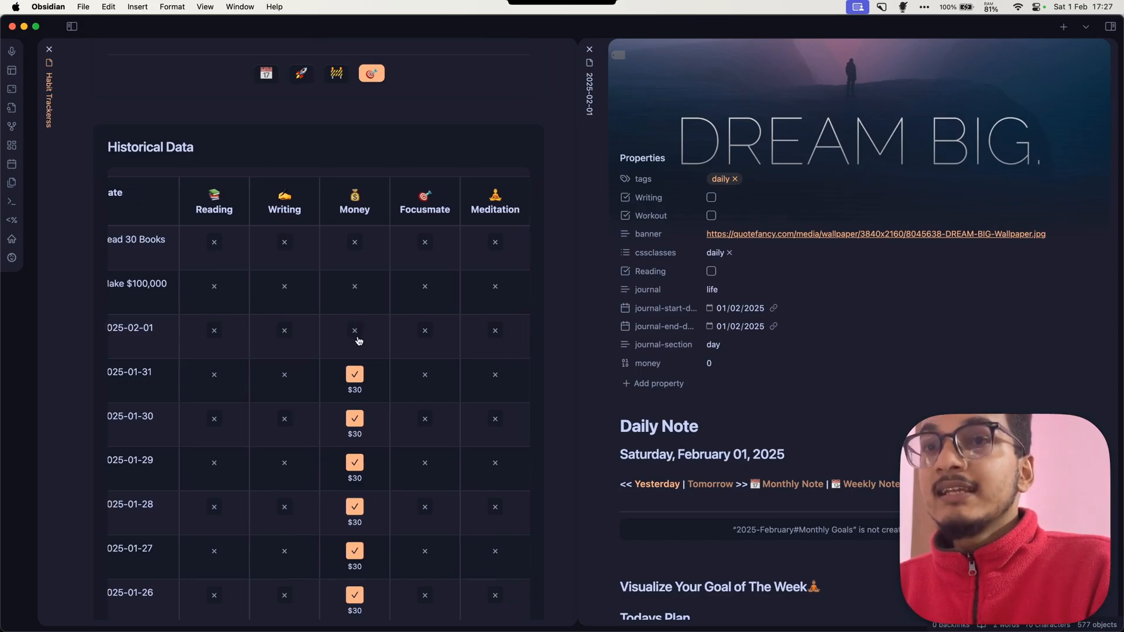
pyautogui.click(354, 330)
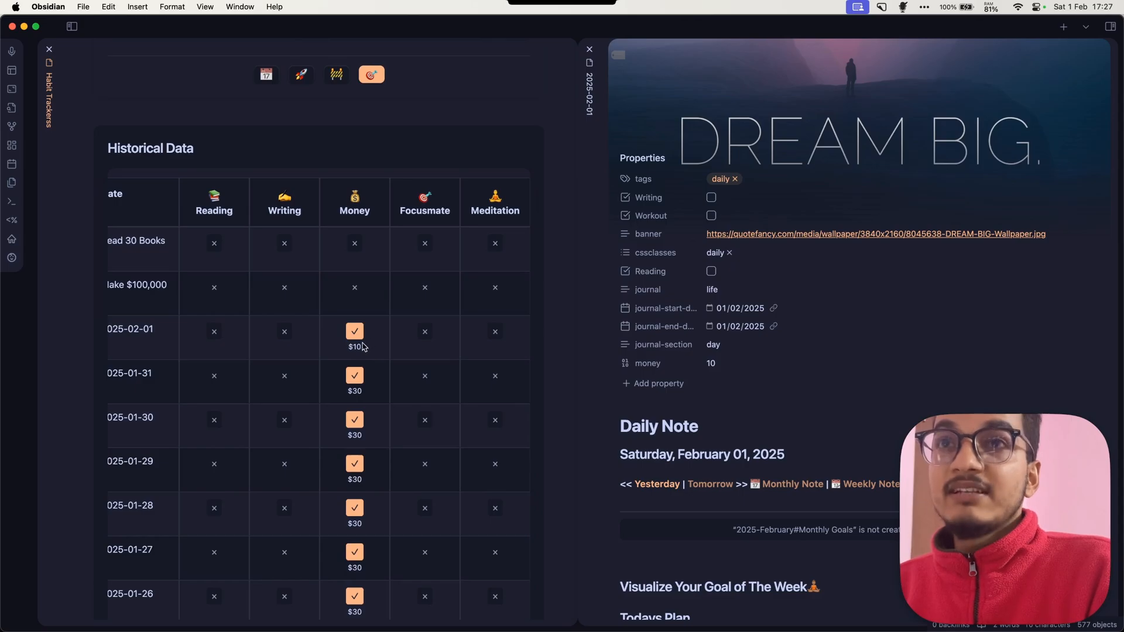
pyautogui.click(354, 350)
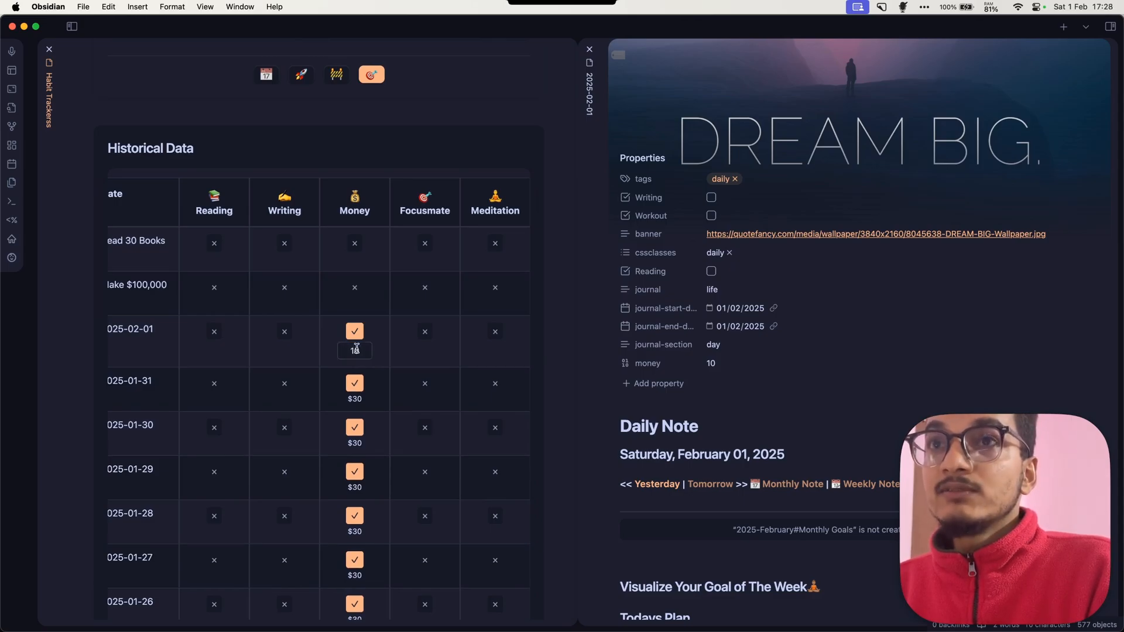
pyautogui.write('5')
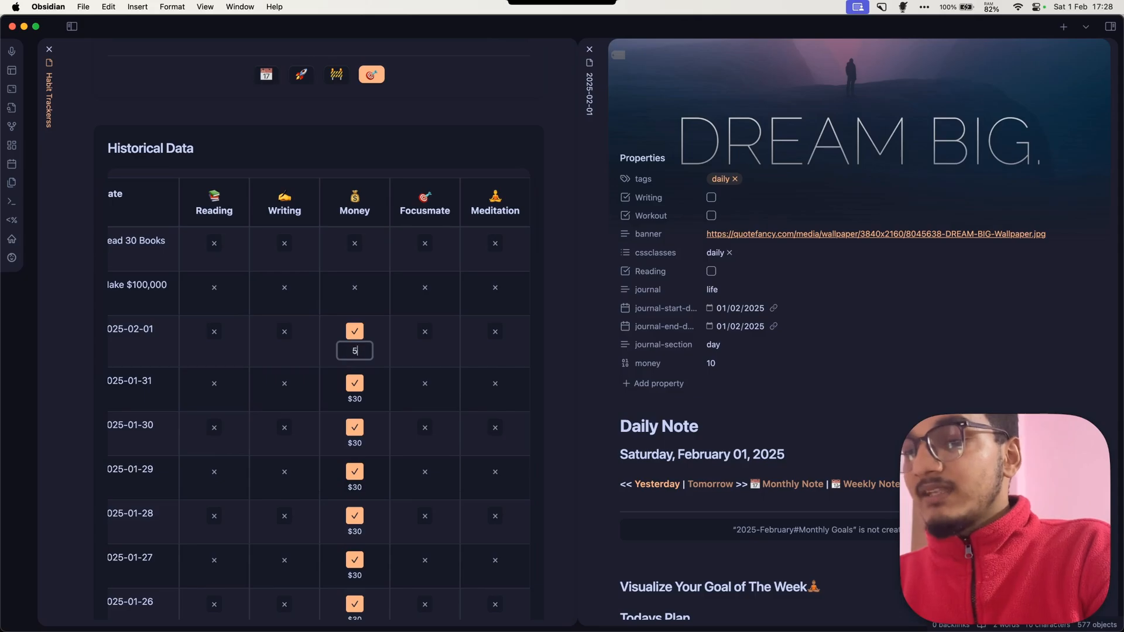
pyautogui.write('0')
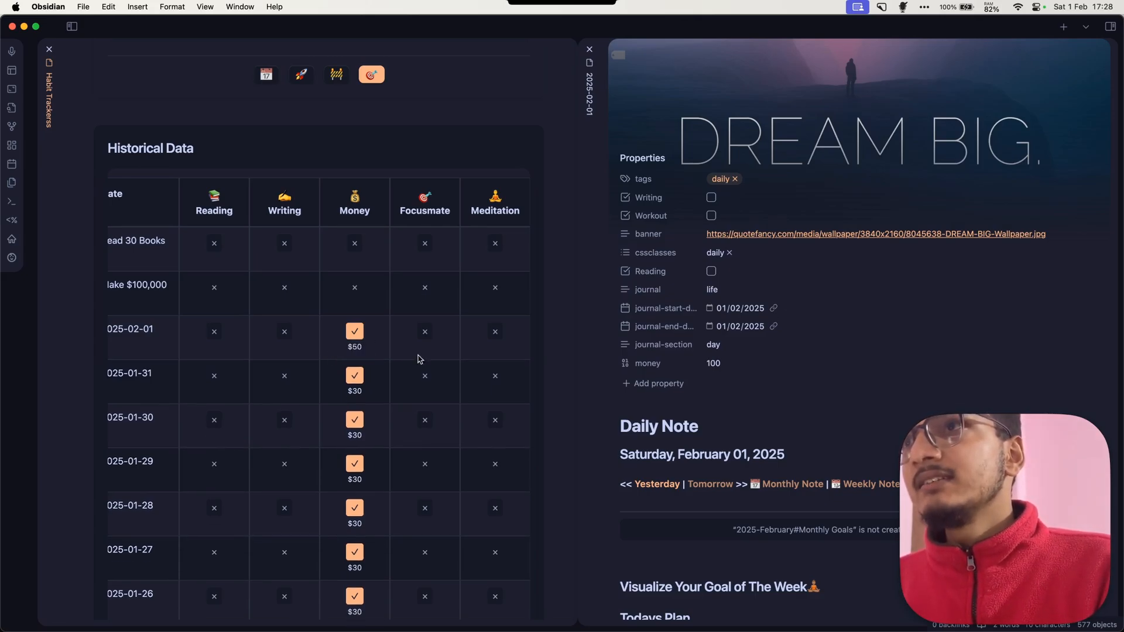
pyautogui.scroll(3)
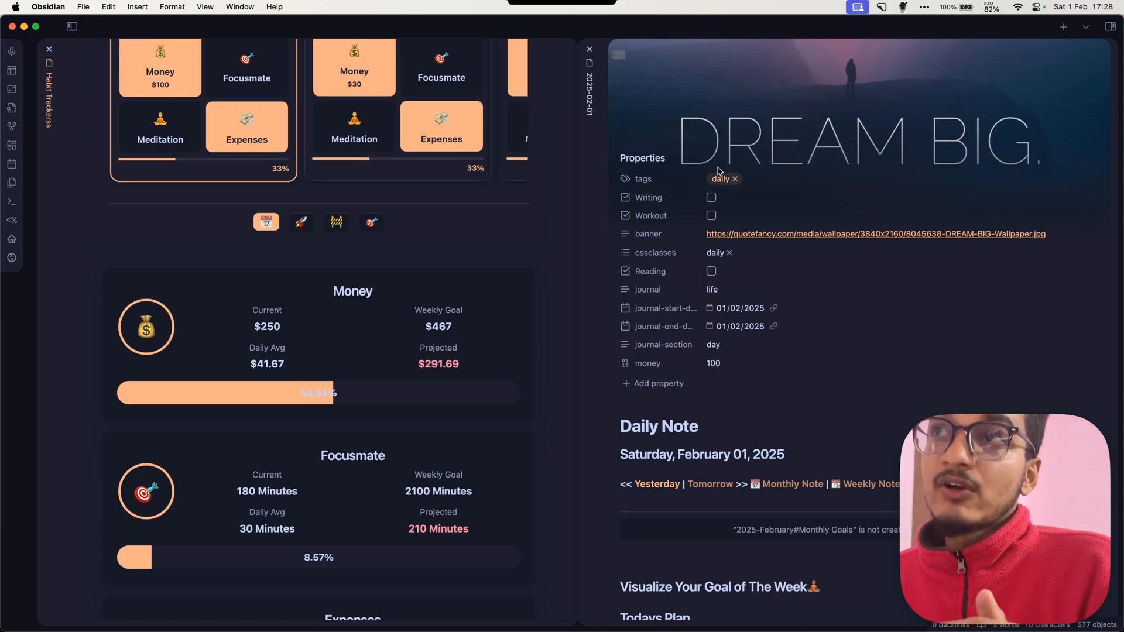
pyautogui.moveTo(419, 226)
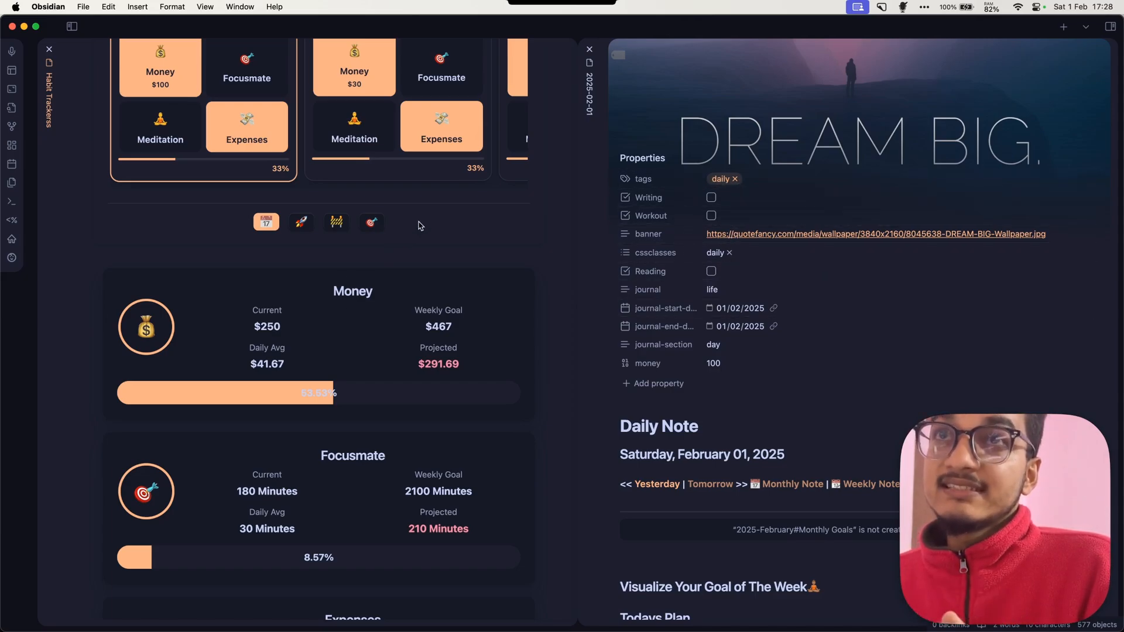
pyautogui.moveTo(692, 212)
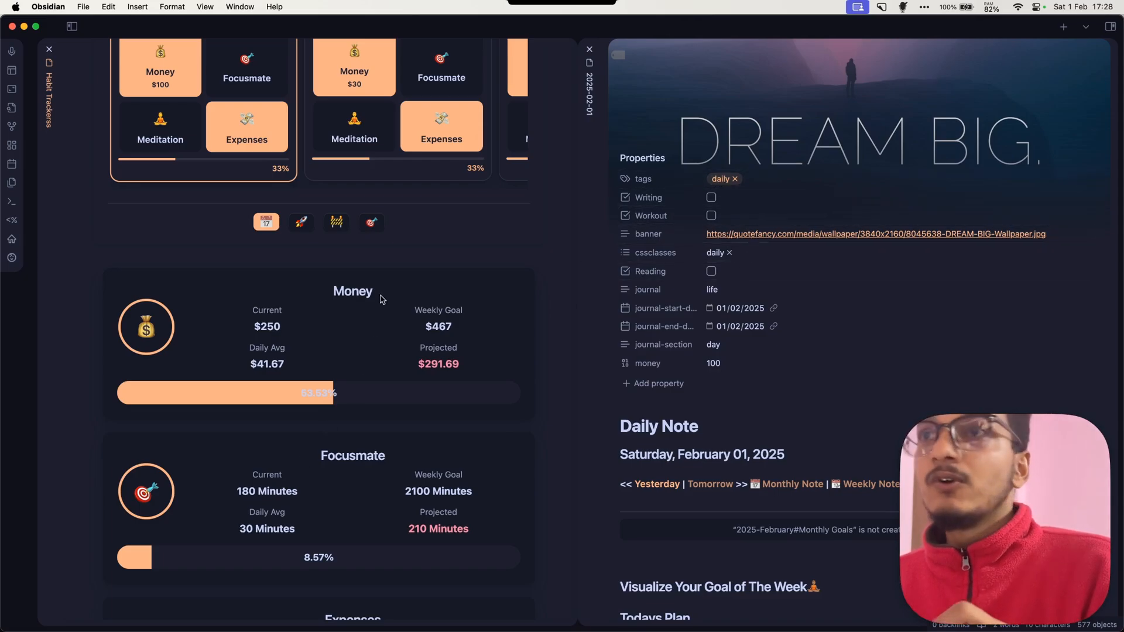
# Capitalise habit ids, set duration 25, replace Meditation with Workout, and add $ money formatting.
pyautogui.scroll(3)
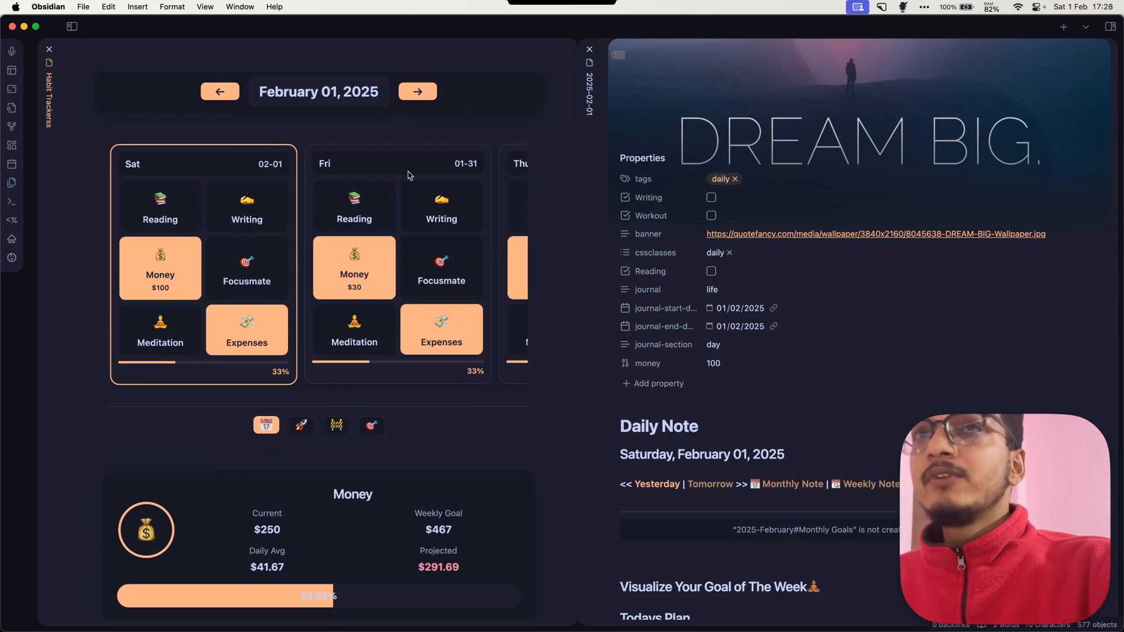
pyautogui.moveTo(494, 131)
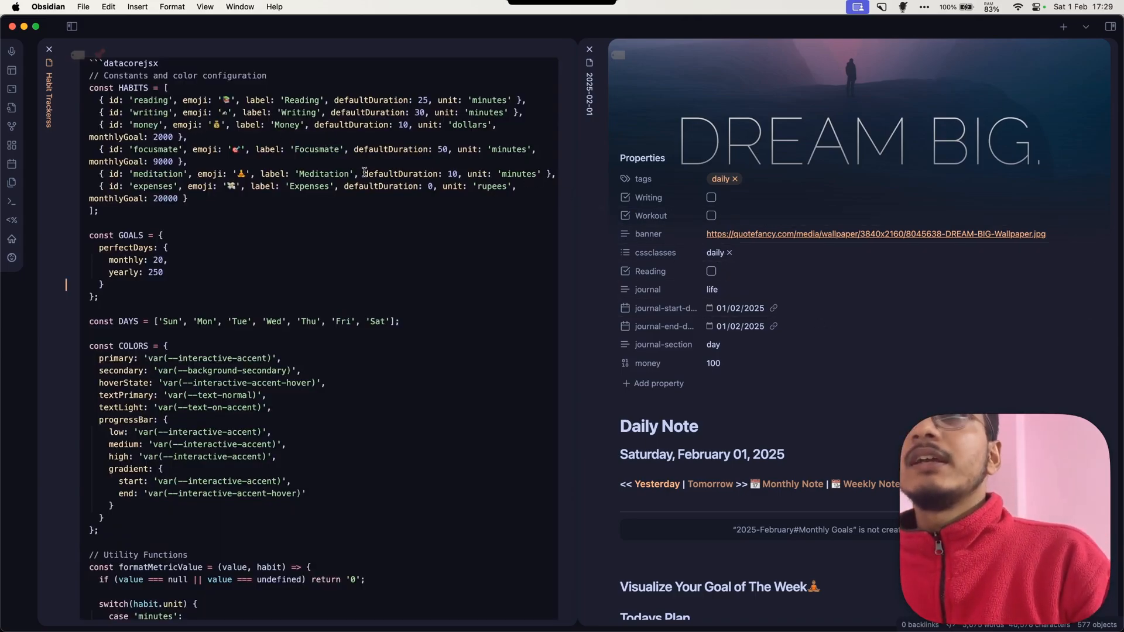
pyautogui.doubleClick(150, 100)
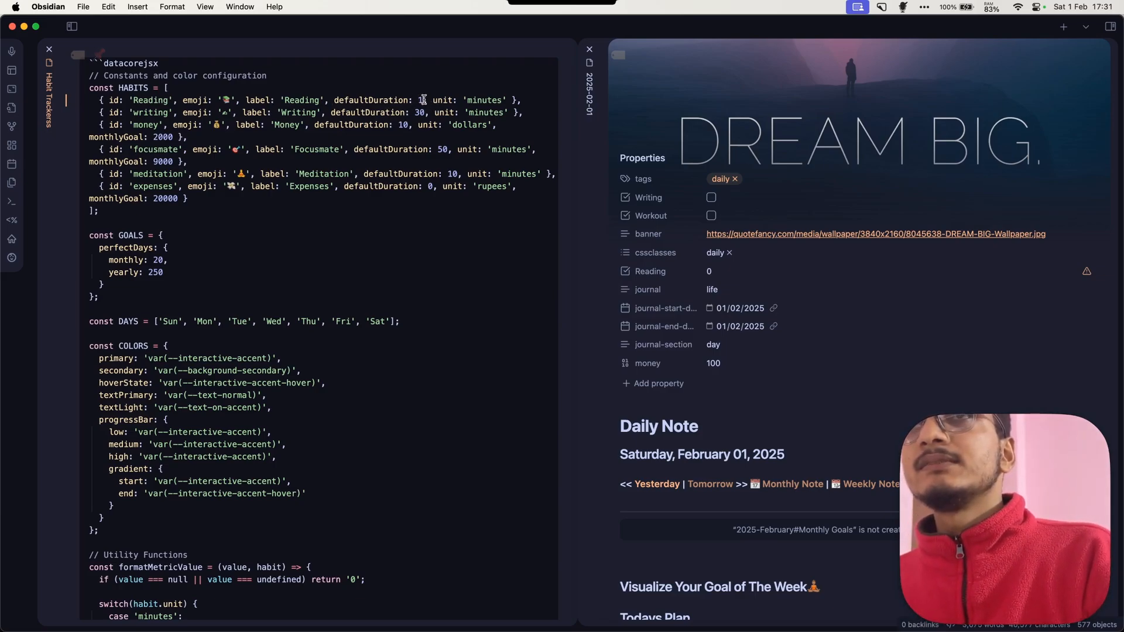
pyautogui.write('25')
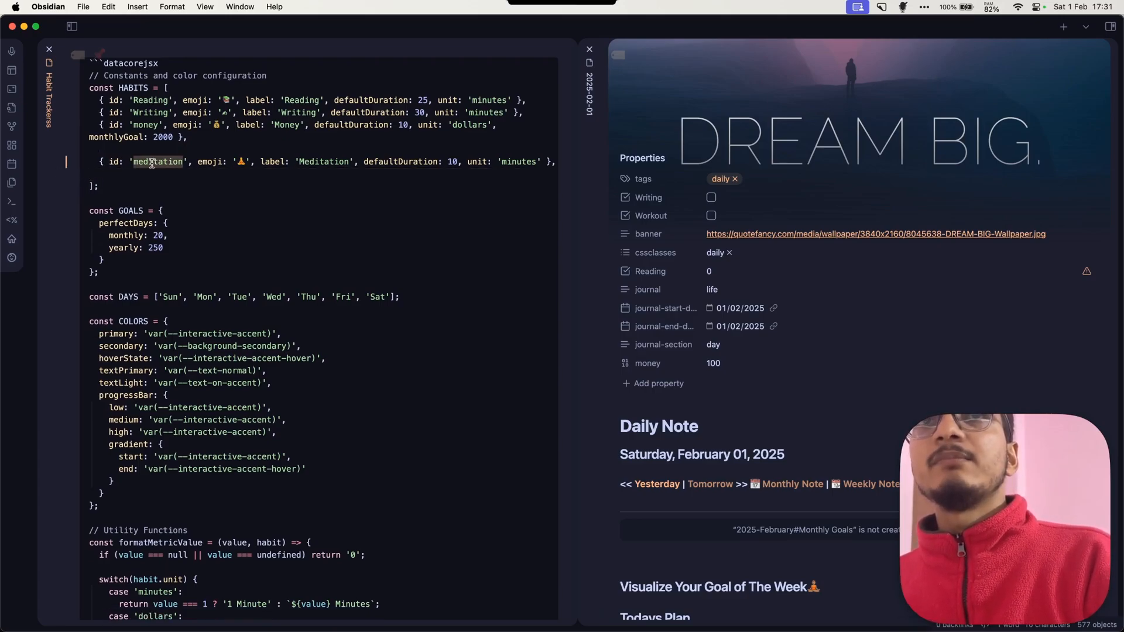
pyautogui.write('Workout')
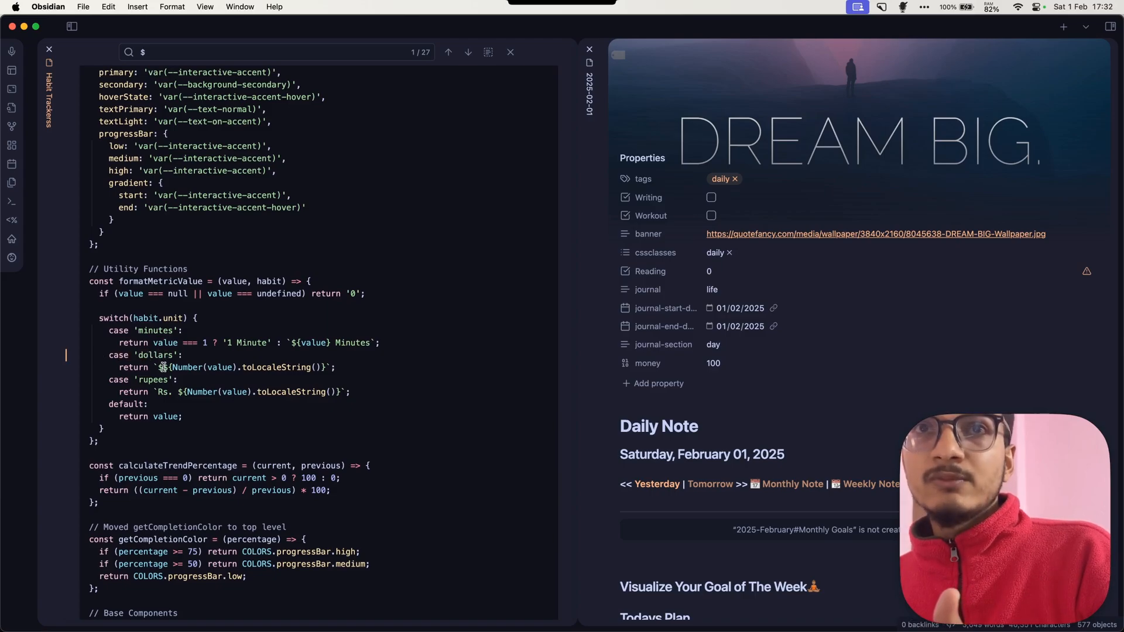
pyautogui.write('$')
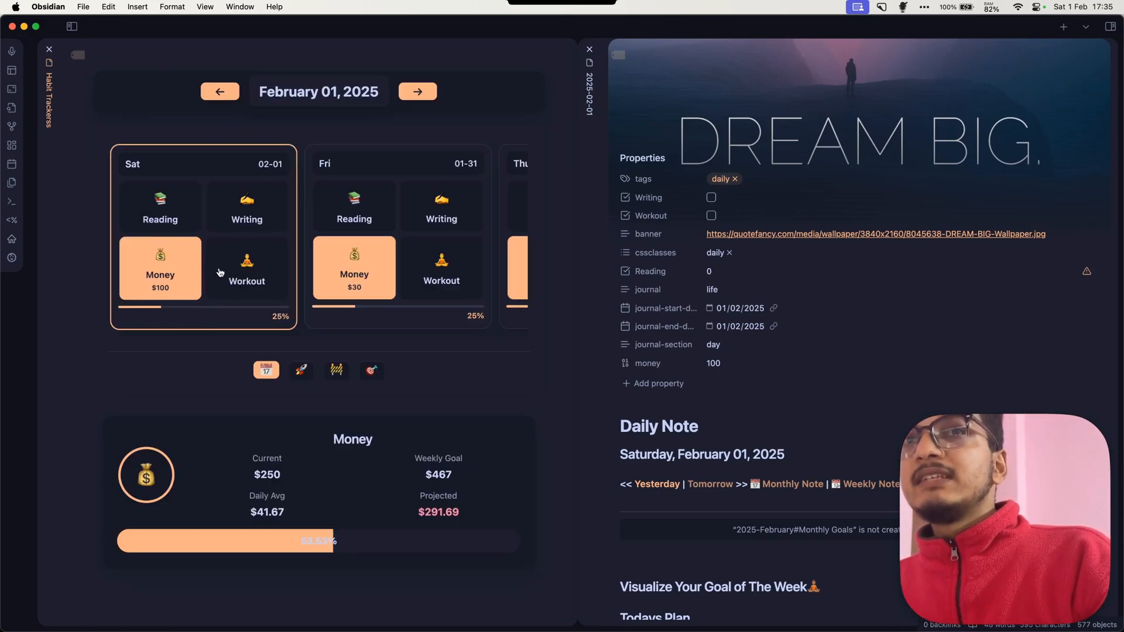
# Log Reading, Writing and Workout as done for February 1.
pyautogui.hscroll(3)
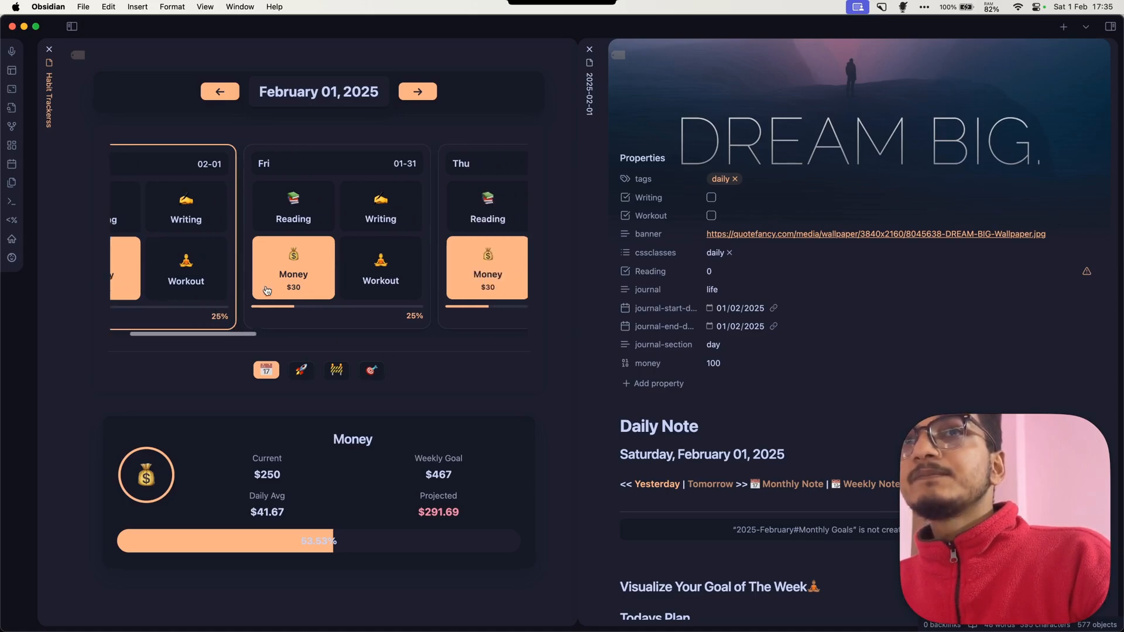
pyautogui.hscroll(3)
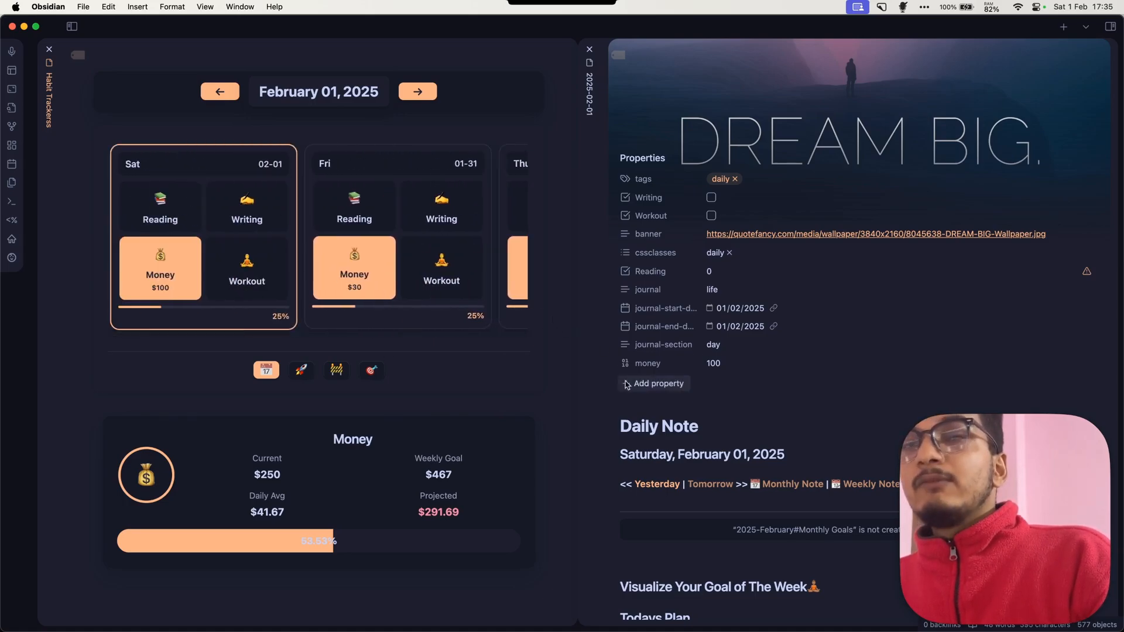
pyautogui.click(160, 208)
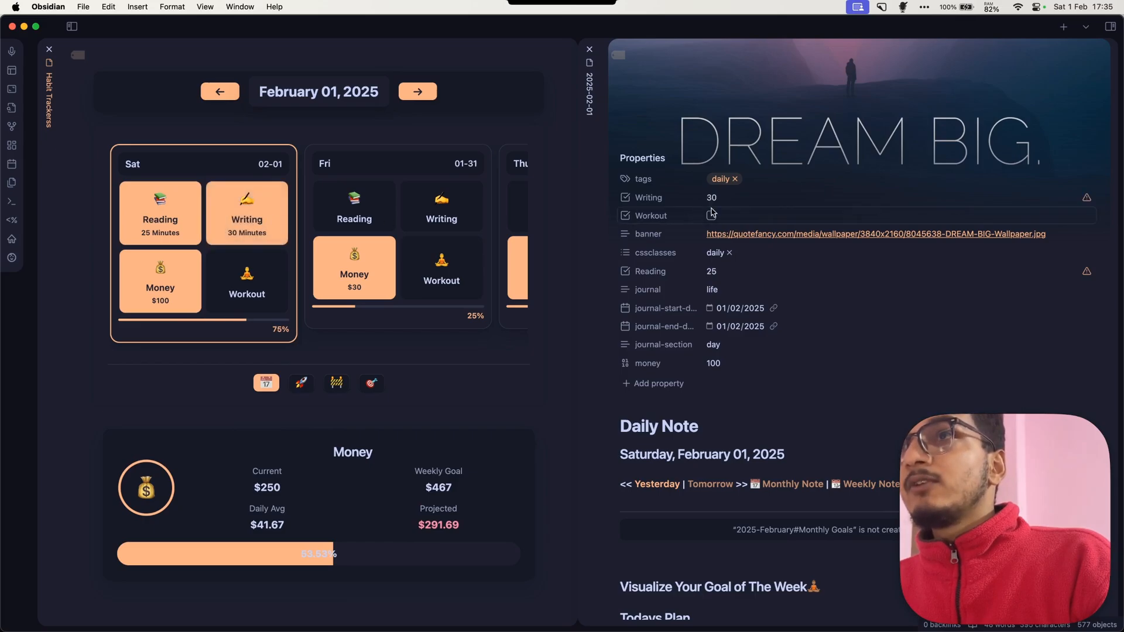
pyautogui.click(711, 215)
pyautogui.write('30')
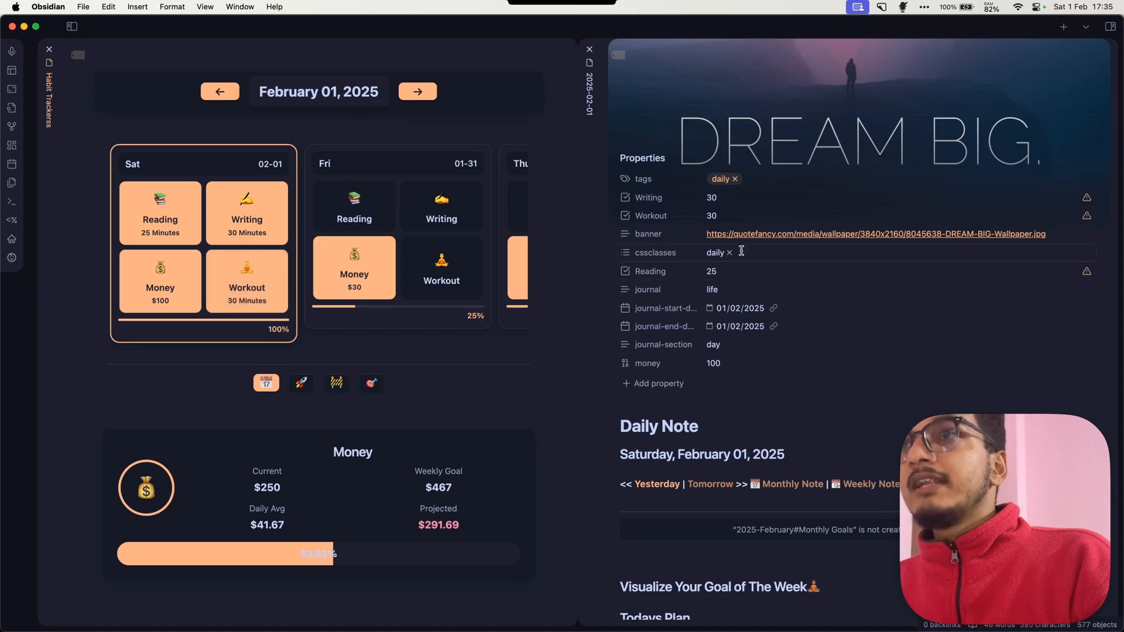
pyautogui.moveTo(618, 331)
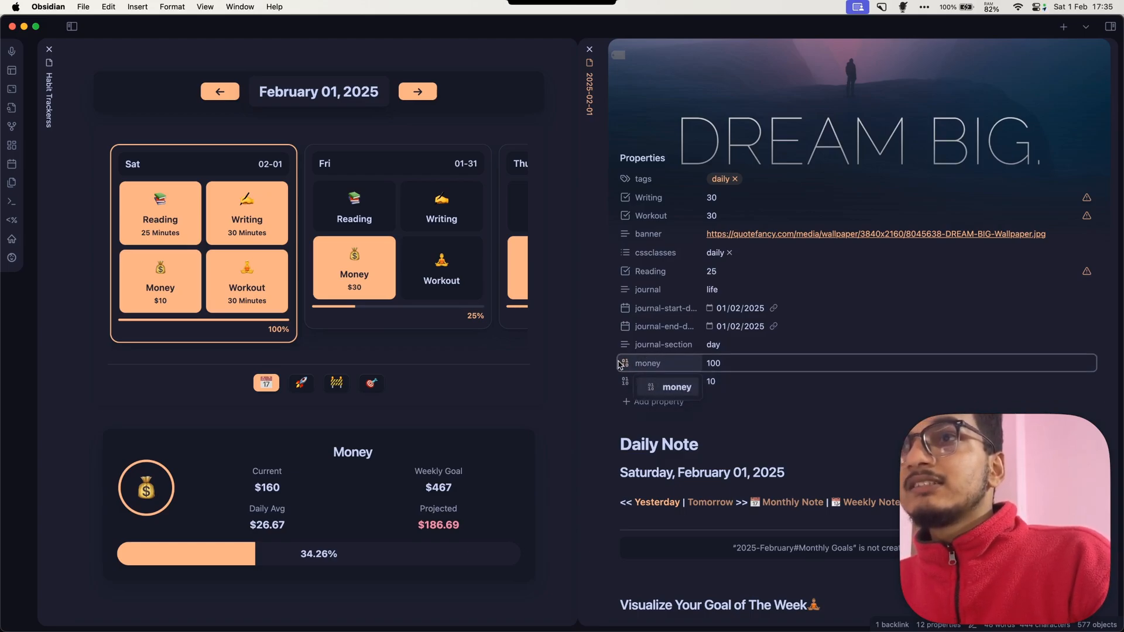
# Remove the duplicate money property holding 100 and reopen the tracker's code.
pyautogui.rightClick(647, 363)
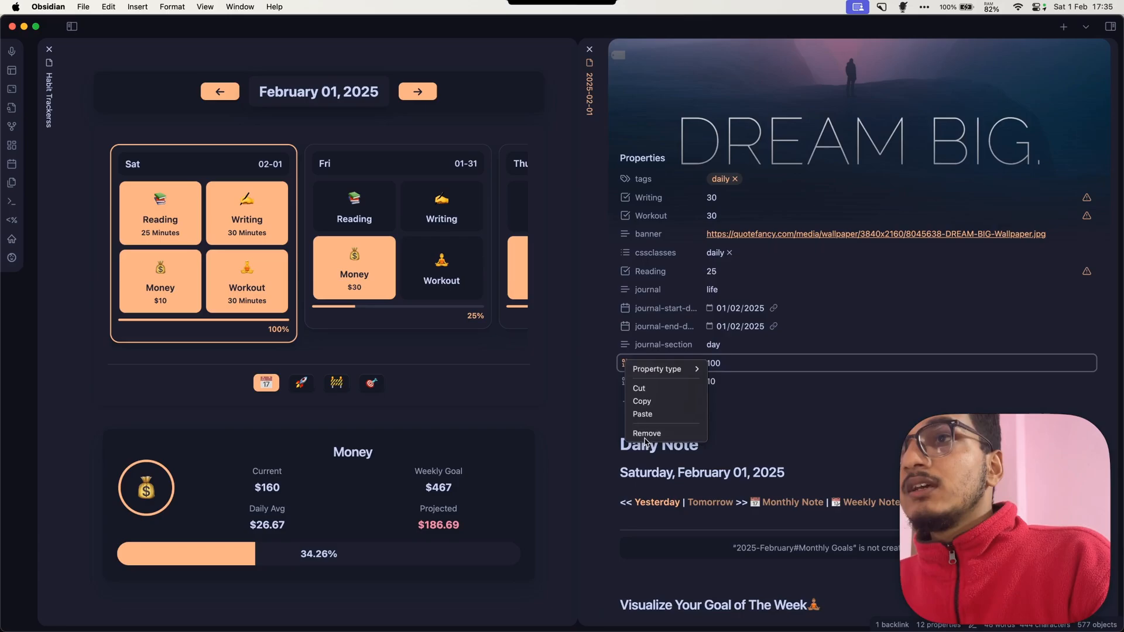
pyautogui.click(646, 433)
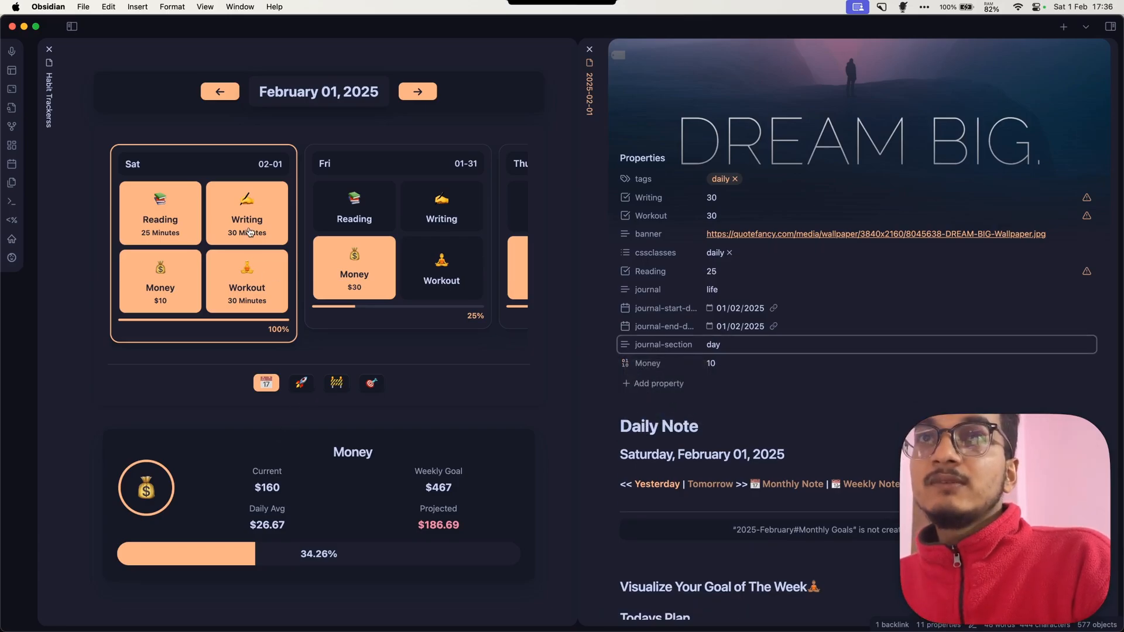
pyautogui.click(246, 211)
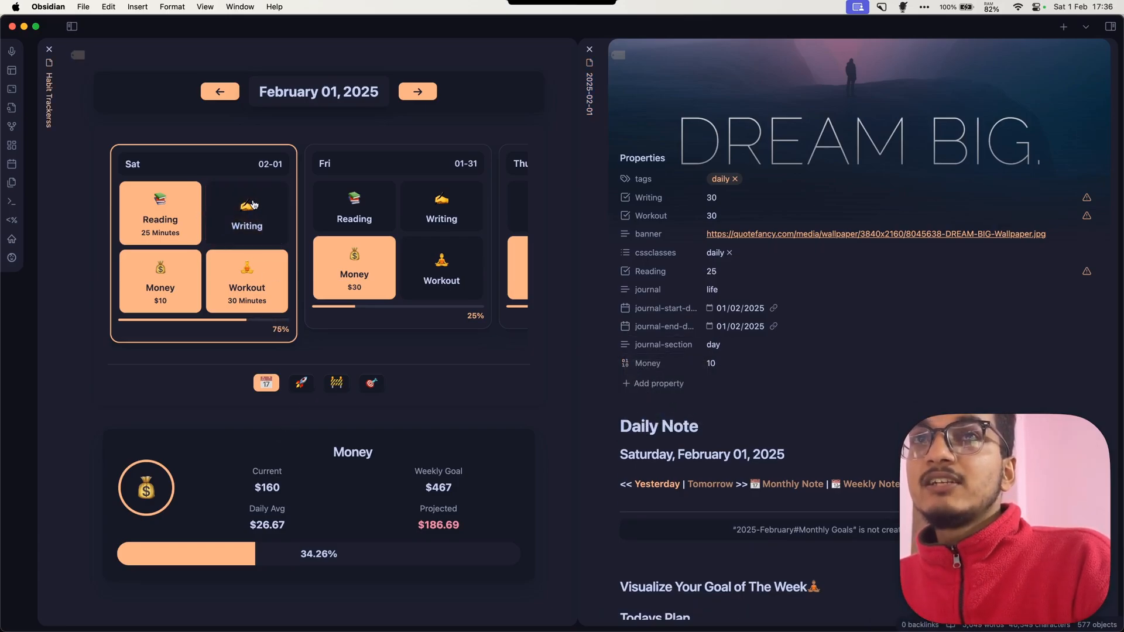
pyautogui.click(246, 211)
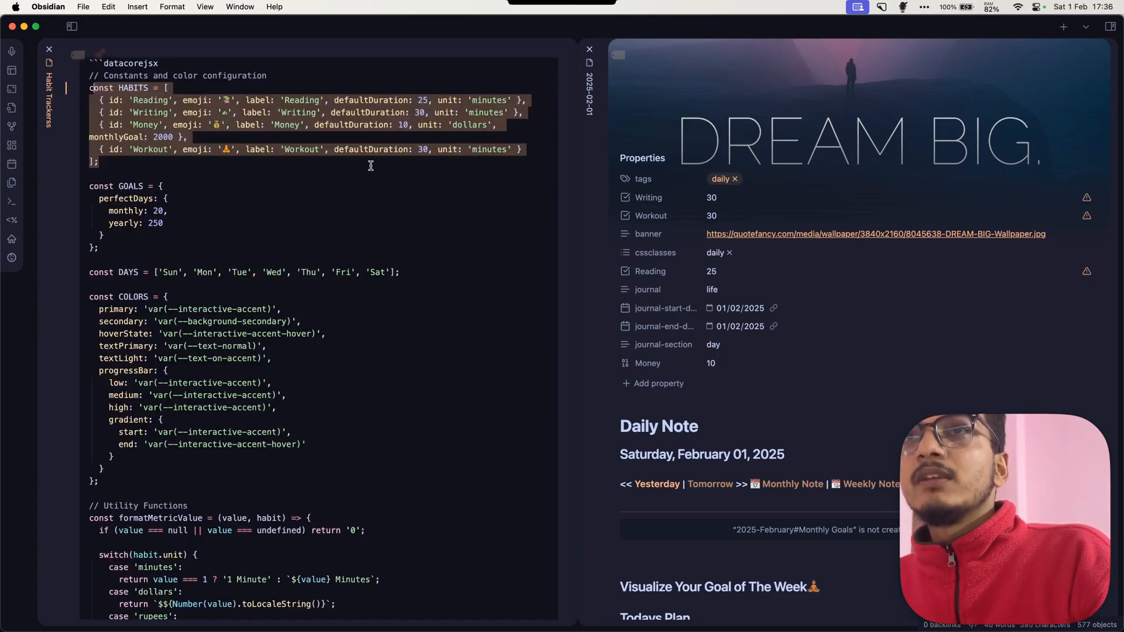
# Add a monthlyGoal to the Reading entry in the HABITS configuration.
pyautogui.doubleClick(426, 99)
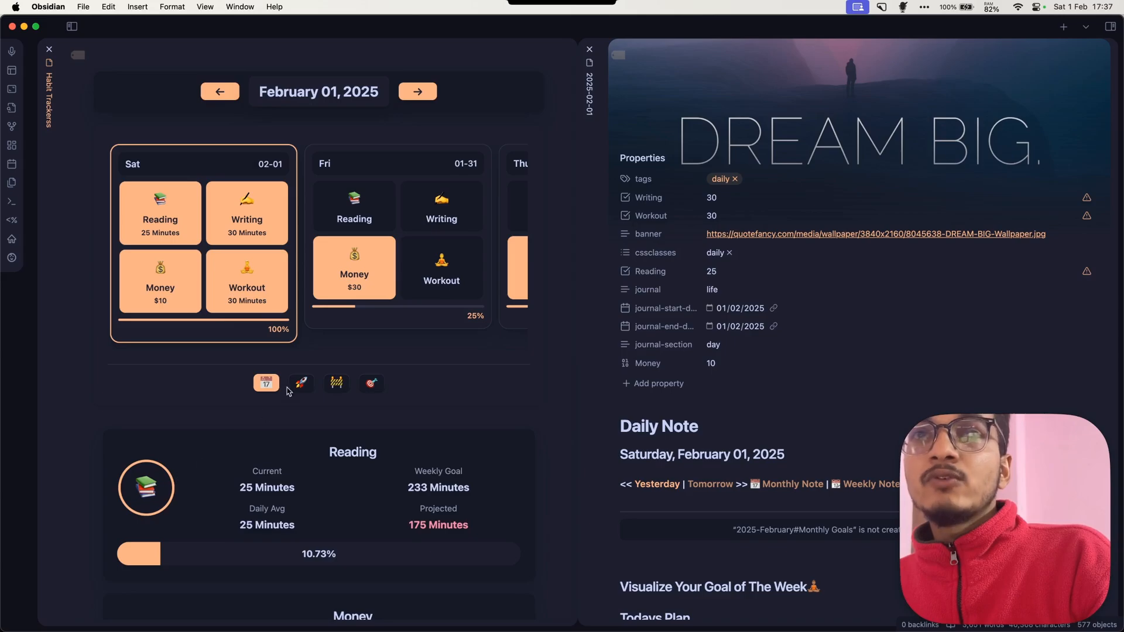
# Scroll through the goals and streak stats, highlighting the projected 175 Minutes figure.
pyautogui.scroll(-3)
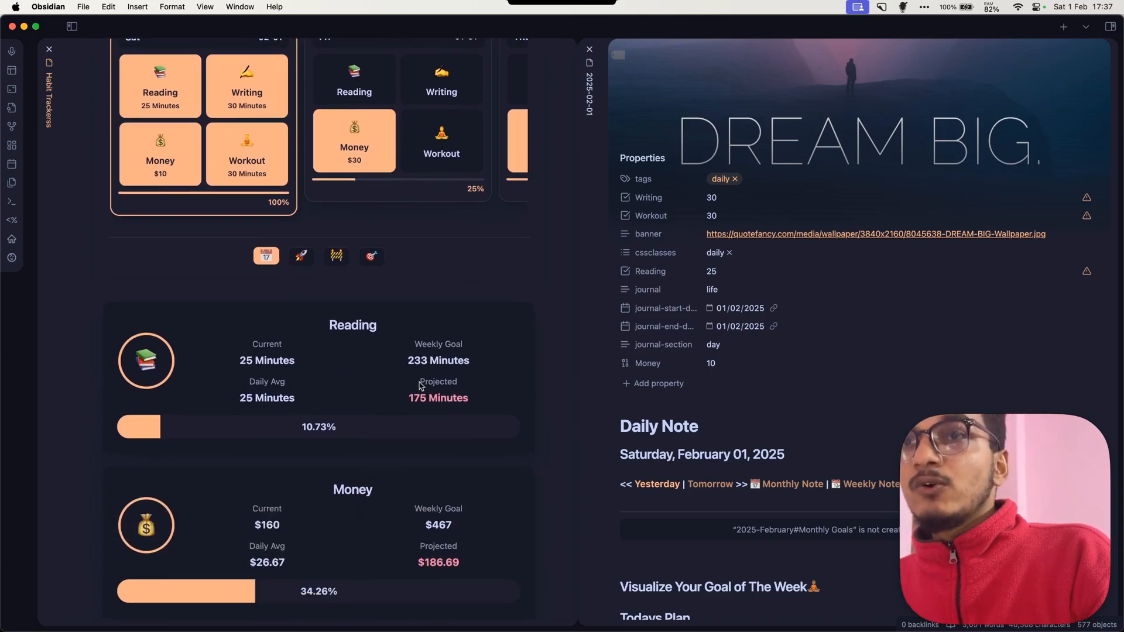
pyautogui.doubleClick(437, 398)
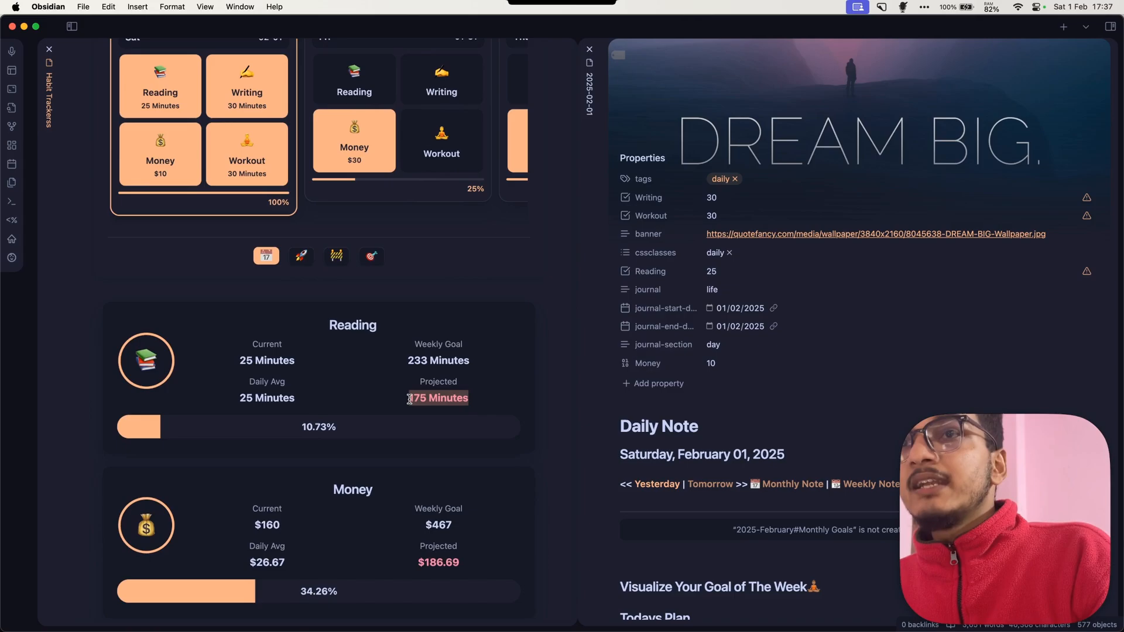
pyautogui.scroll(3)
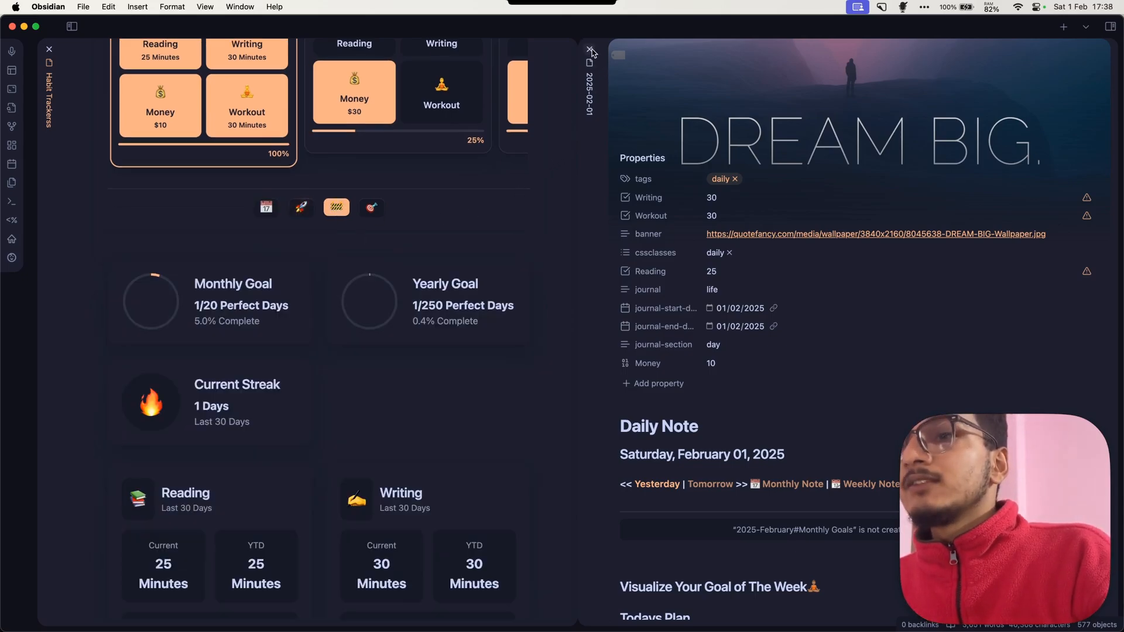
# Close the daily note to widen the tracker and scroll to the Historical Data table.
pyautogui.click(590, 52)
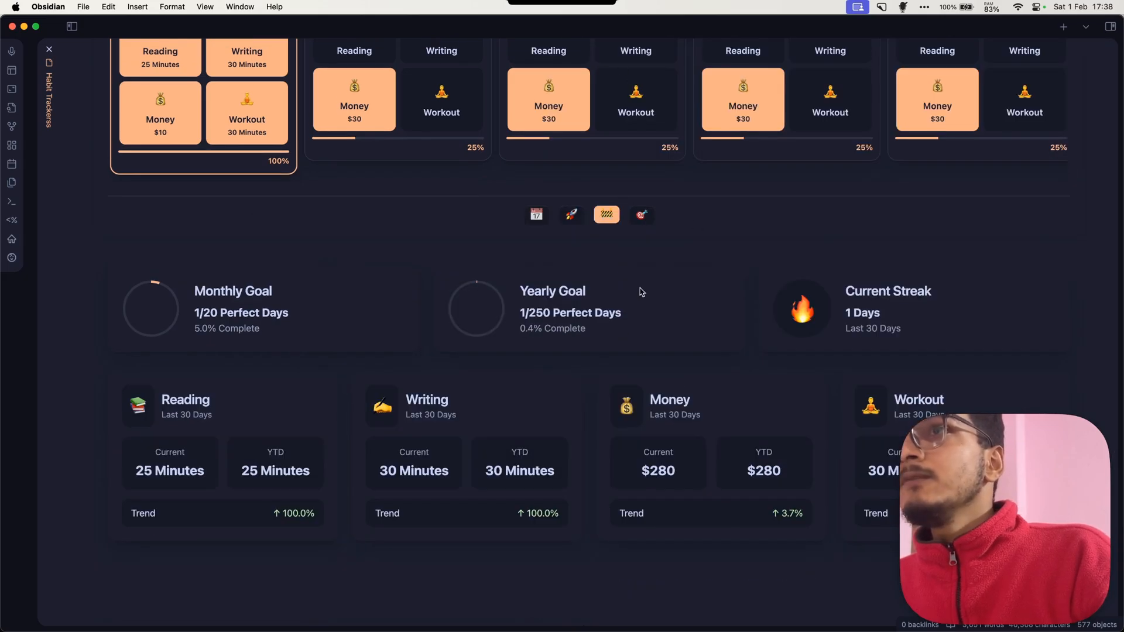
pyautogui.moveTo(258, 307)
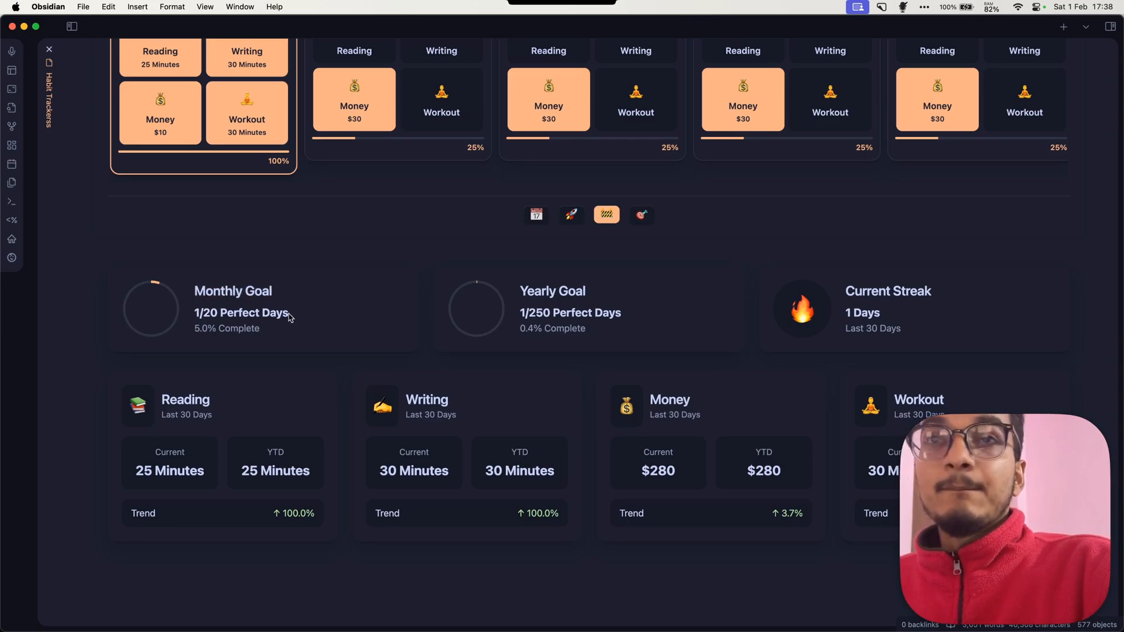
pyautogui.moveTo(237, 278)
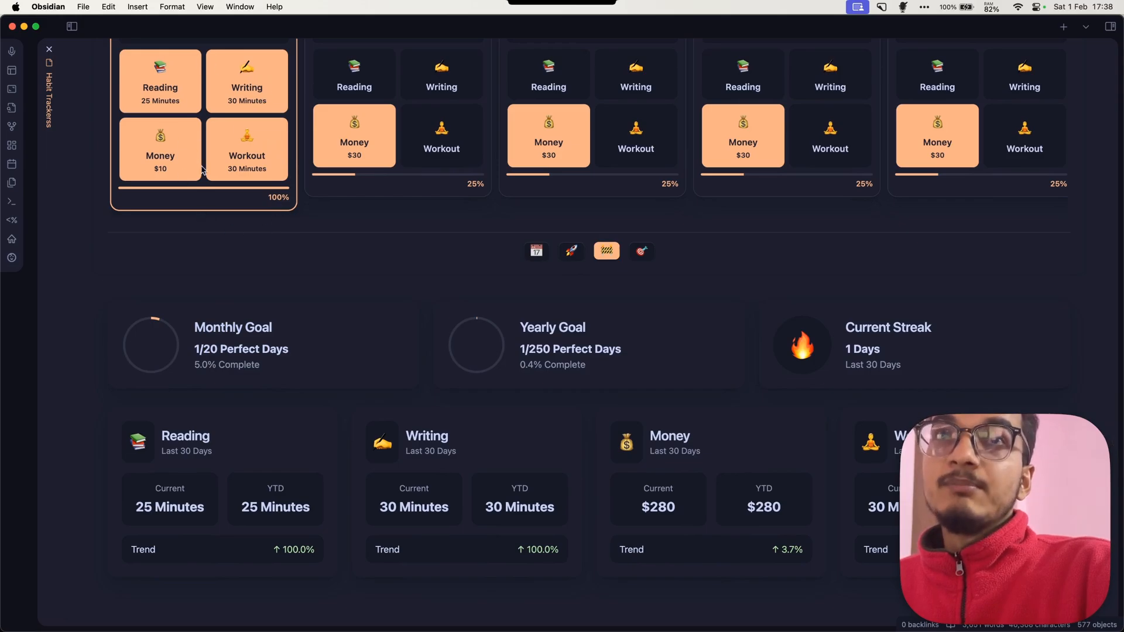
pyautogui.moveTo(198, 139)
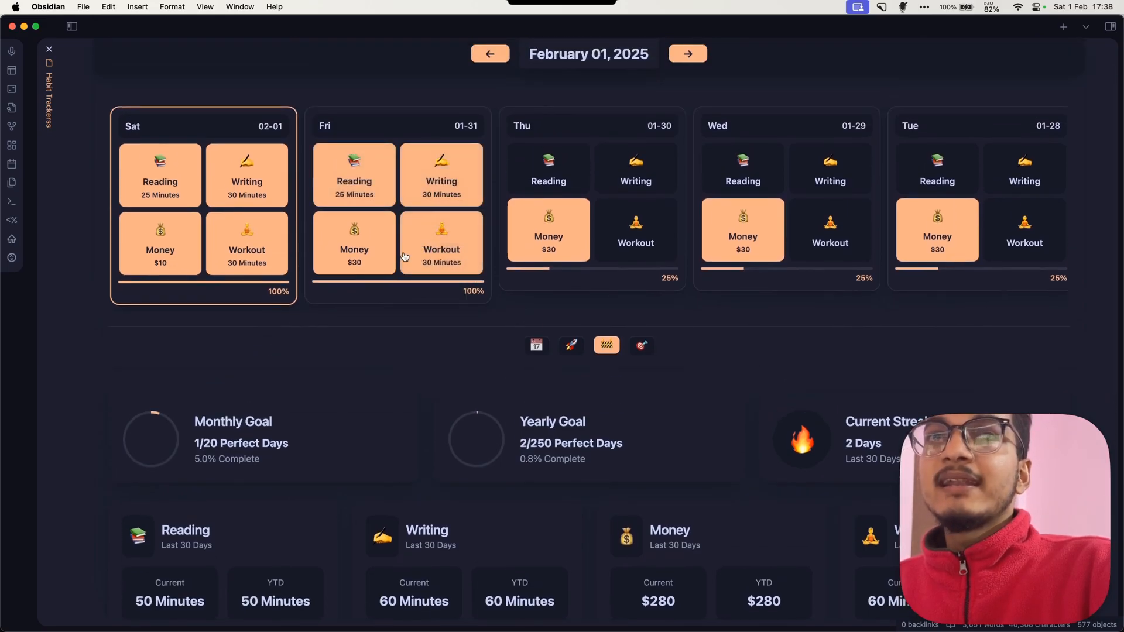
pyautogui.moveTo(233, 423)
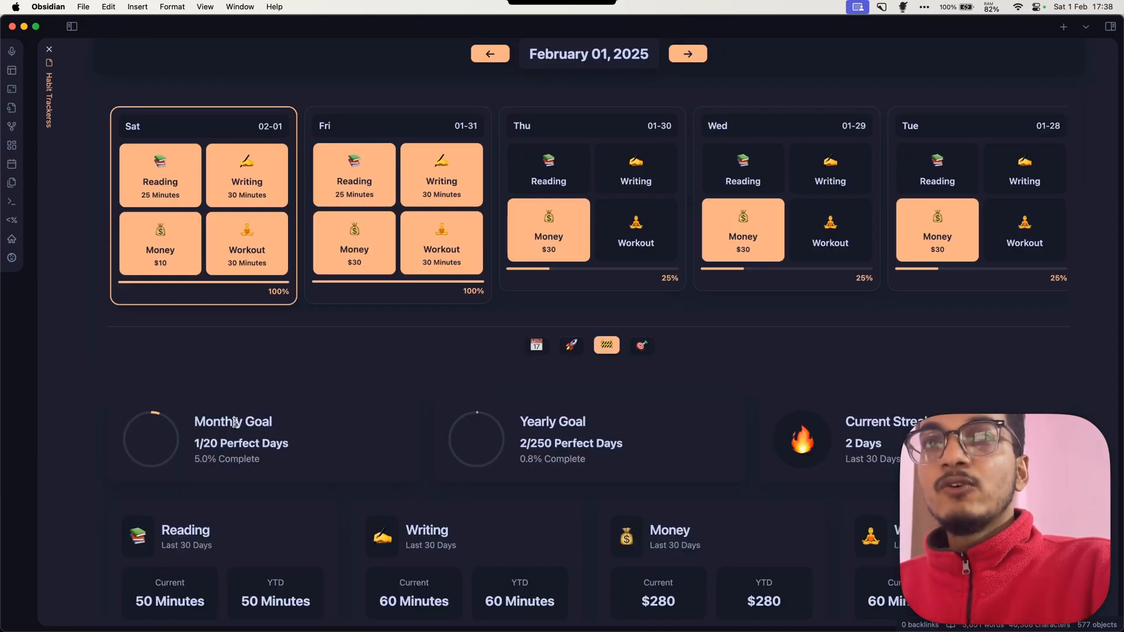
pyautogui.moveTo(278, 428)
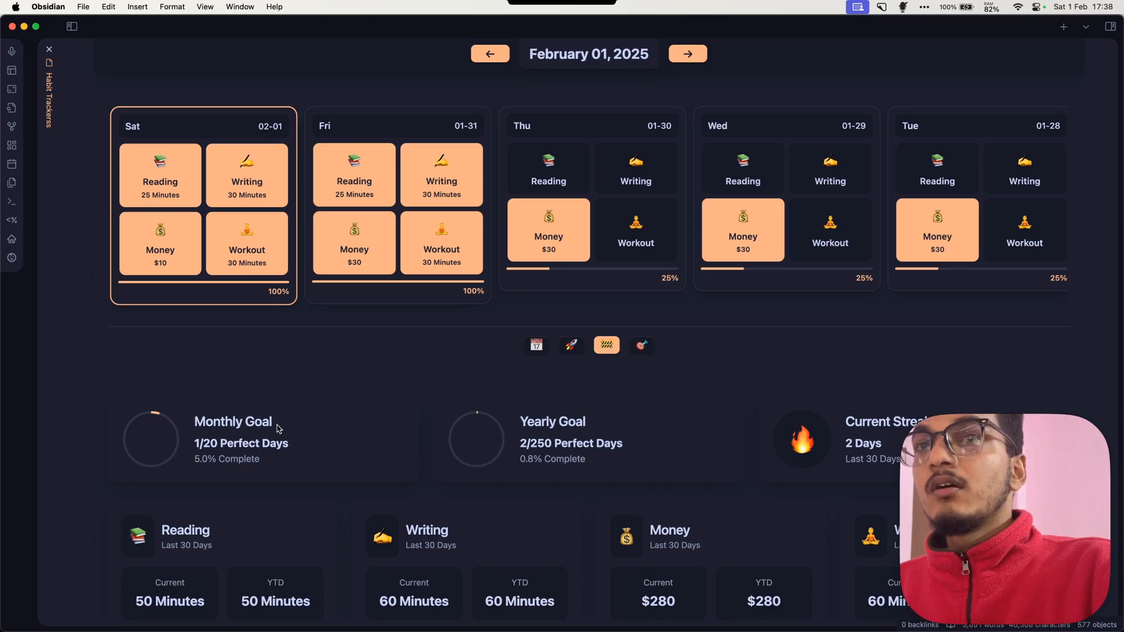
pyautogui.moveTo(394, 435)
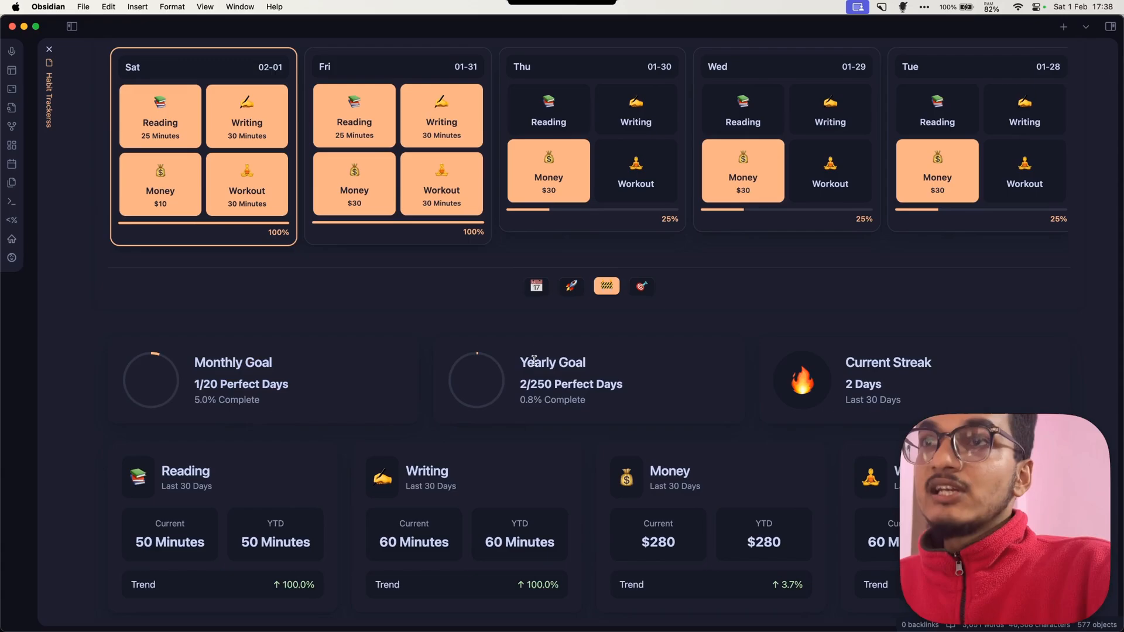
pyautogui.scroll(-3)
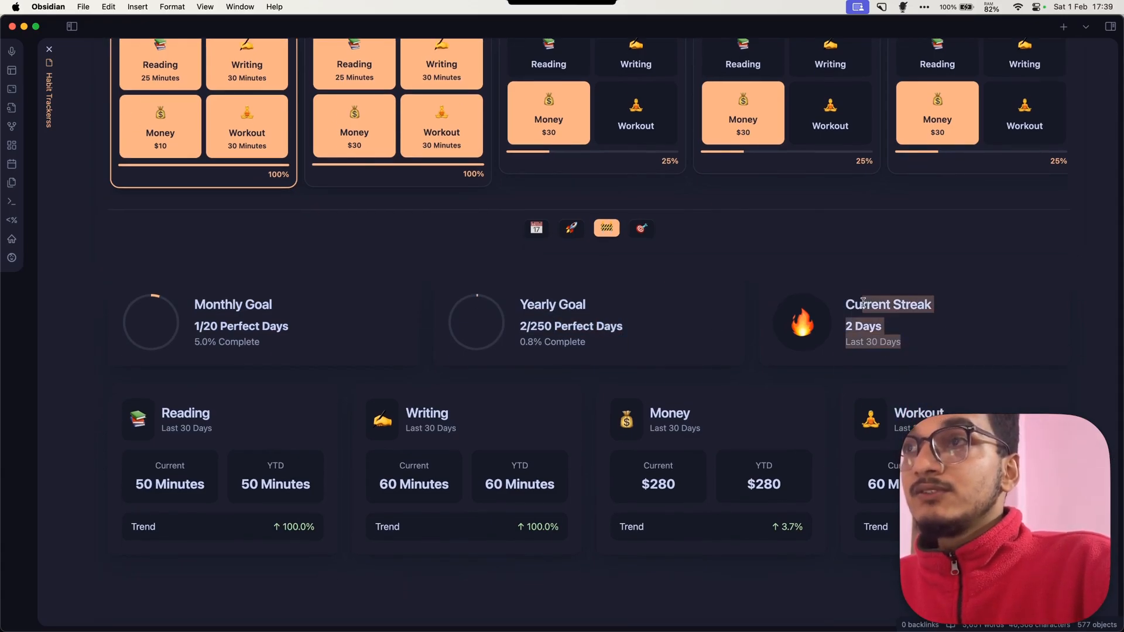
pyautogui.scroll(3)
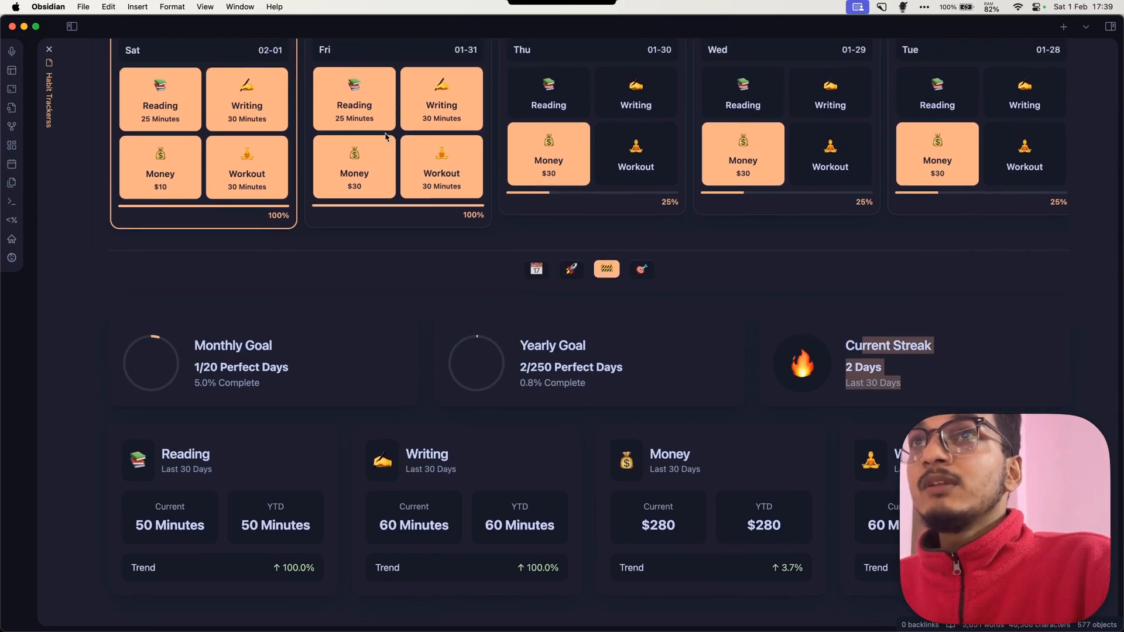
pyautogui.scroll(-3)
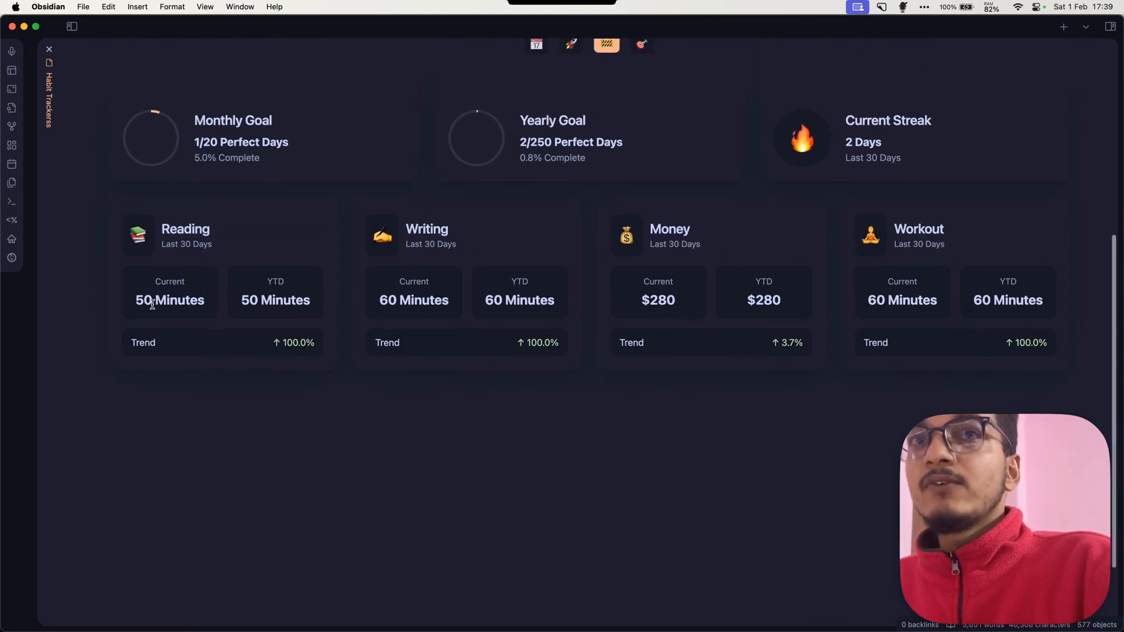
pyautogui.scroll(3)
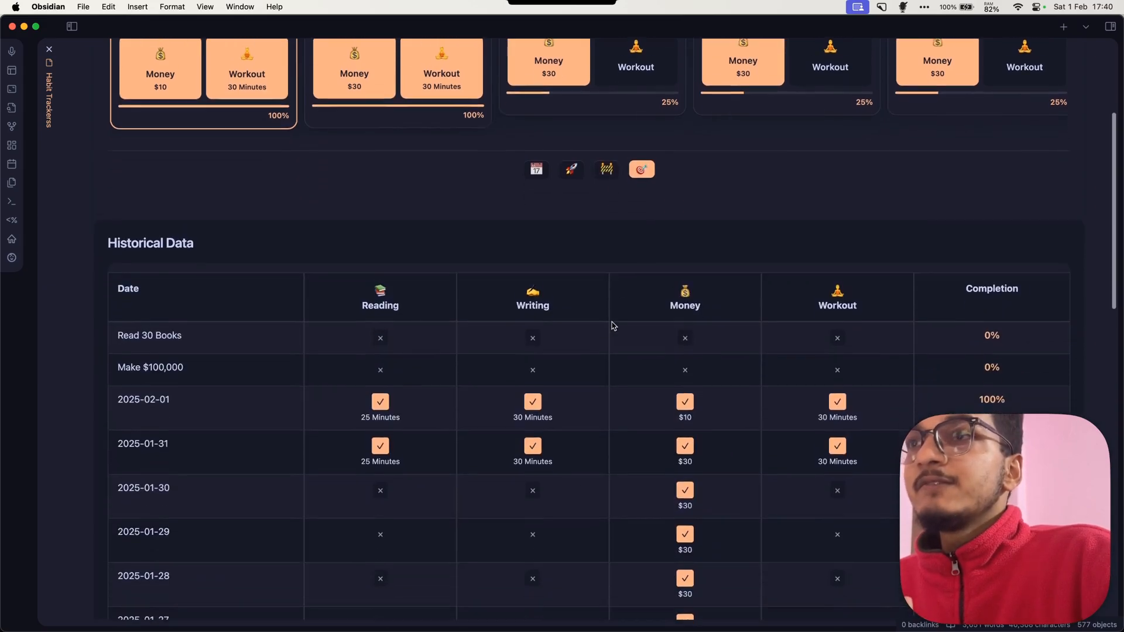
# For 2025-01-30, mark Reading and Money ($10) done and untick Workout.
pyautogui.scroll(-3)
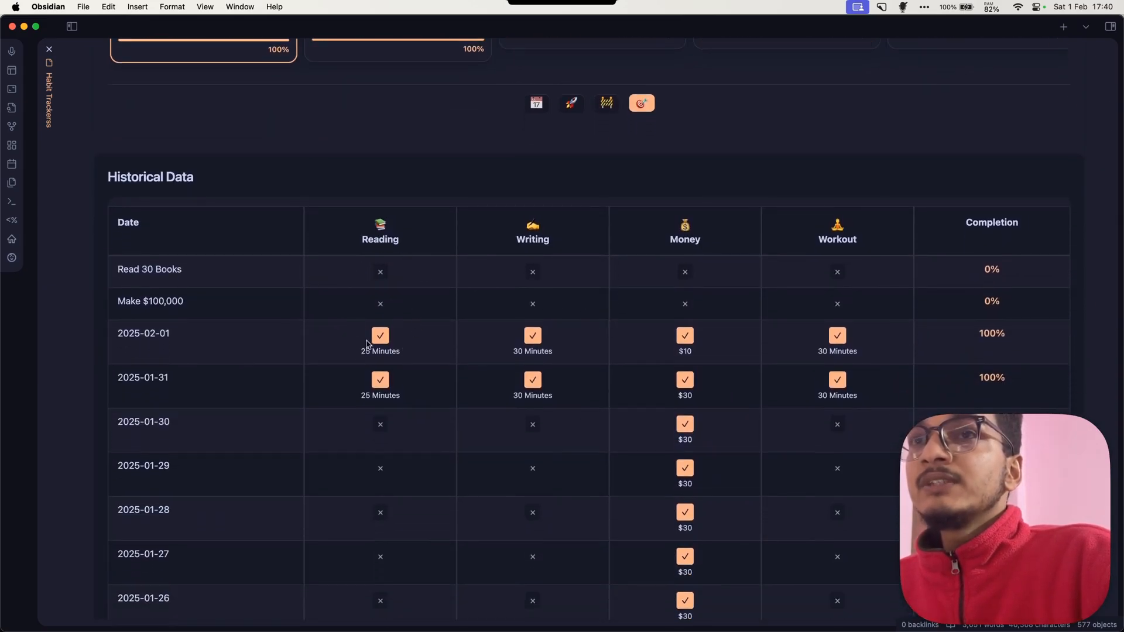
pyautogui.click(379, 424)
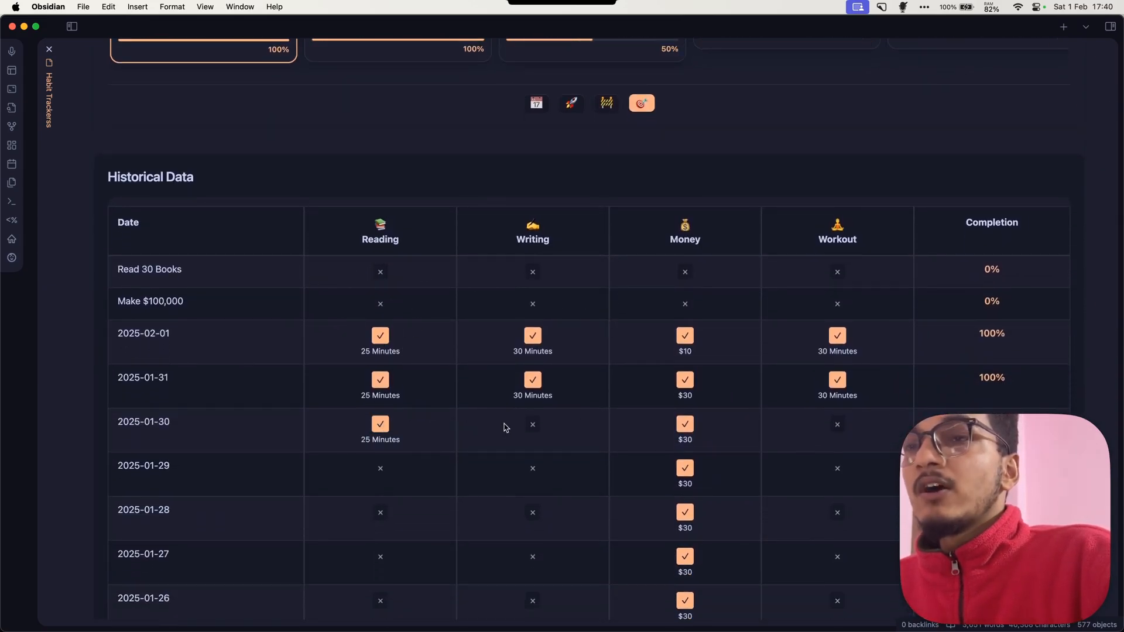
pyautogui.scroll(3)
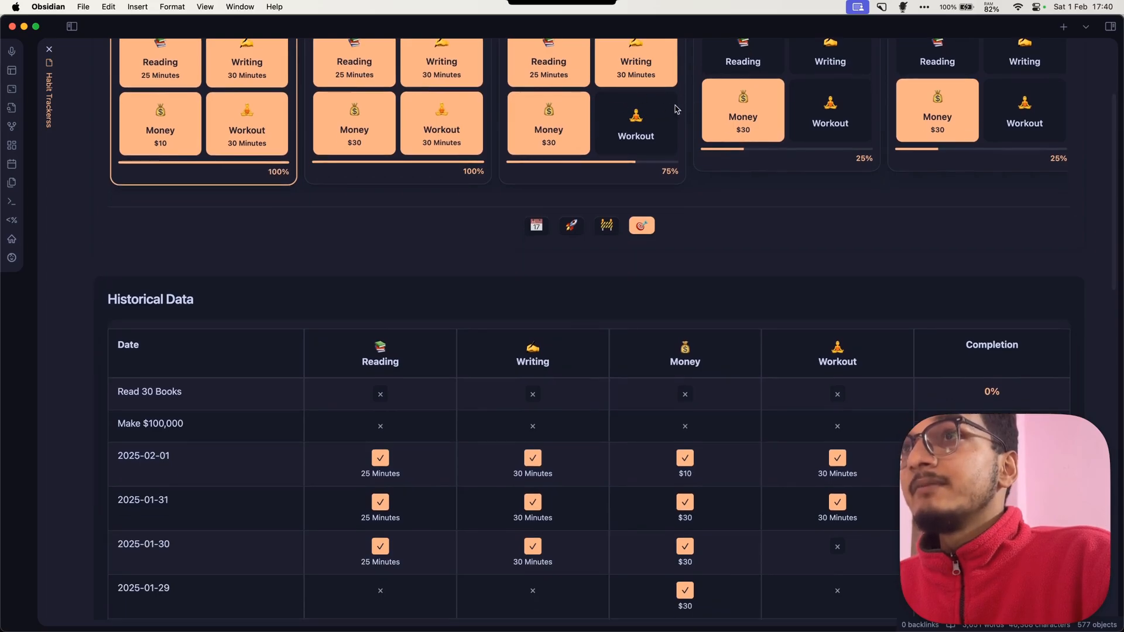
pyautogui.scroll(-3)
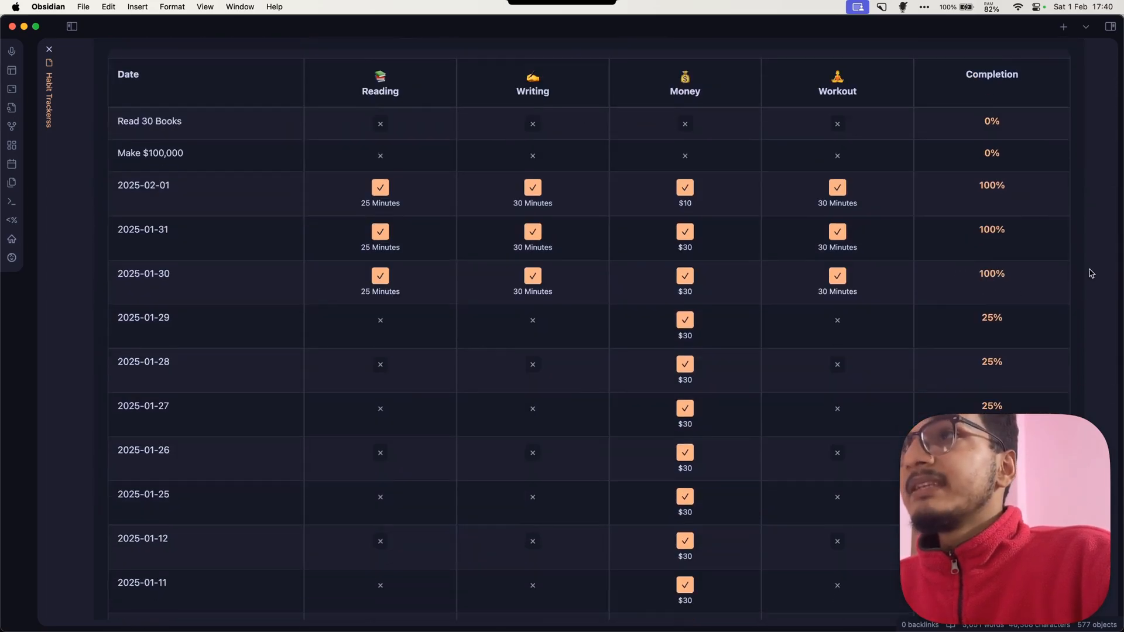
pyautogui.click(836, 275)
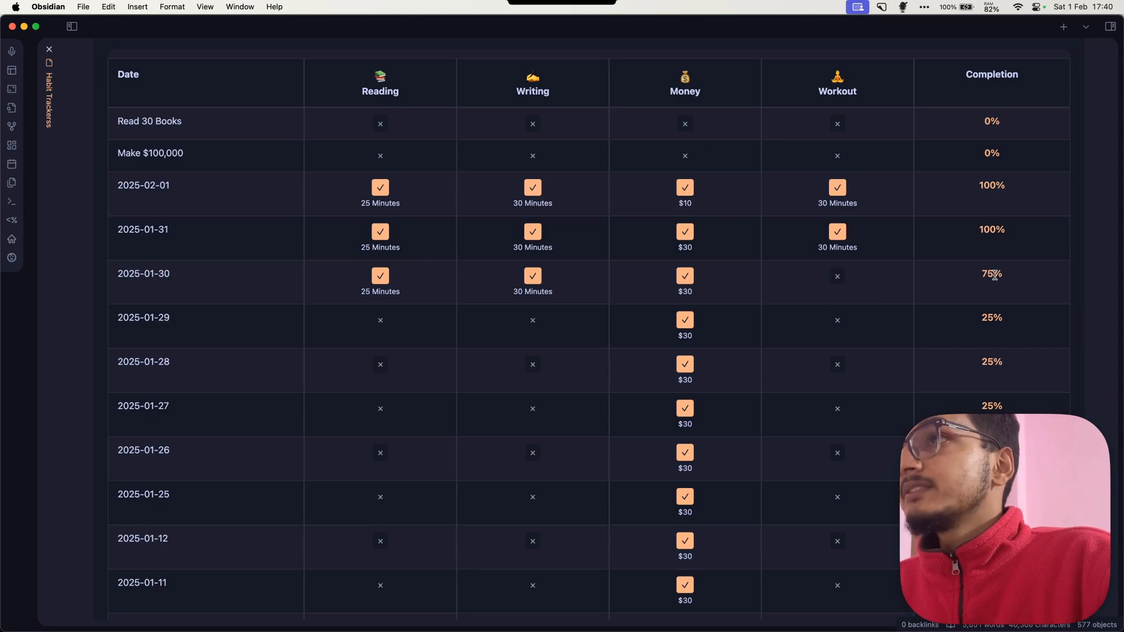
pyautogui.click(683, 276)
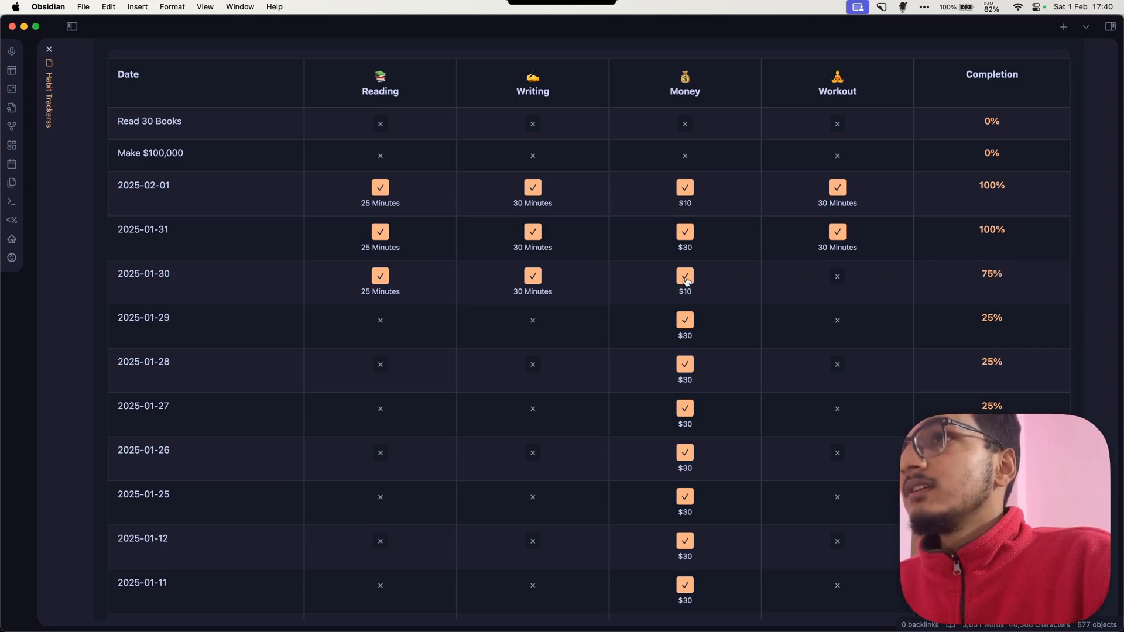
pyautogui.click(684, 276)
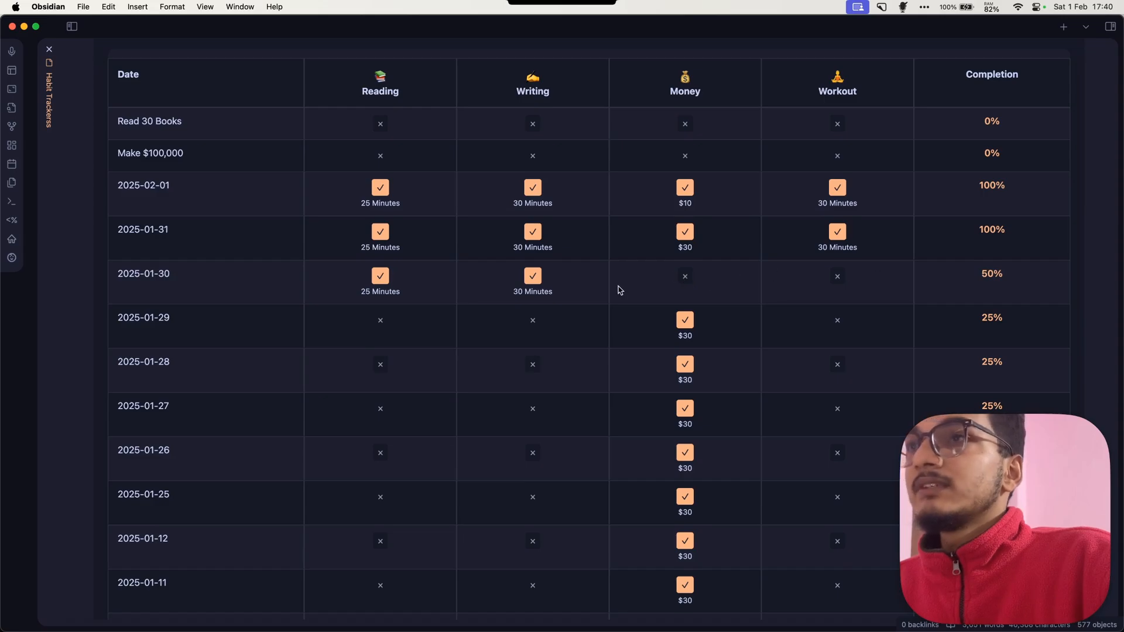
pyautogui.click(532, 276)
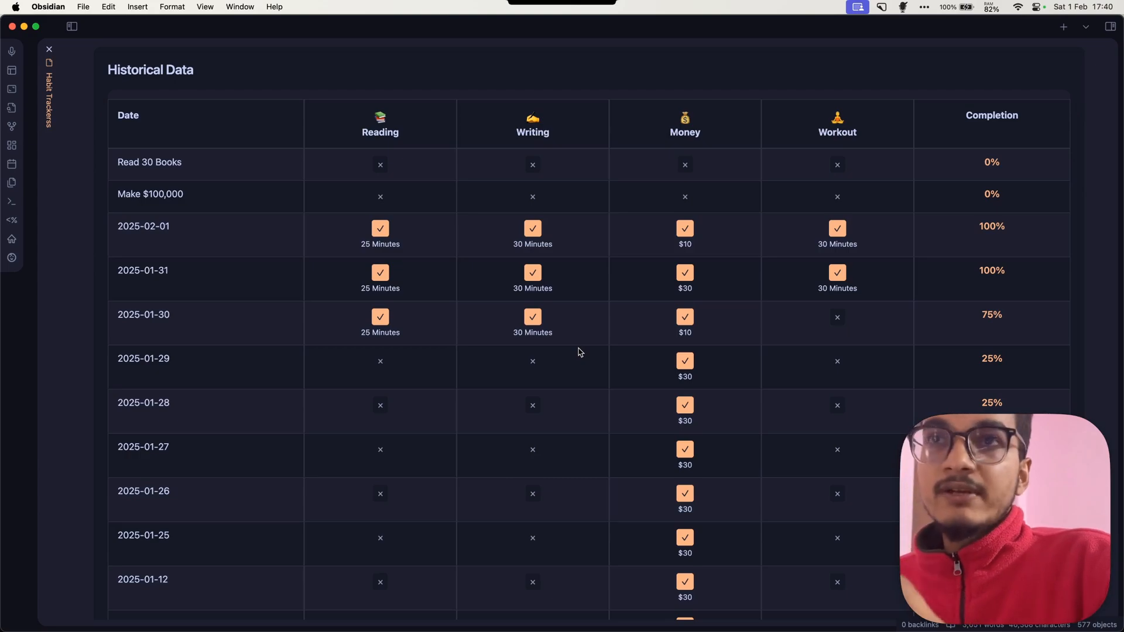
pyautogui.moveTo(379, 338)
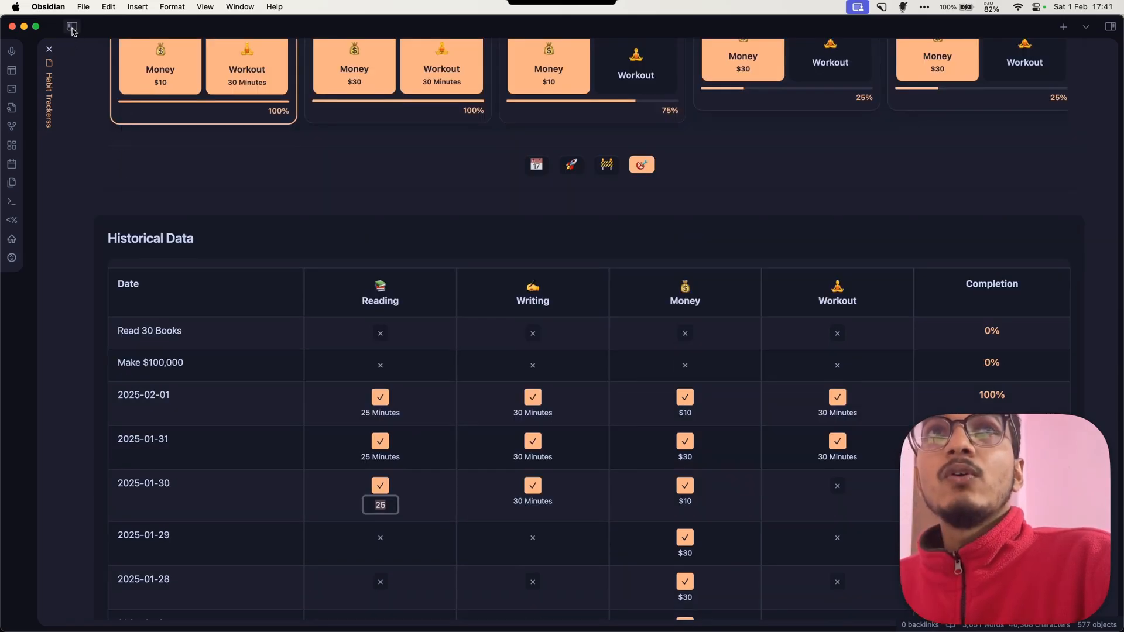
# Set February 1 to Reading 40 minutes with Writing unlogged, dropping it to 75%.
pyautogui.click(67, 26)
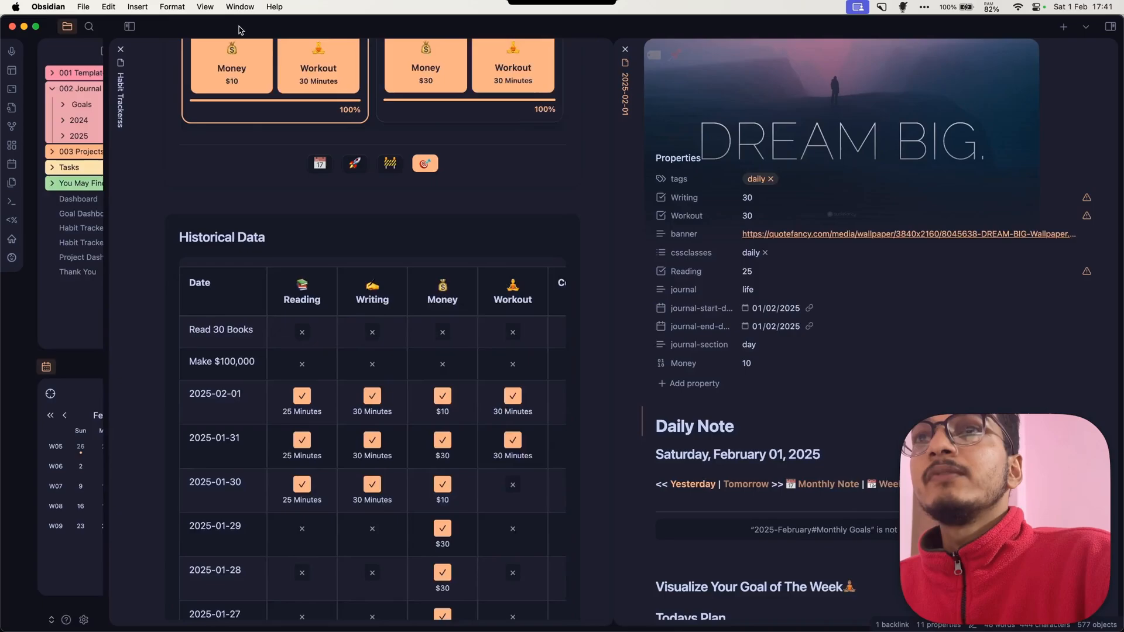
pyautogui.click(128, 26)
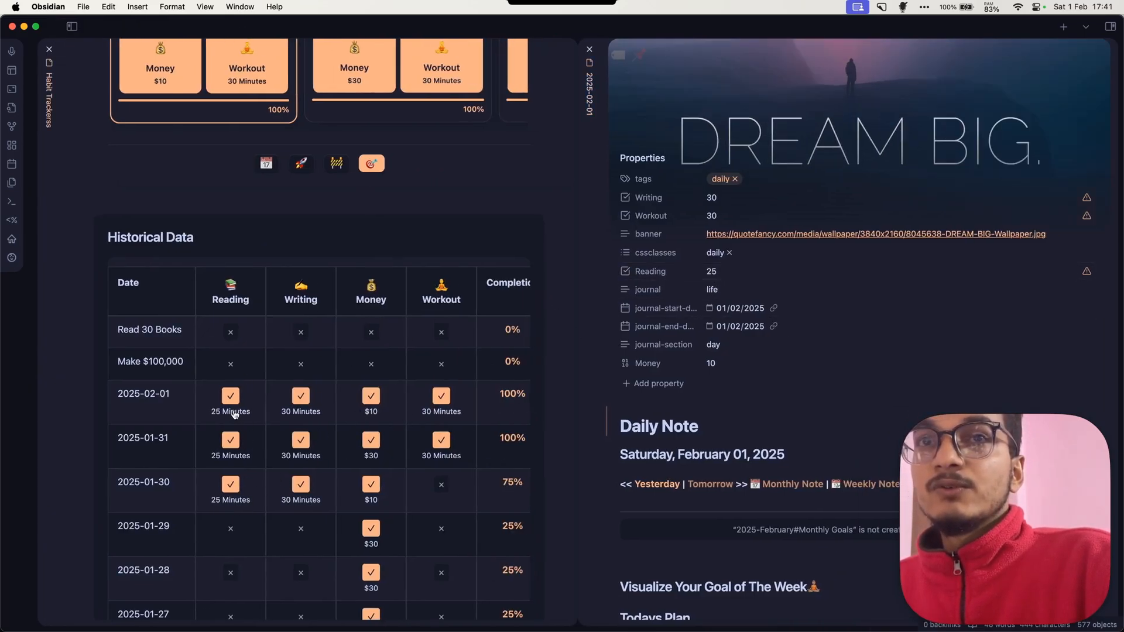
pyautogui.click(230, 411)
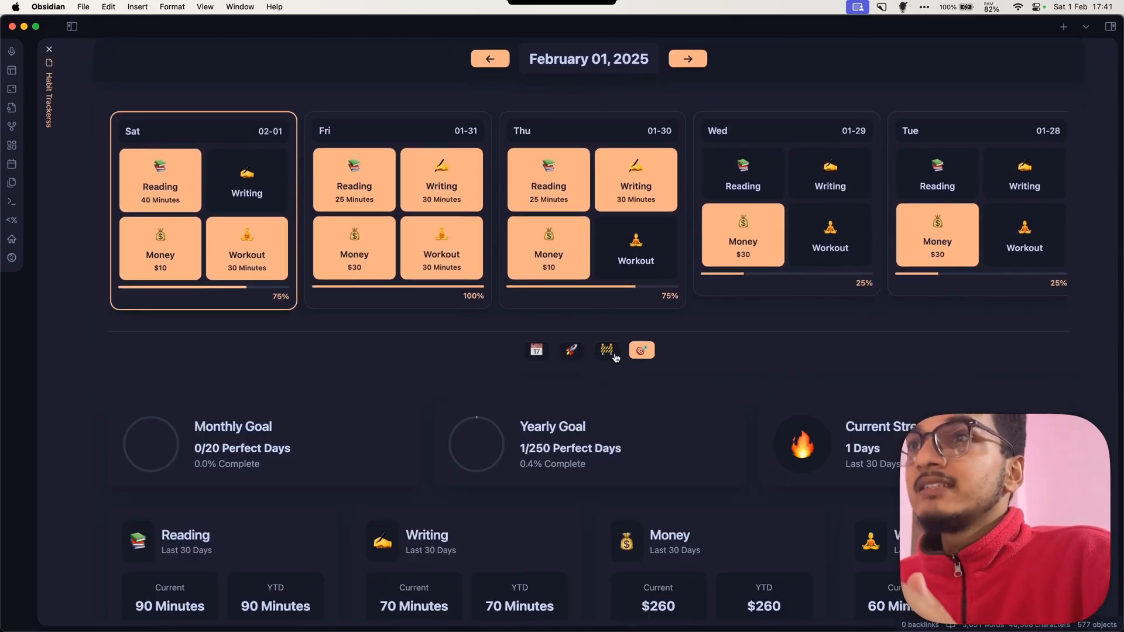
# Show weekly goal targets: Reading 90 of 233 minutes (38.63%) and Money $140.
pyautogui.click(571, 350)
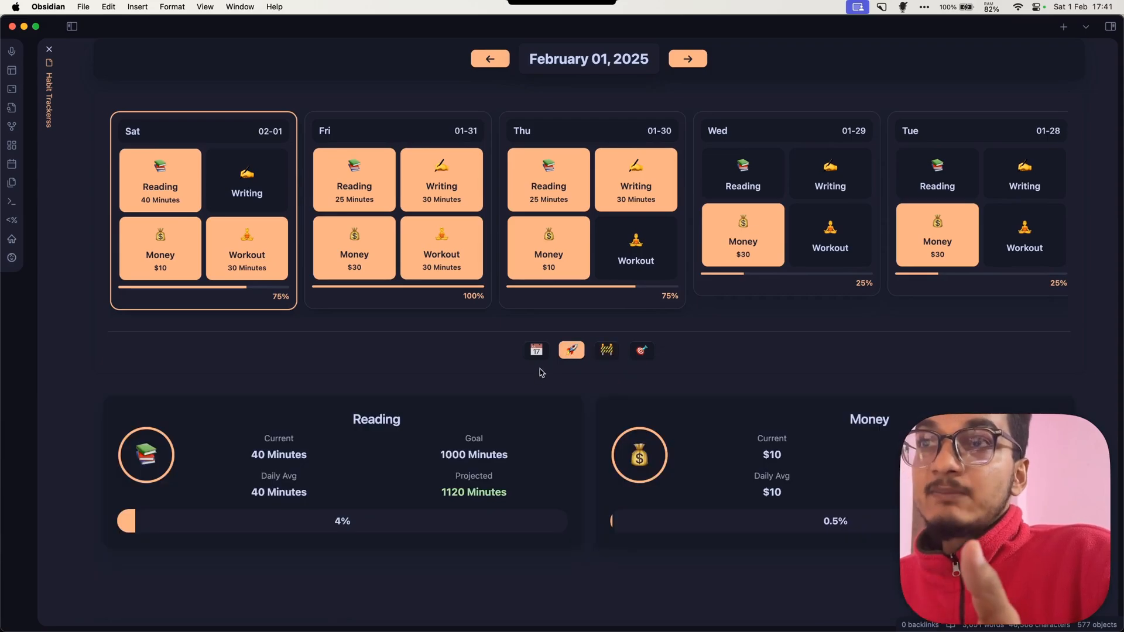
pyautogui.click(536, 350)
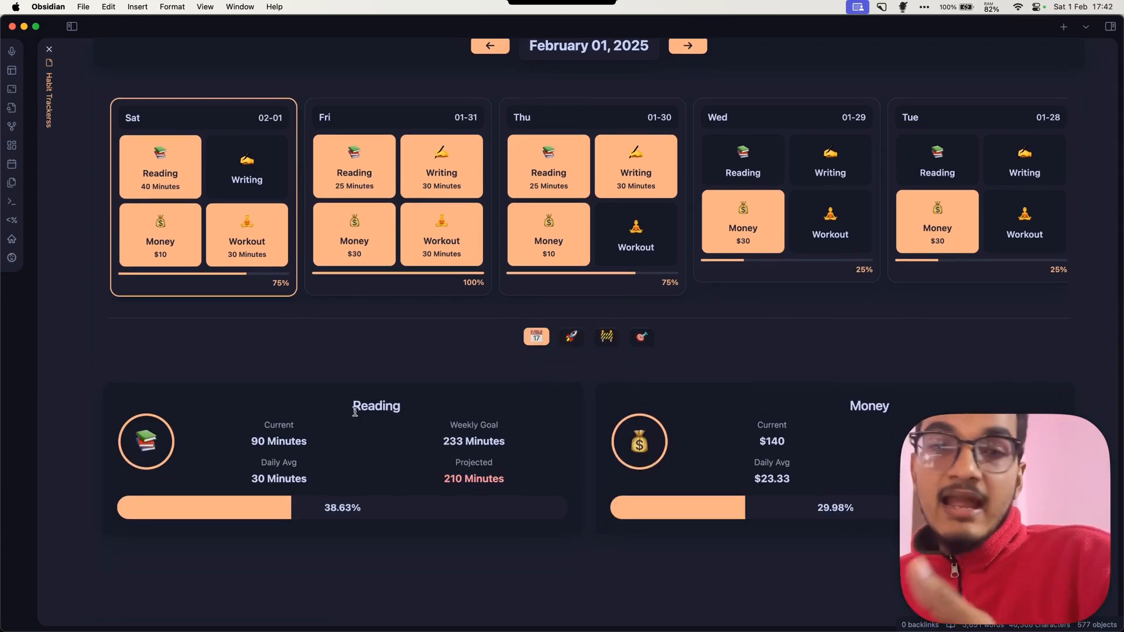
pyautogui.doubleClick(375, 406)
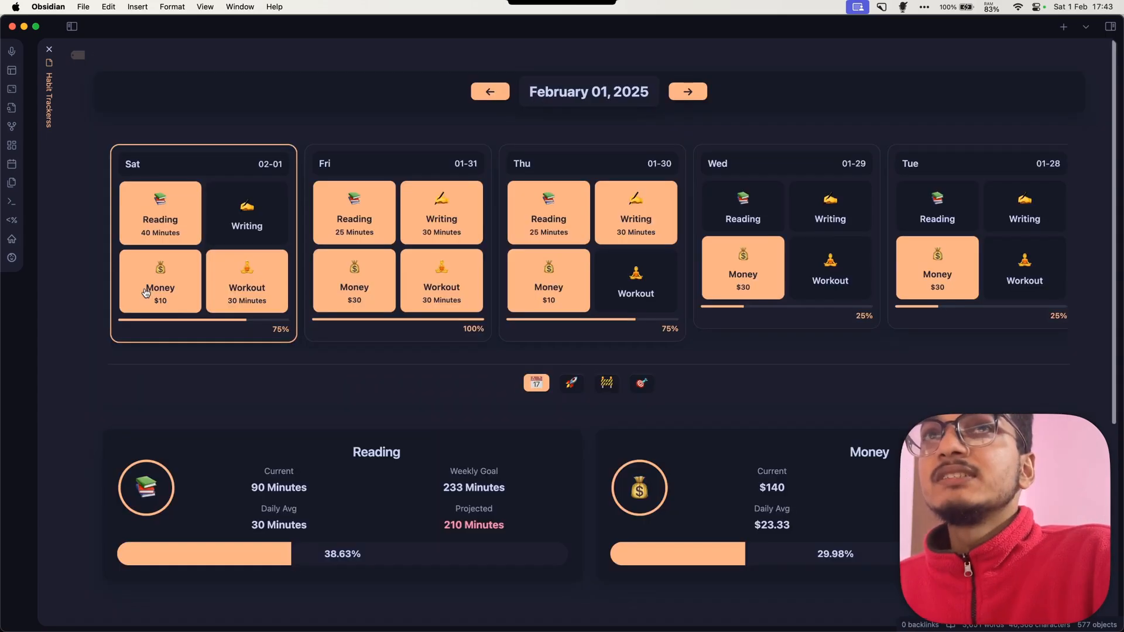
pyautogui.click(489, 92)
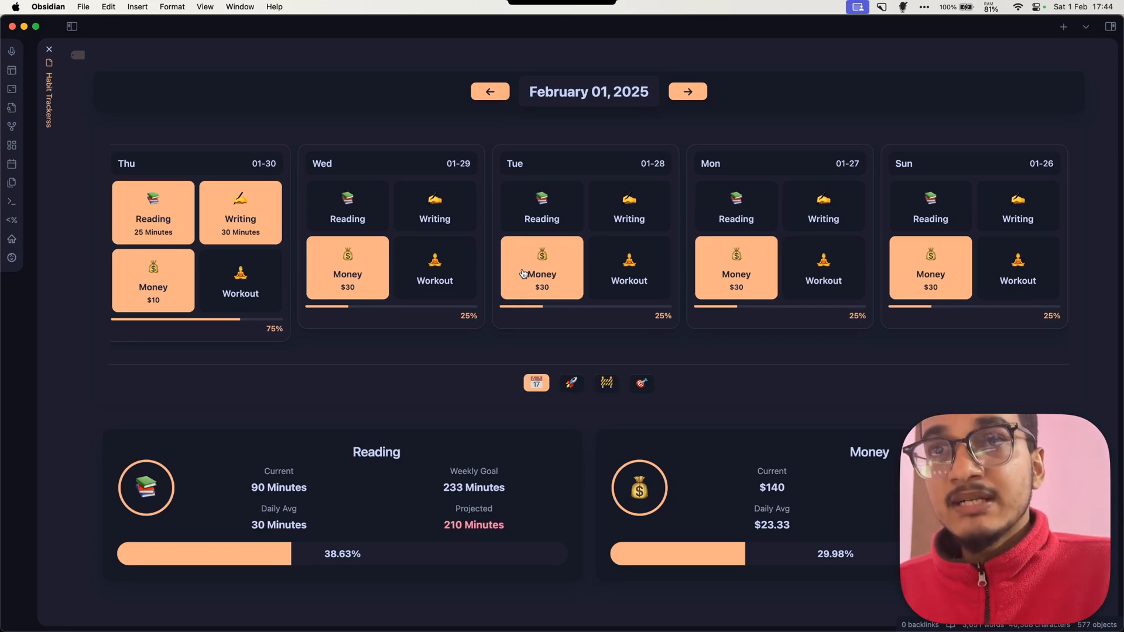
pyautogui.moveTo(633, 351)
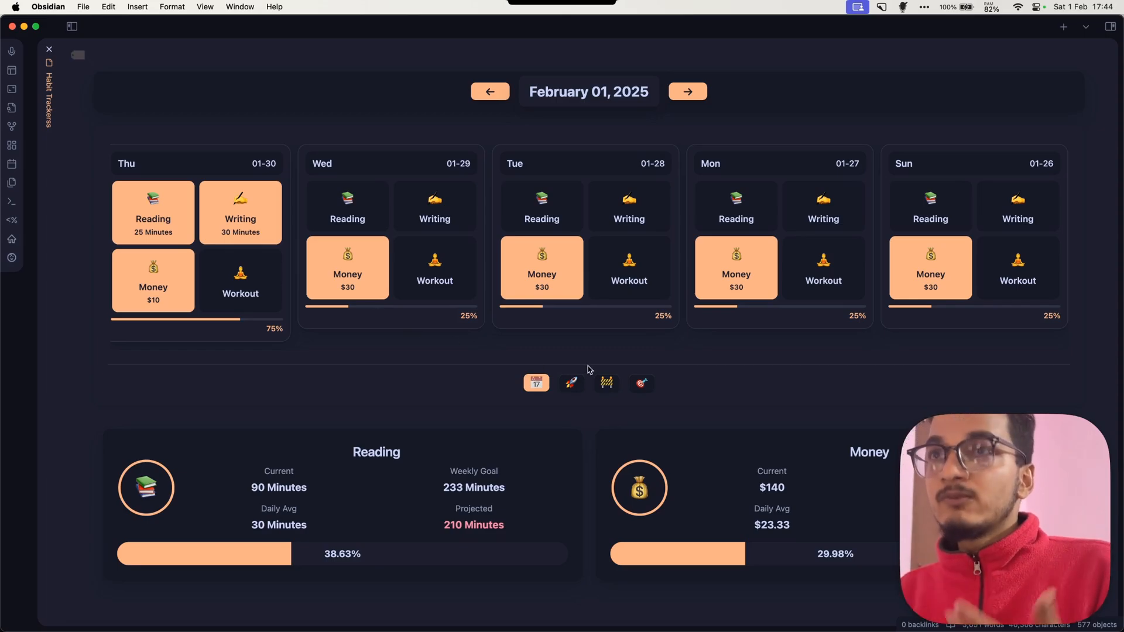
pyautogui.moveTo(864, 137)
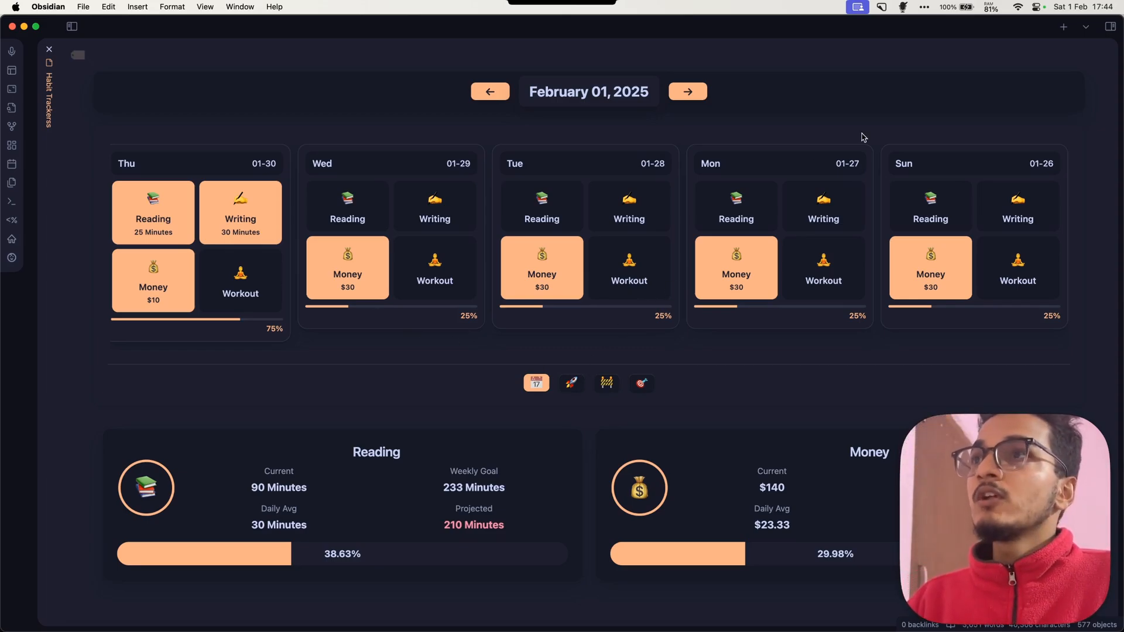
pyautogui.moveTo(842, 294)
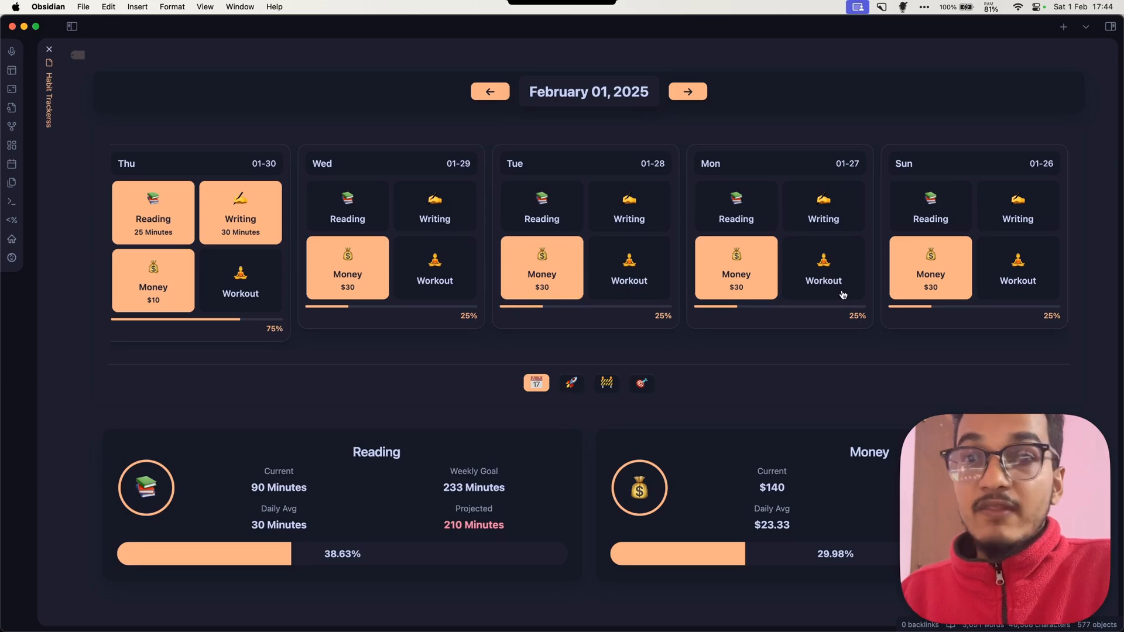
pyautogui.moveTo(186, 93)
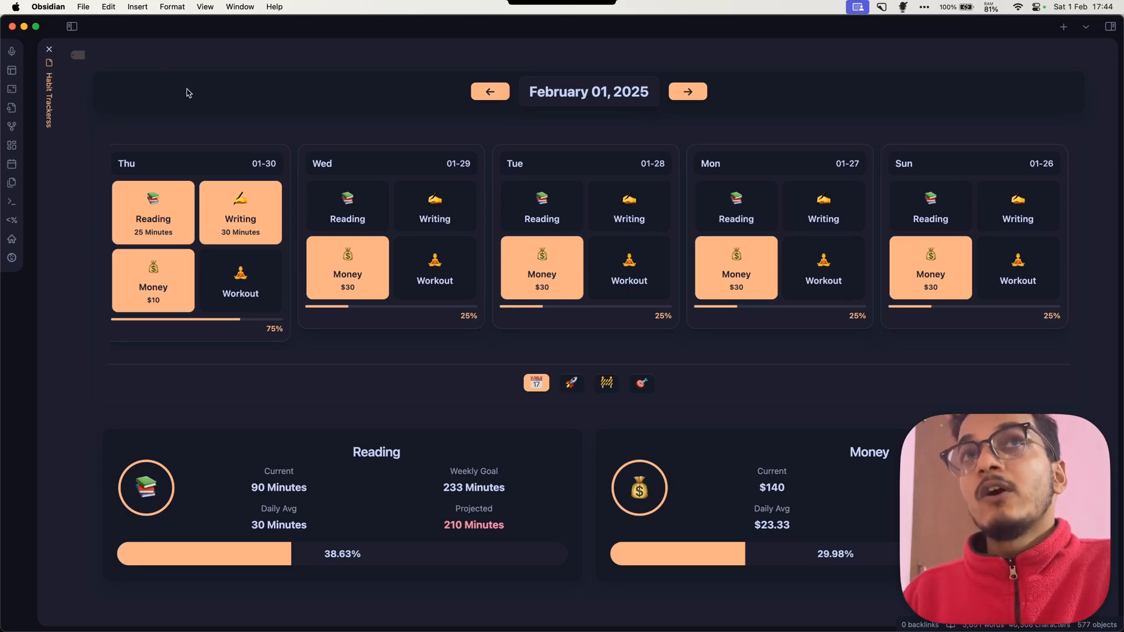
pyautogui.click(71, 27)
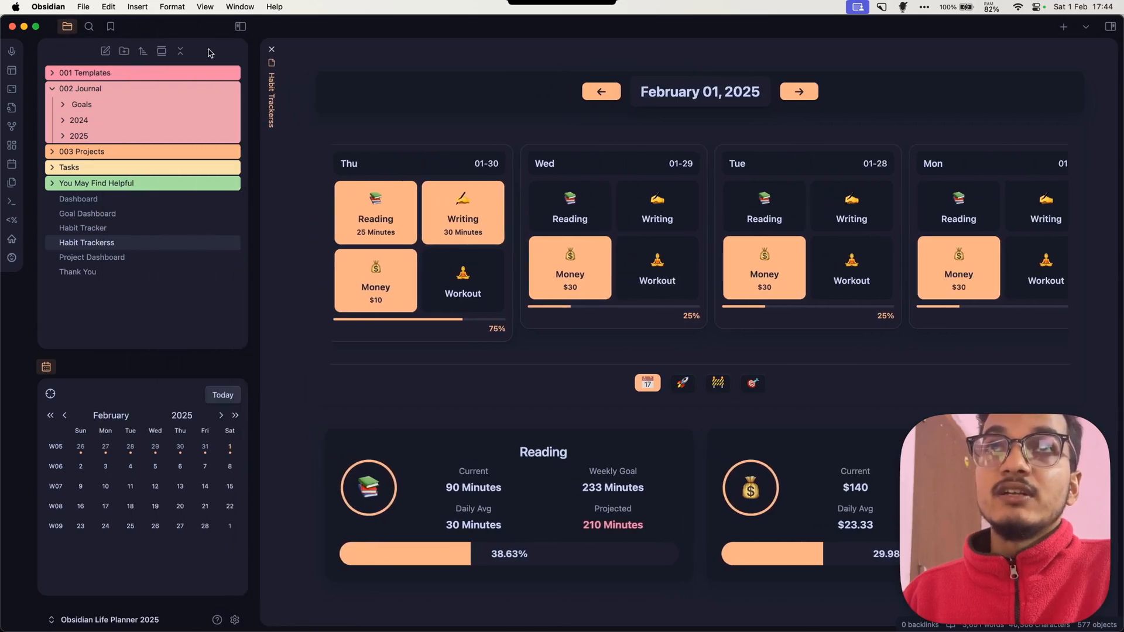
pyautogui.click(240, 26)
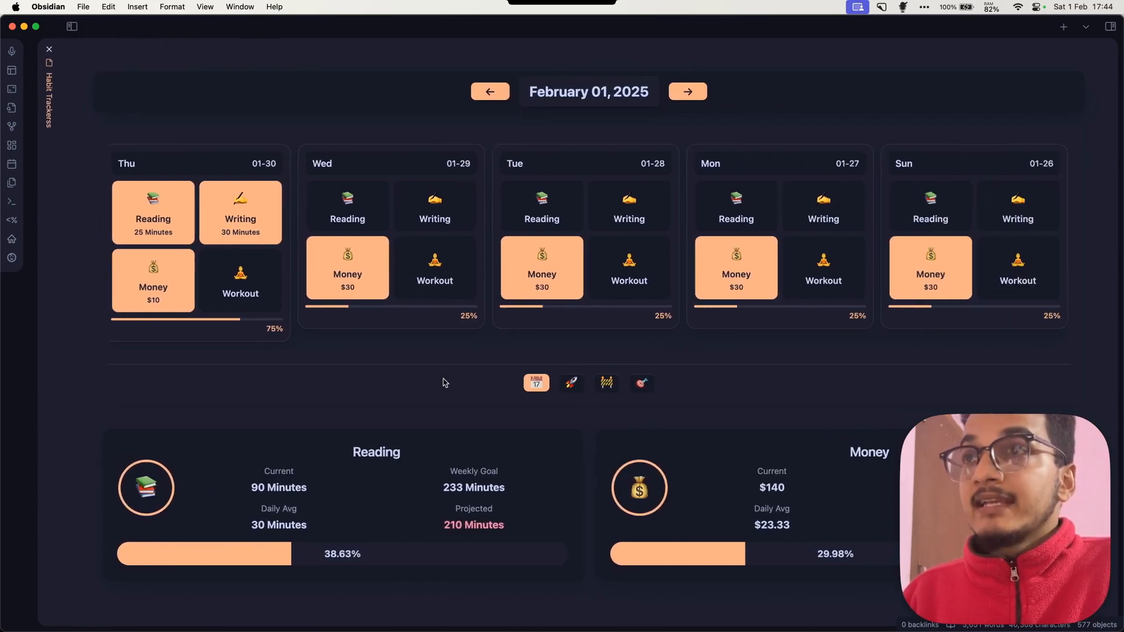
pyautogui.moveTo(475, 292)
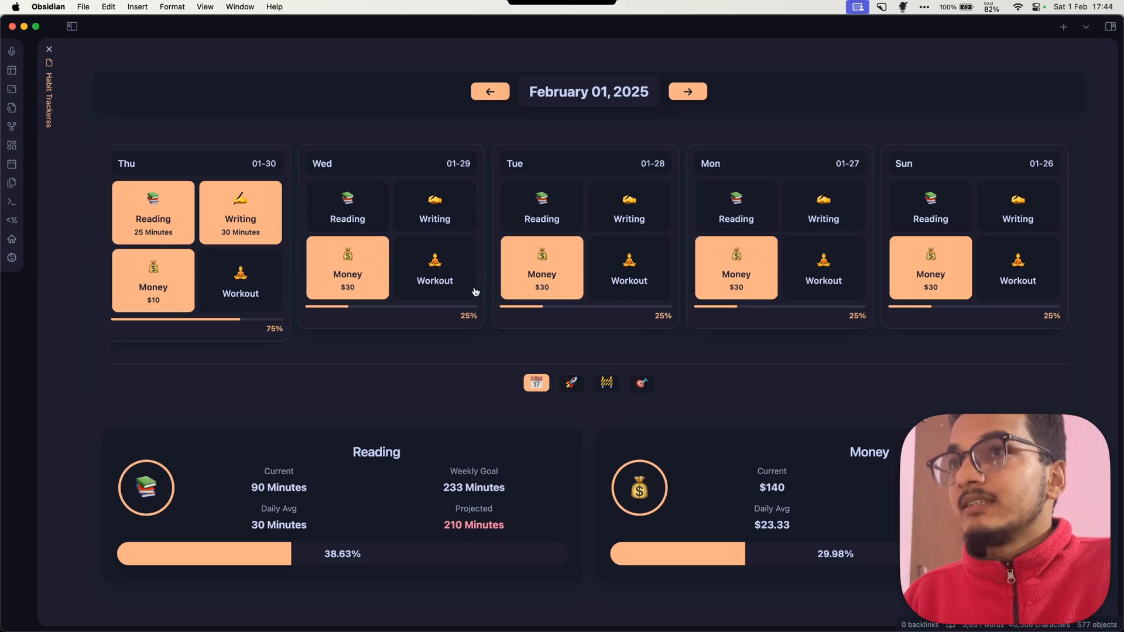
pyautogui.click(686, 92)
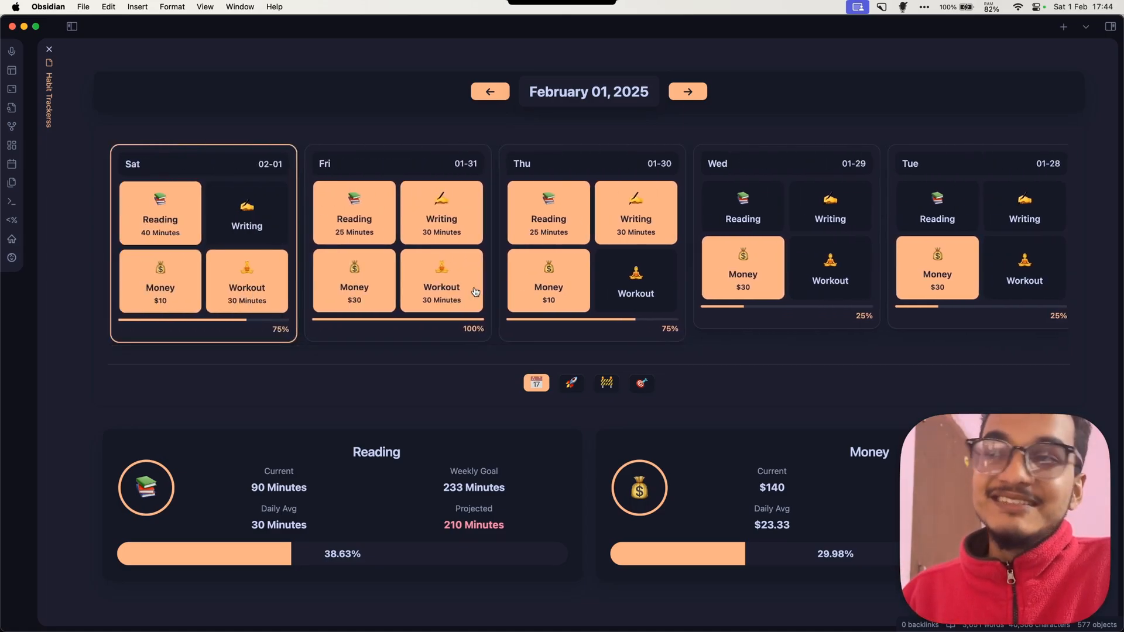